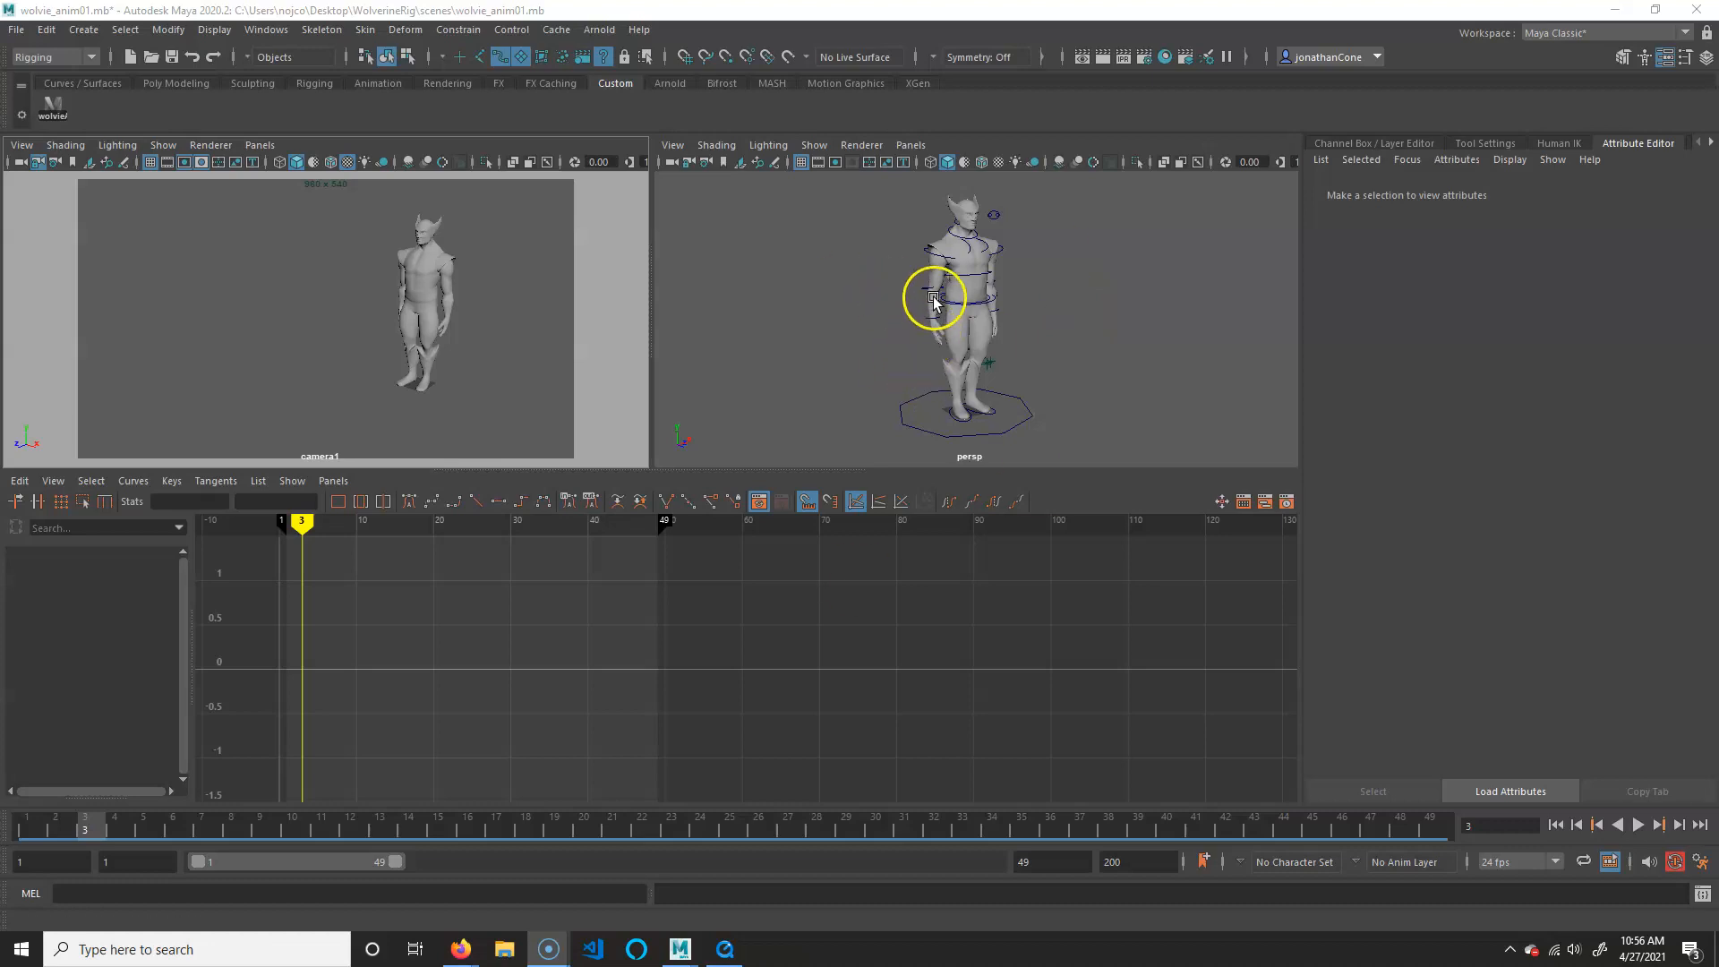
mouse_move(483, 234)
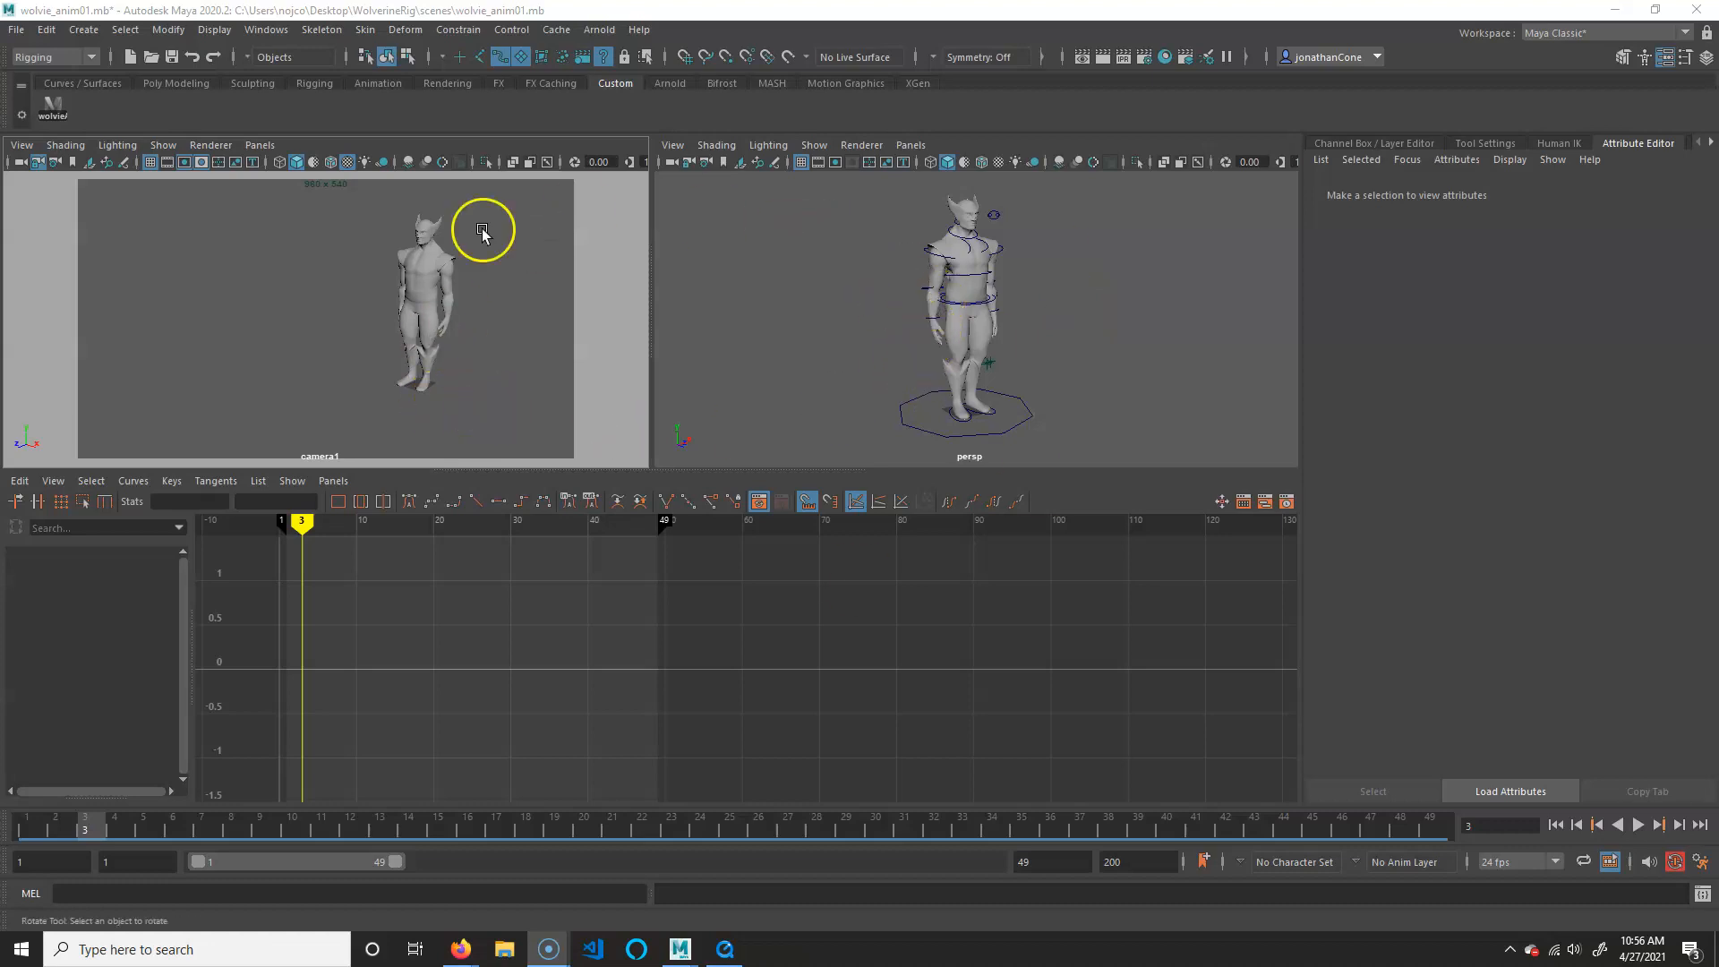
mouse_move(1061, 298)
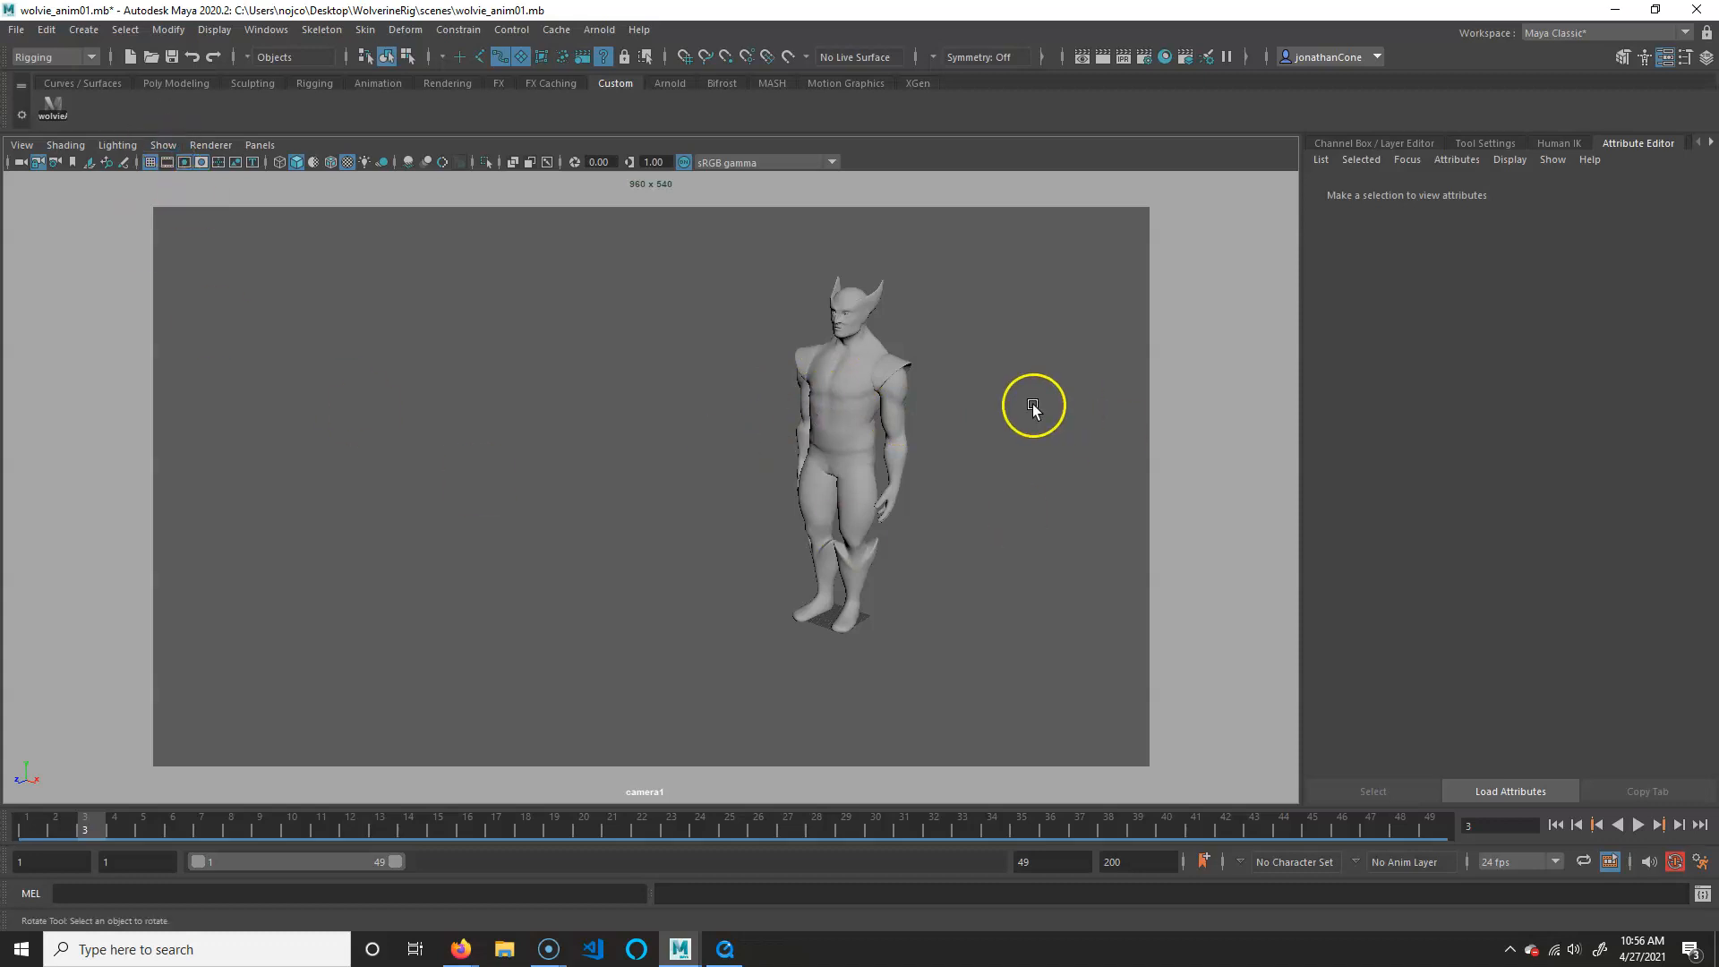
Play the animation in reverse and stop it back at frame 1.
left_click(1625, 824)
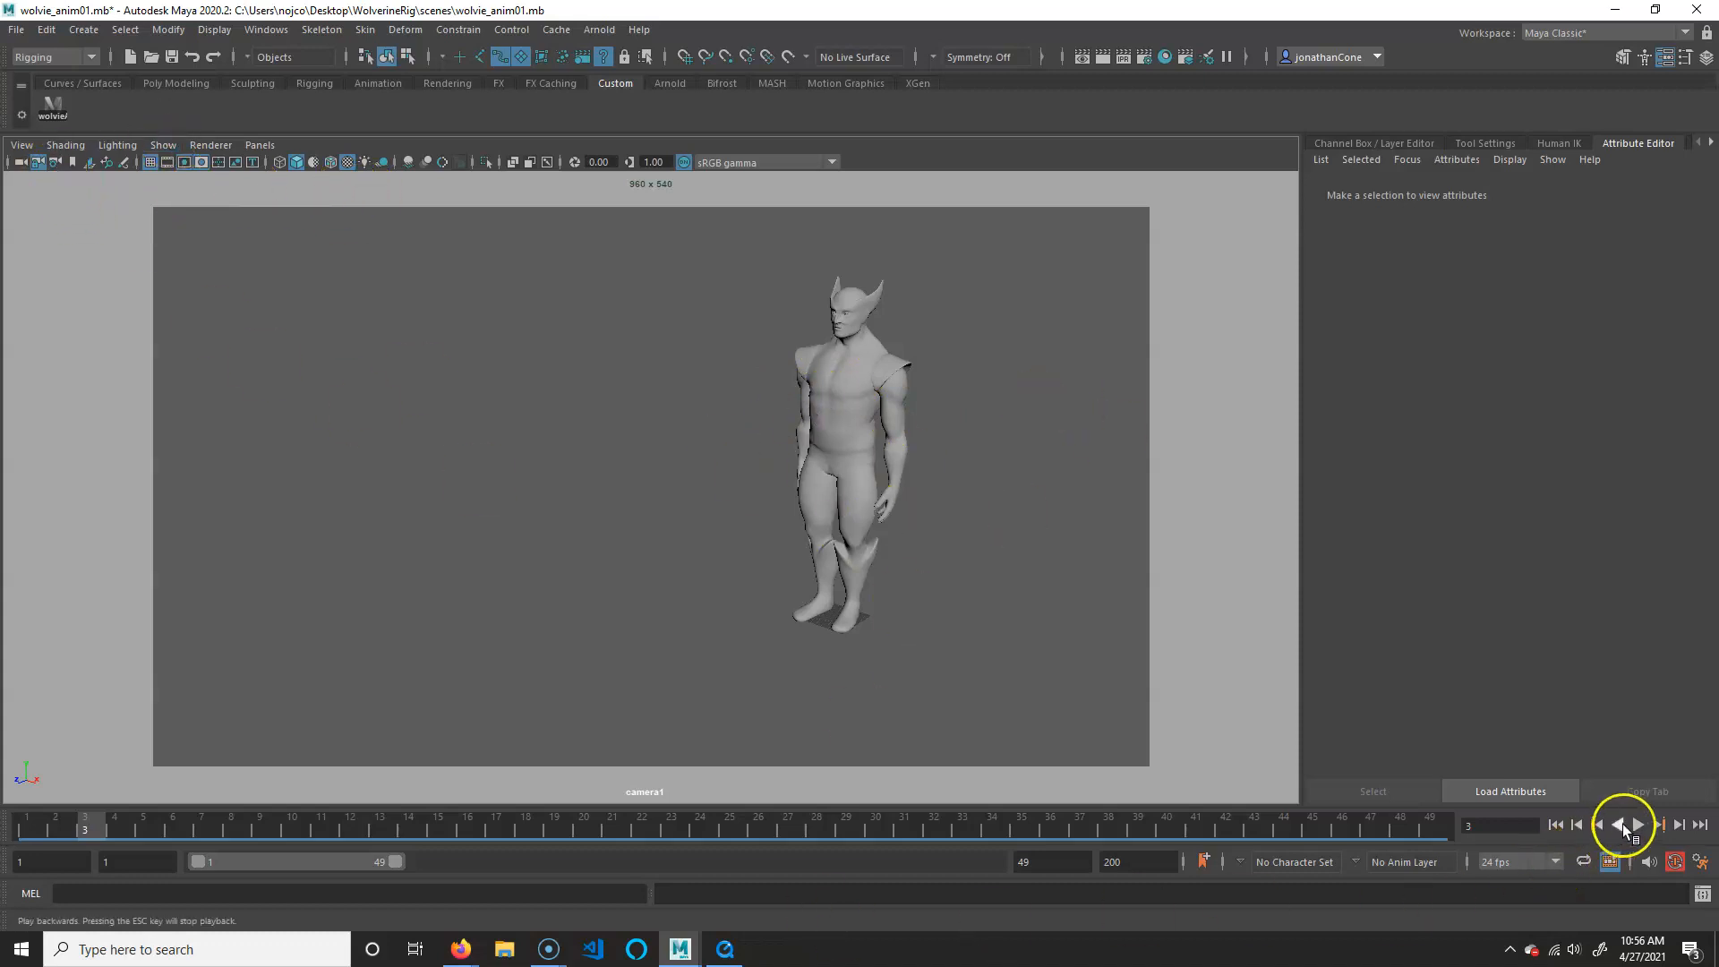
left_click(1637, 824)
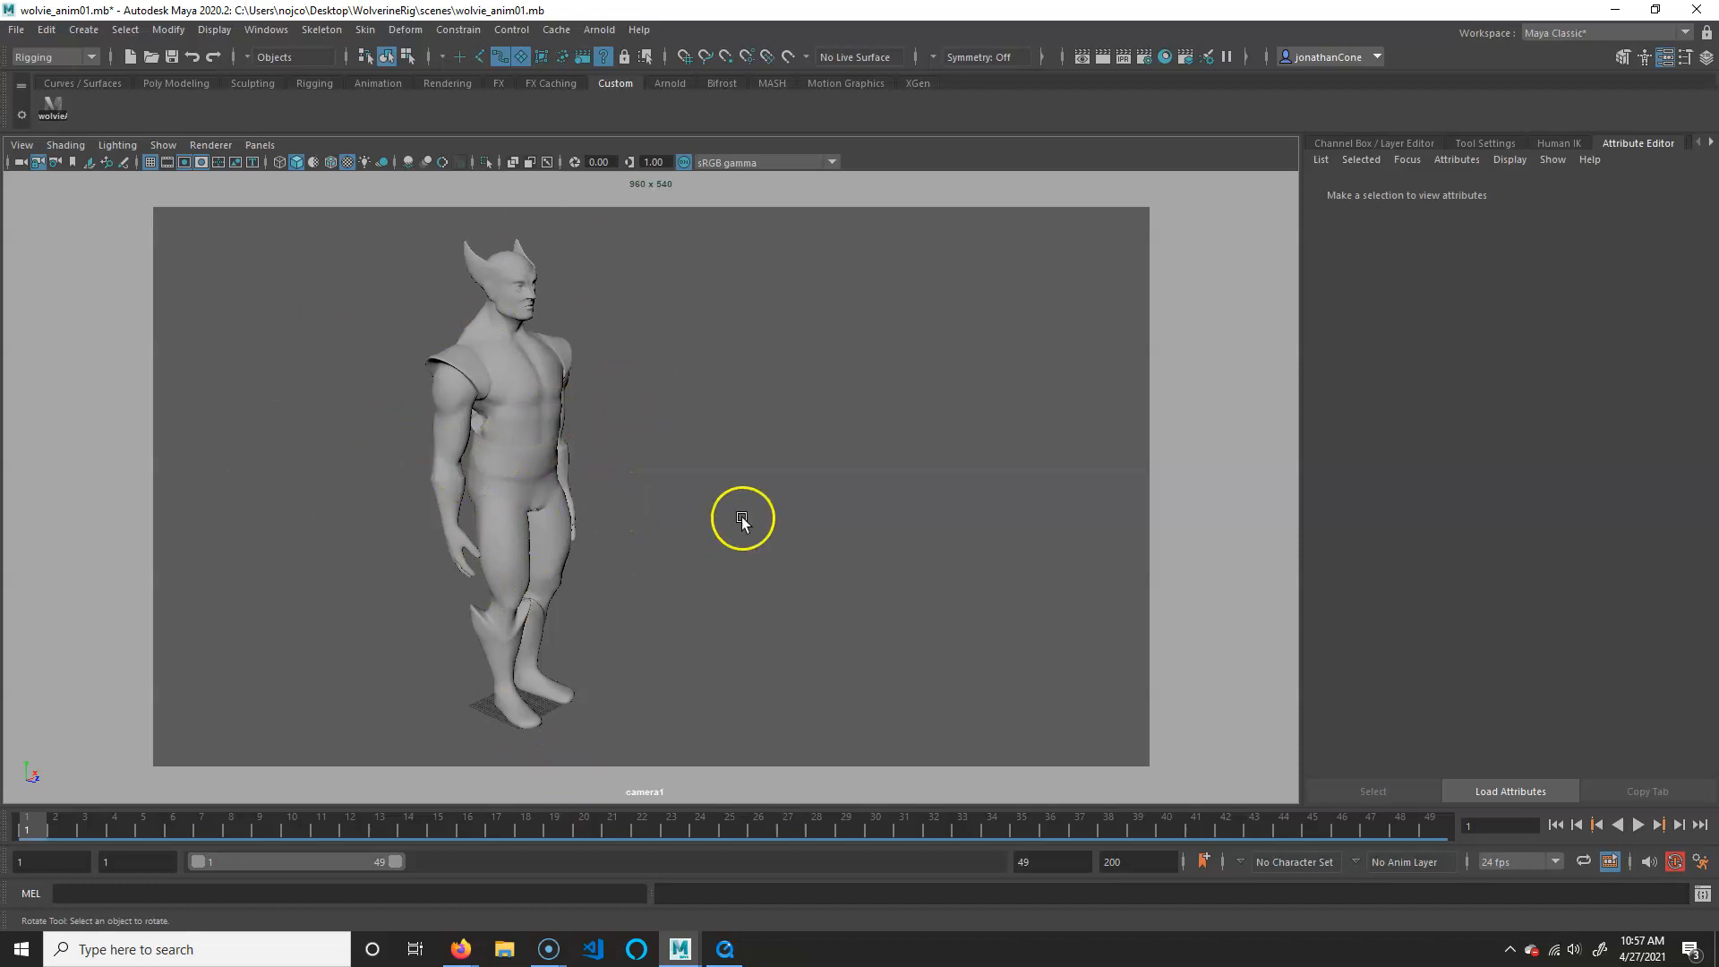
mouse_move(475, 400)
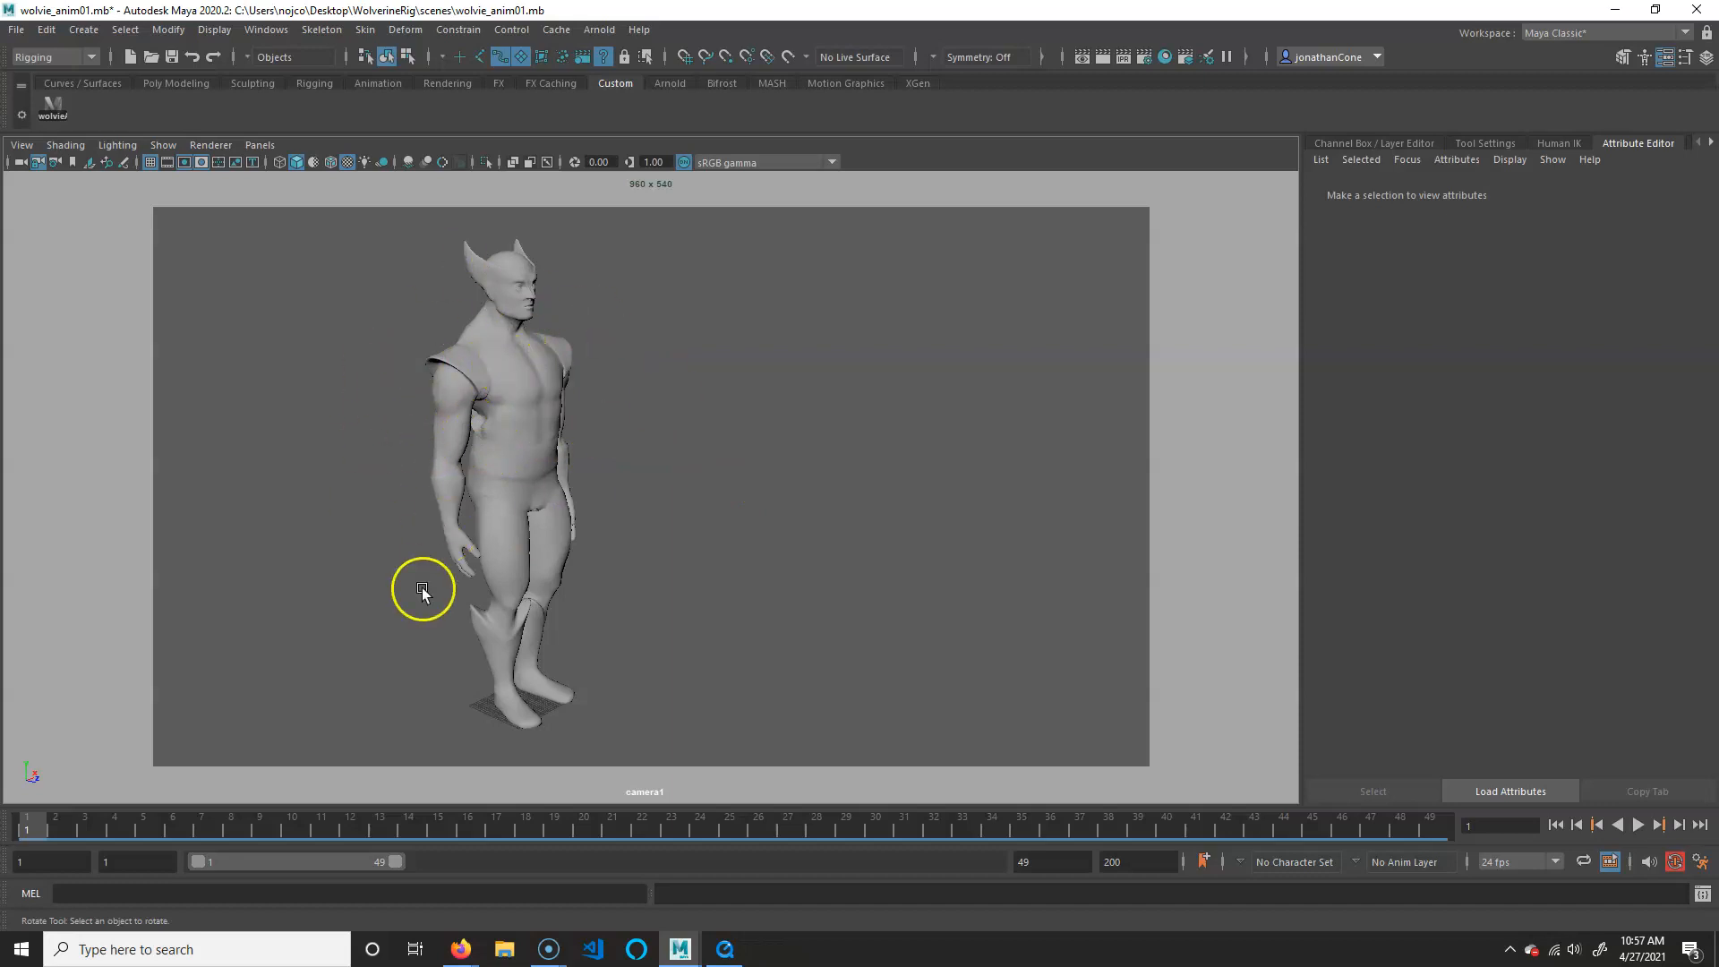
mouse_move(571, 332)
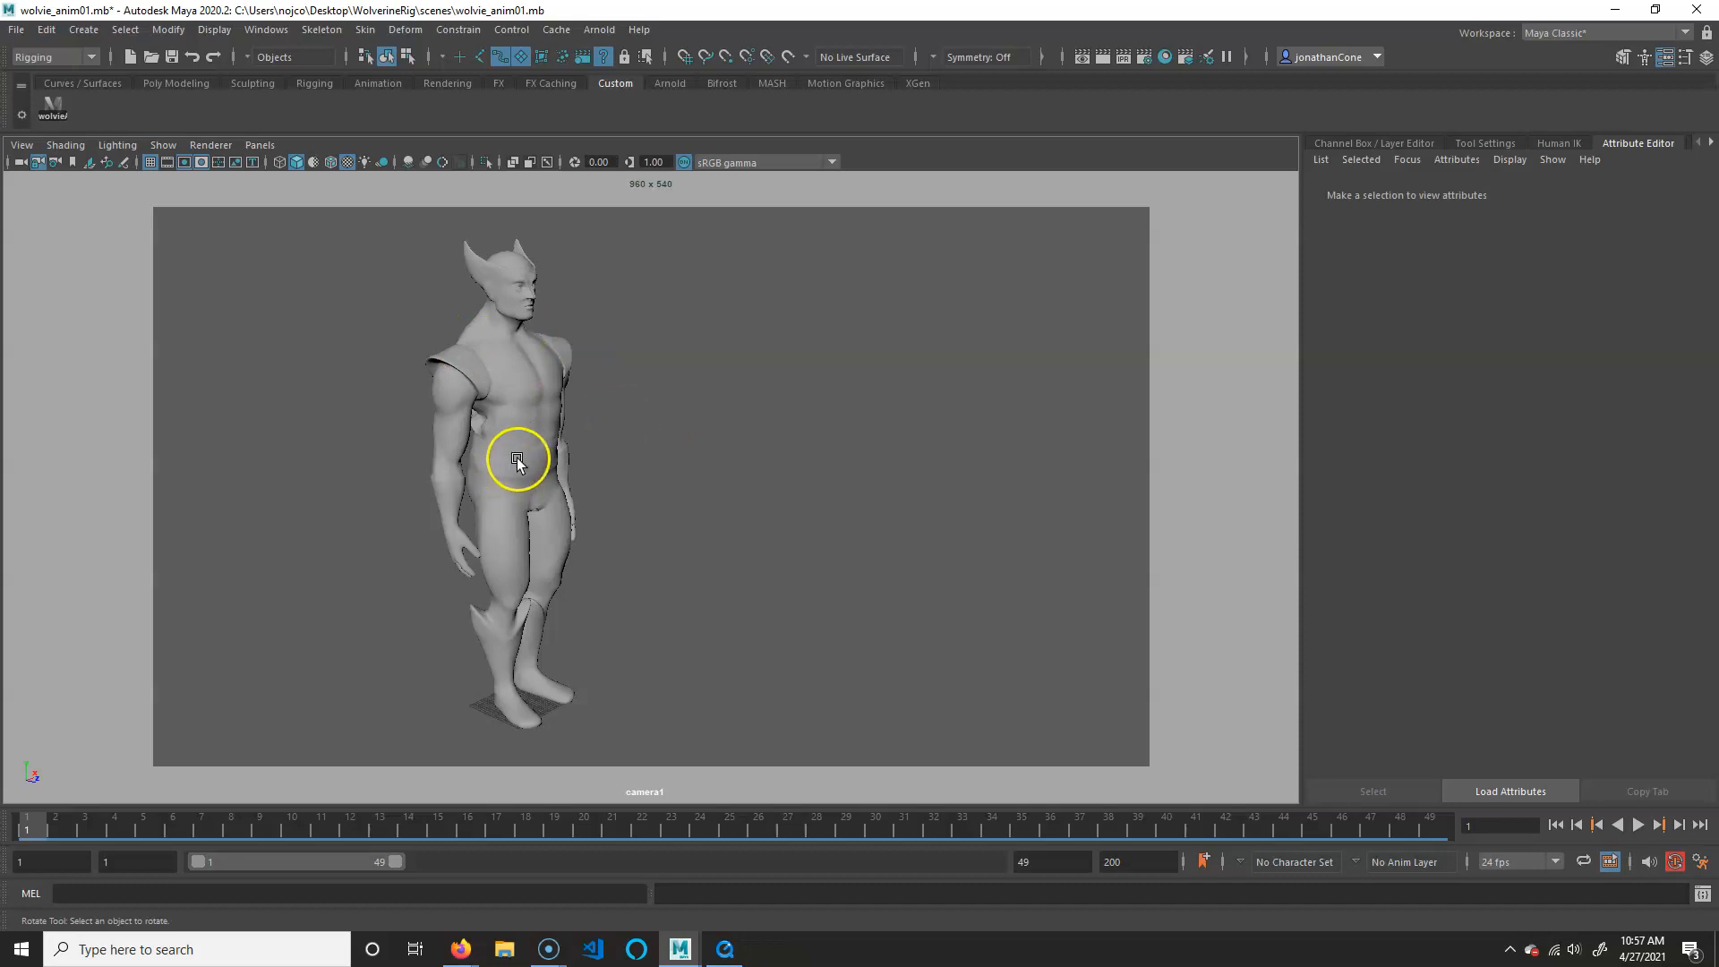
In the persp view, add a directional light, raise it above Wolverine's head and enlarge it.
key("space")
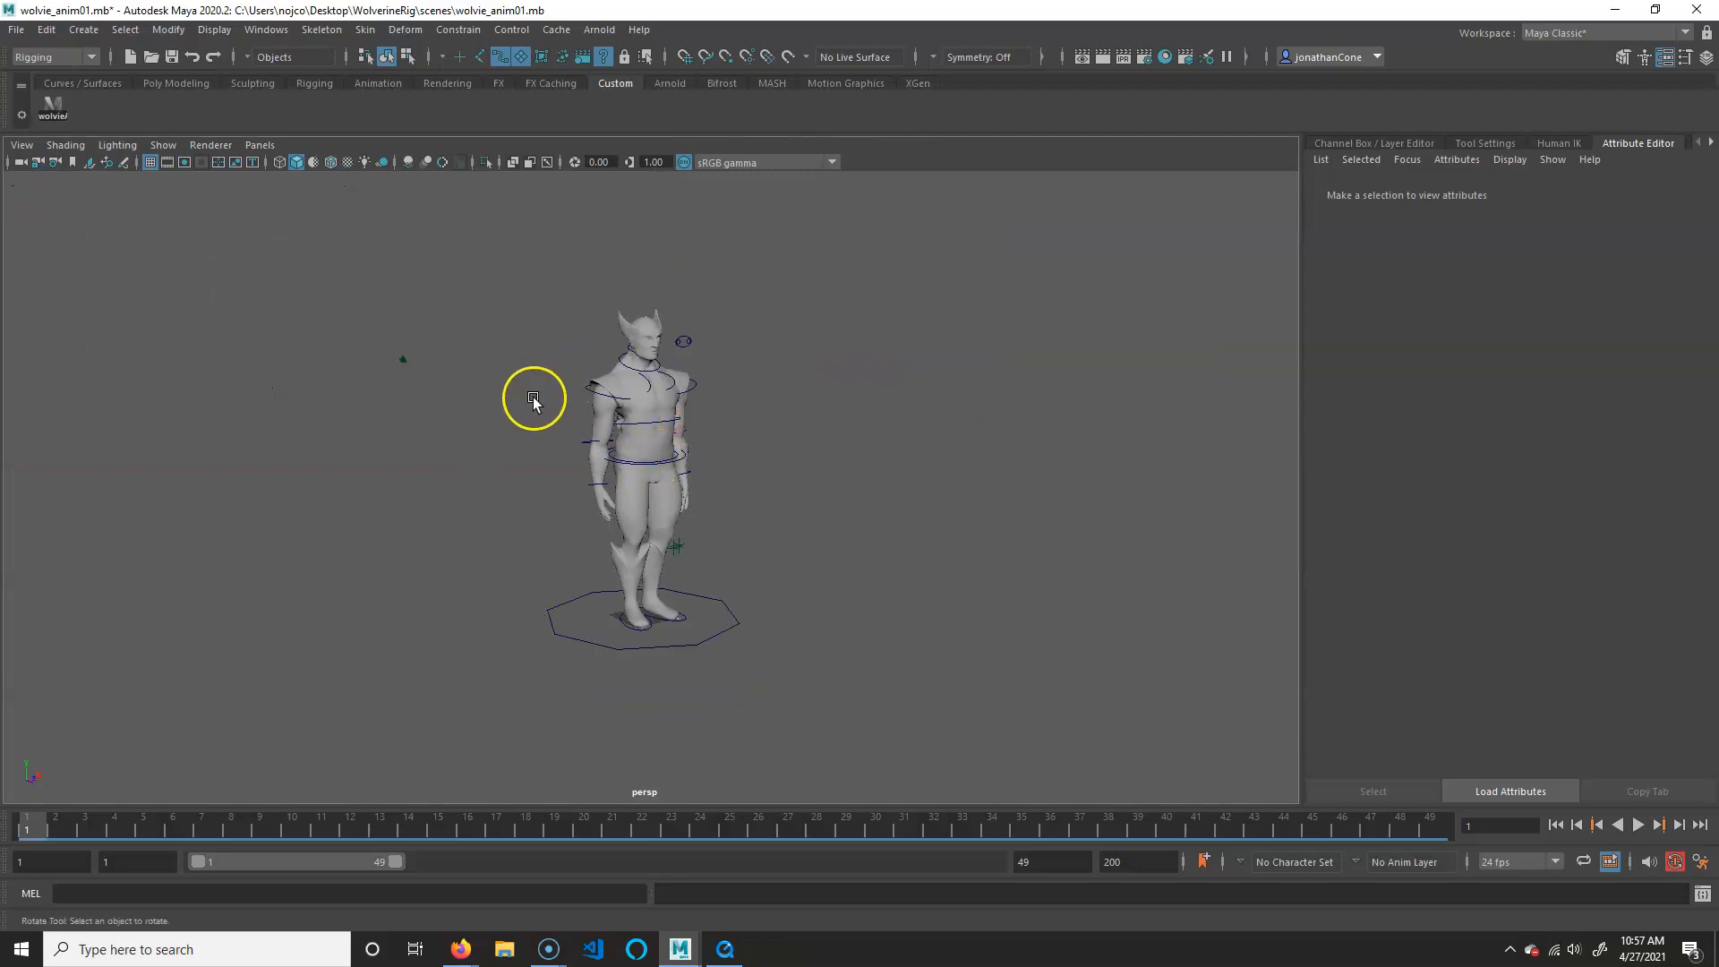
mouse_move(702, 444)
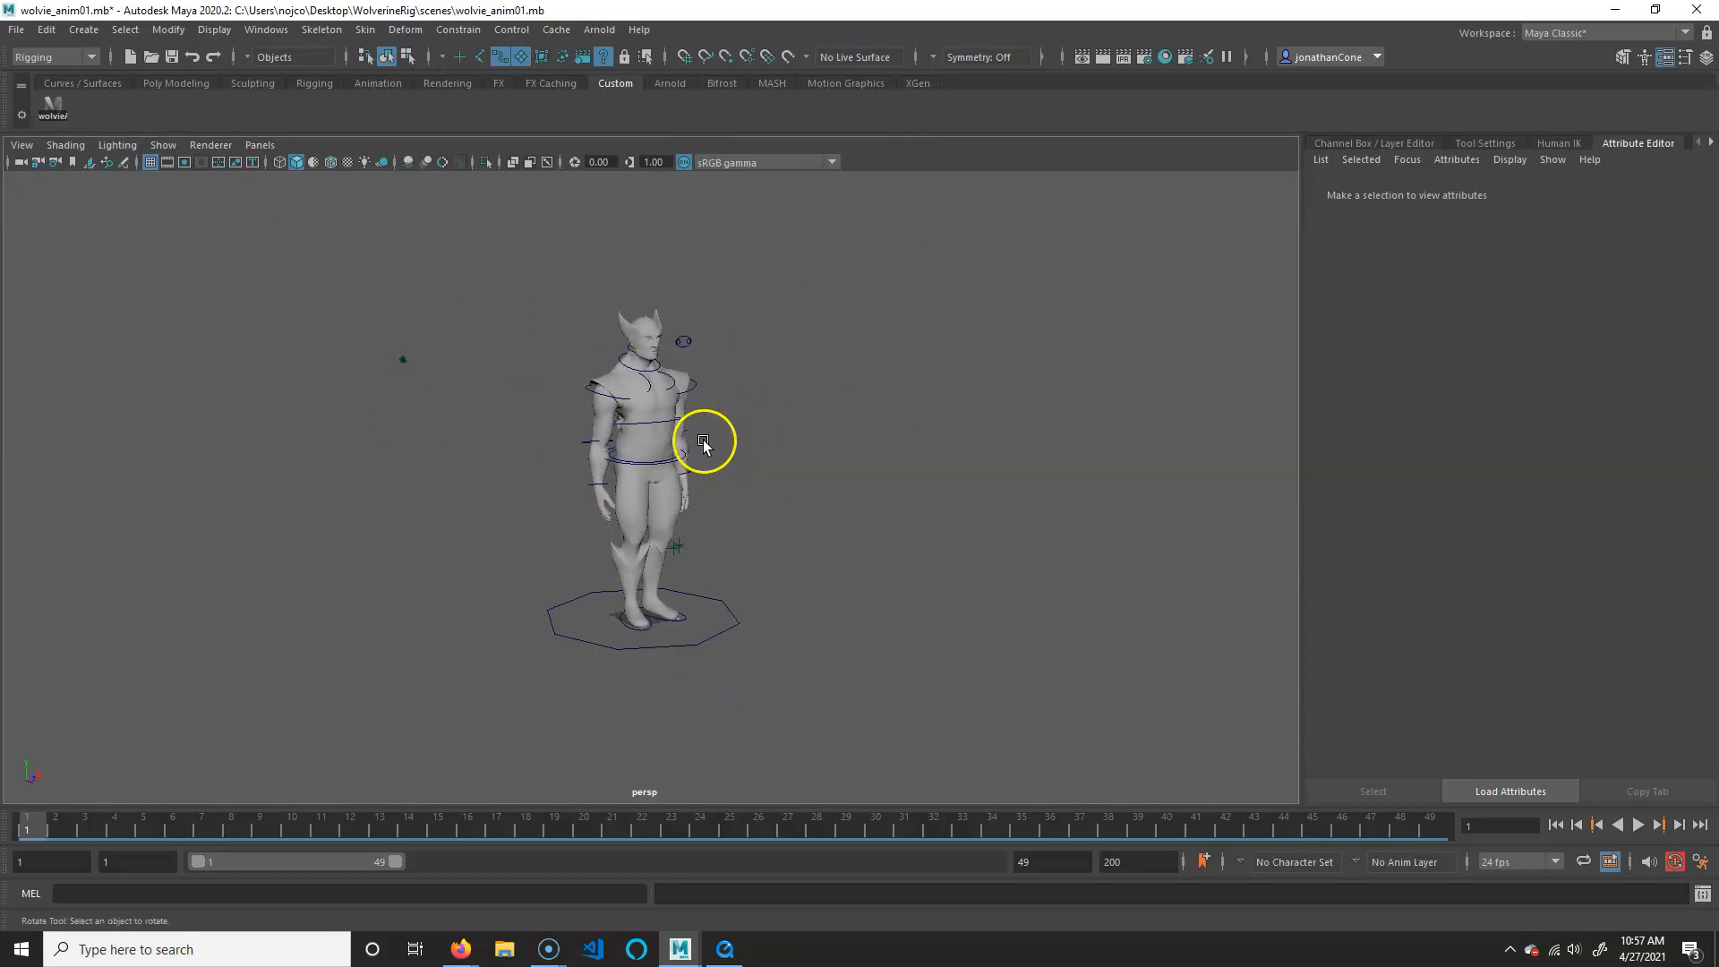
left_click(82, 29)
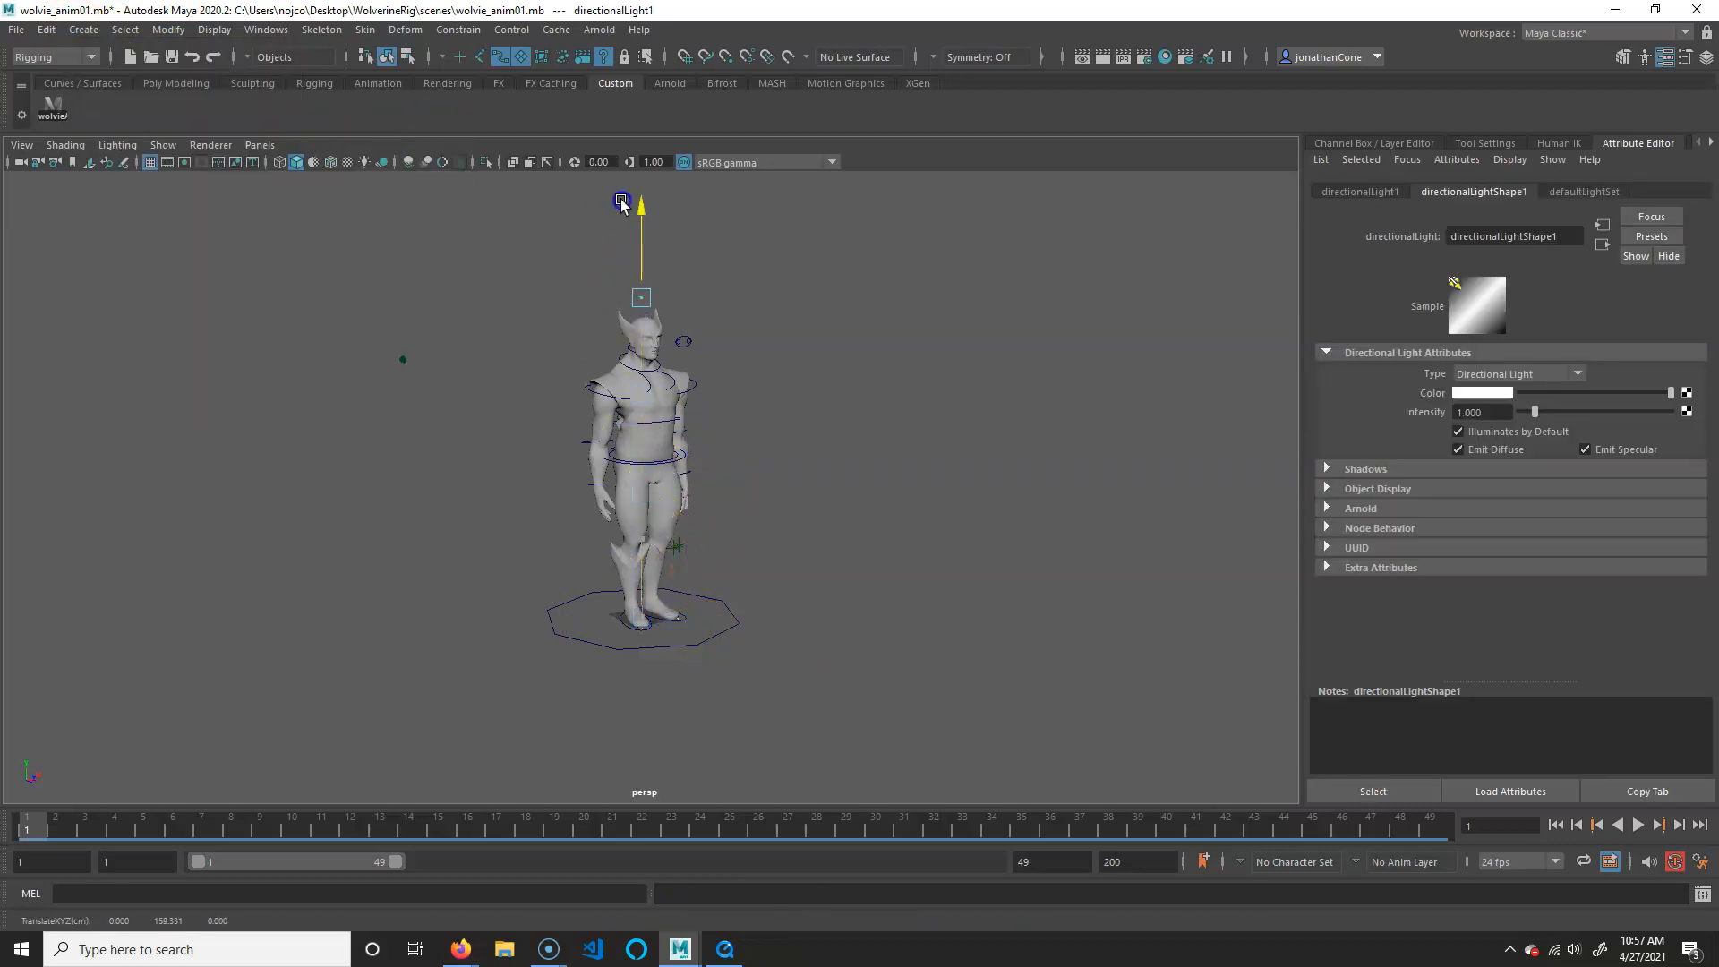
left_click_drag(621, 205, 643, 181)
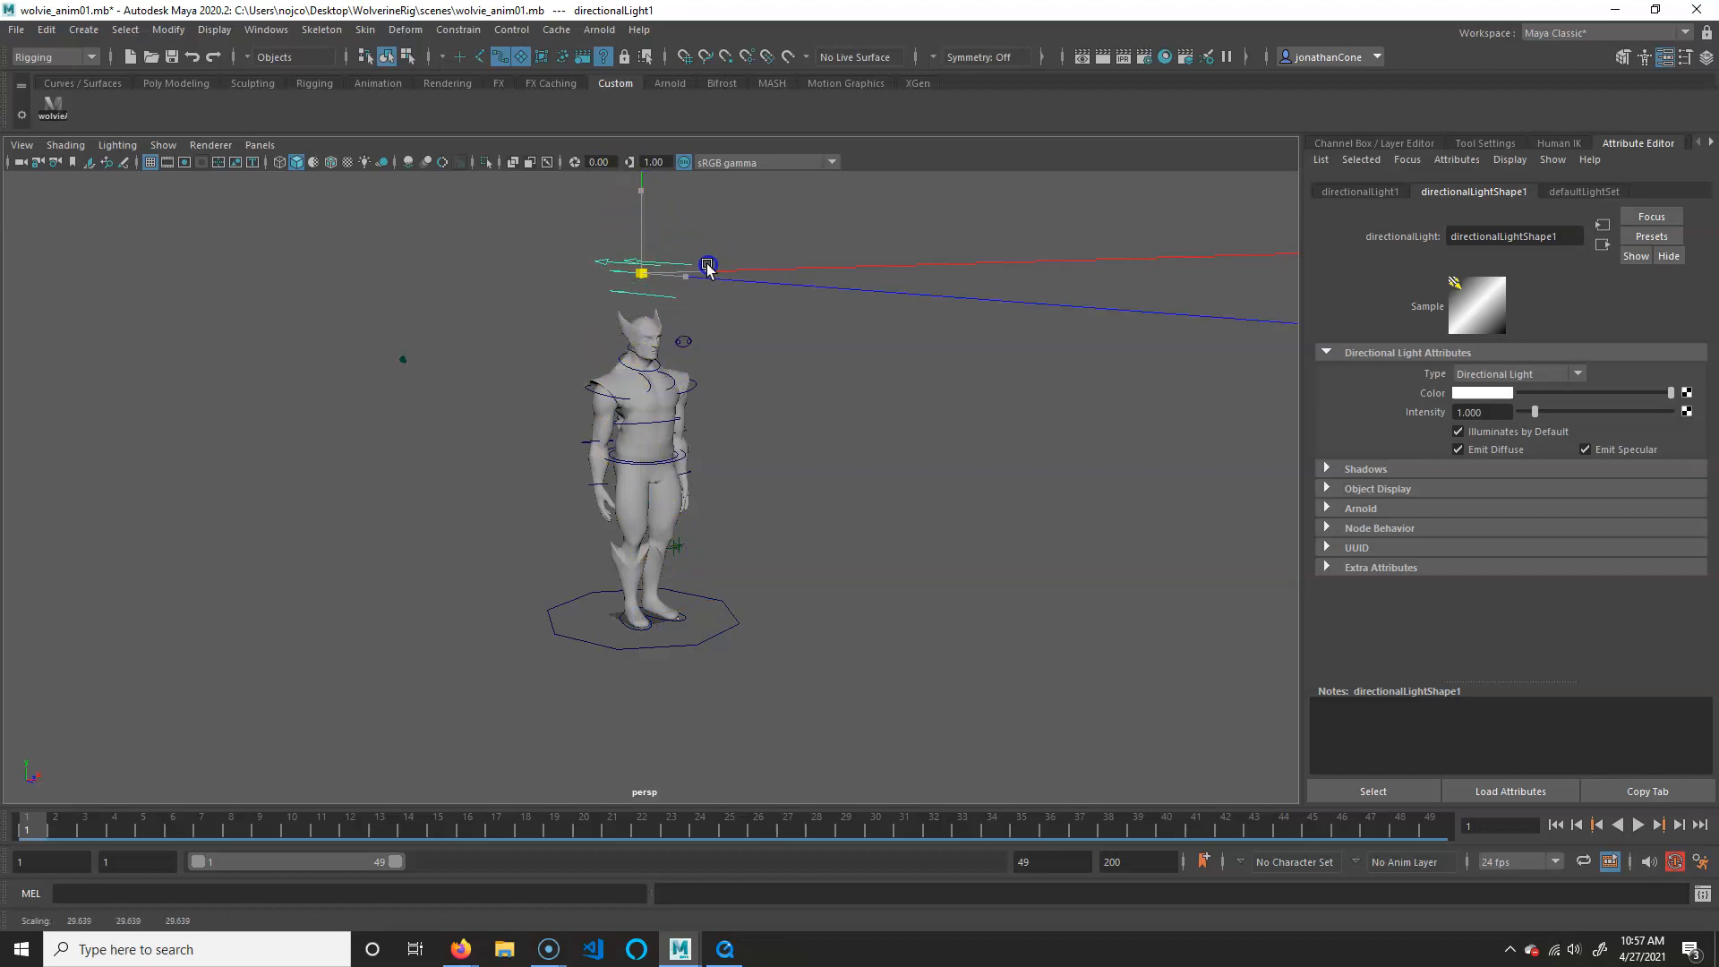
left_click_drag(707, 267, 581, 263)
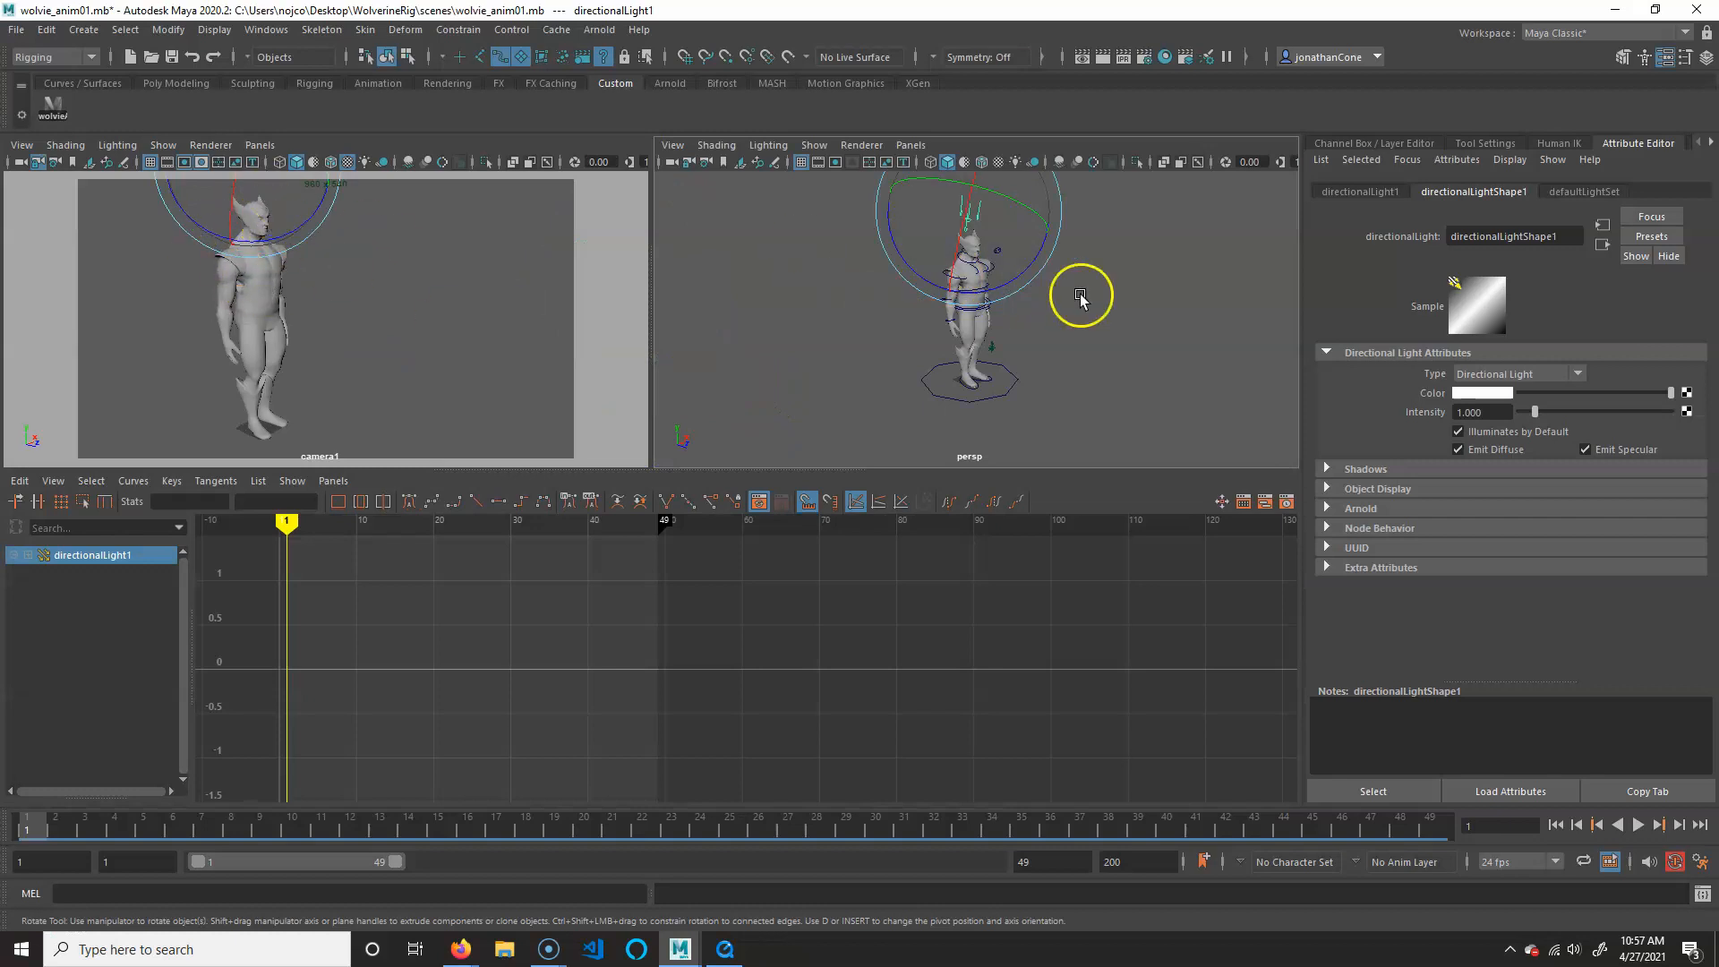
Light camera1 with the scene's lights and tilt directionalLight1 down onto Wolverine.
left_click(367, 161)
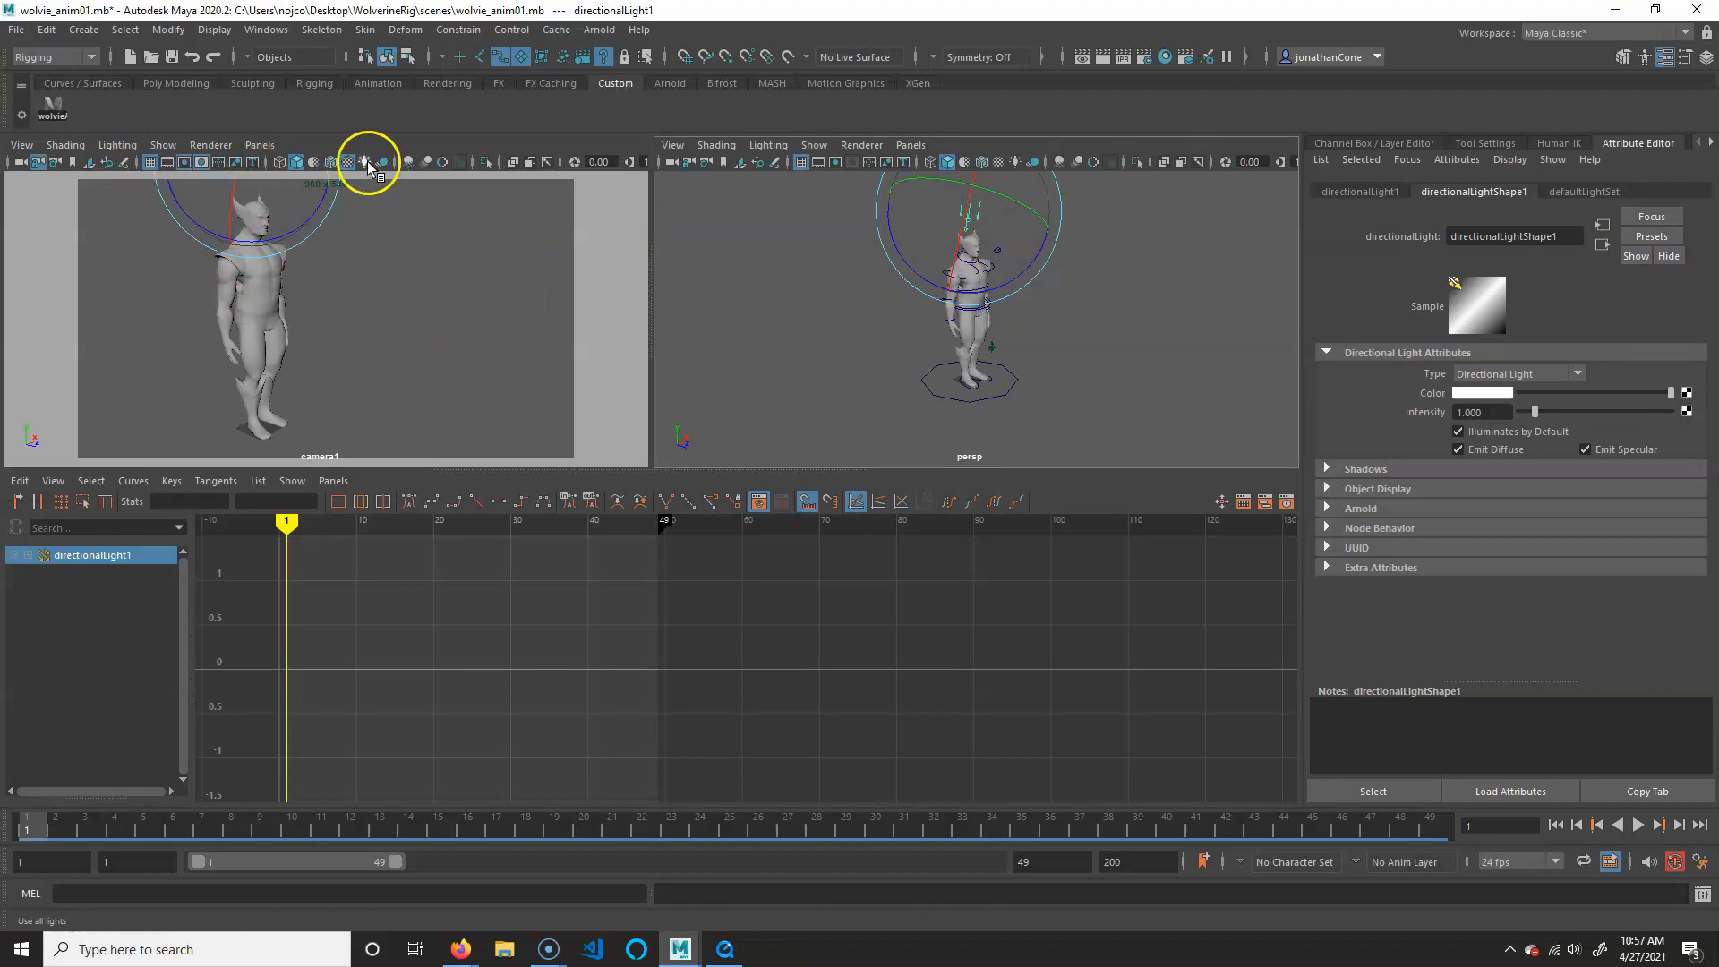
left_click(397, 182)
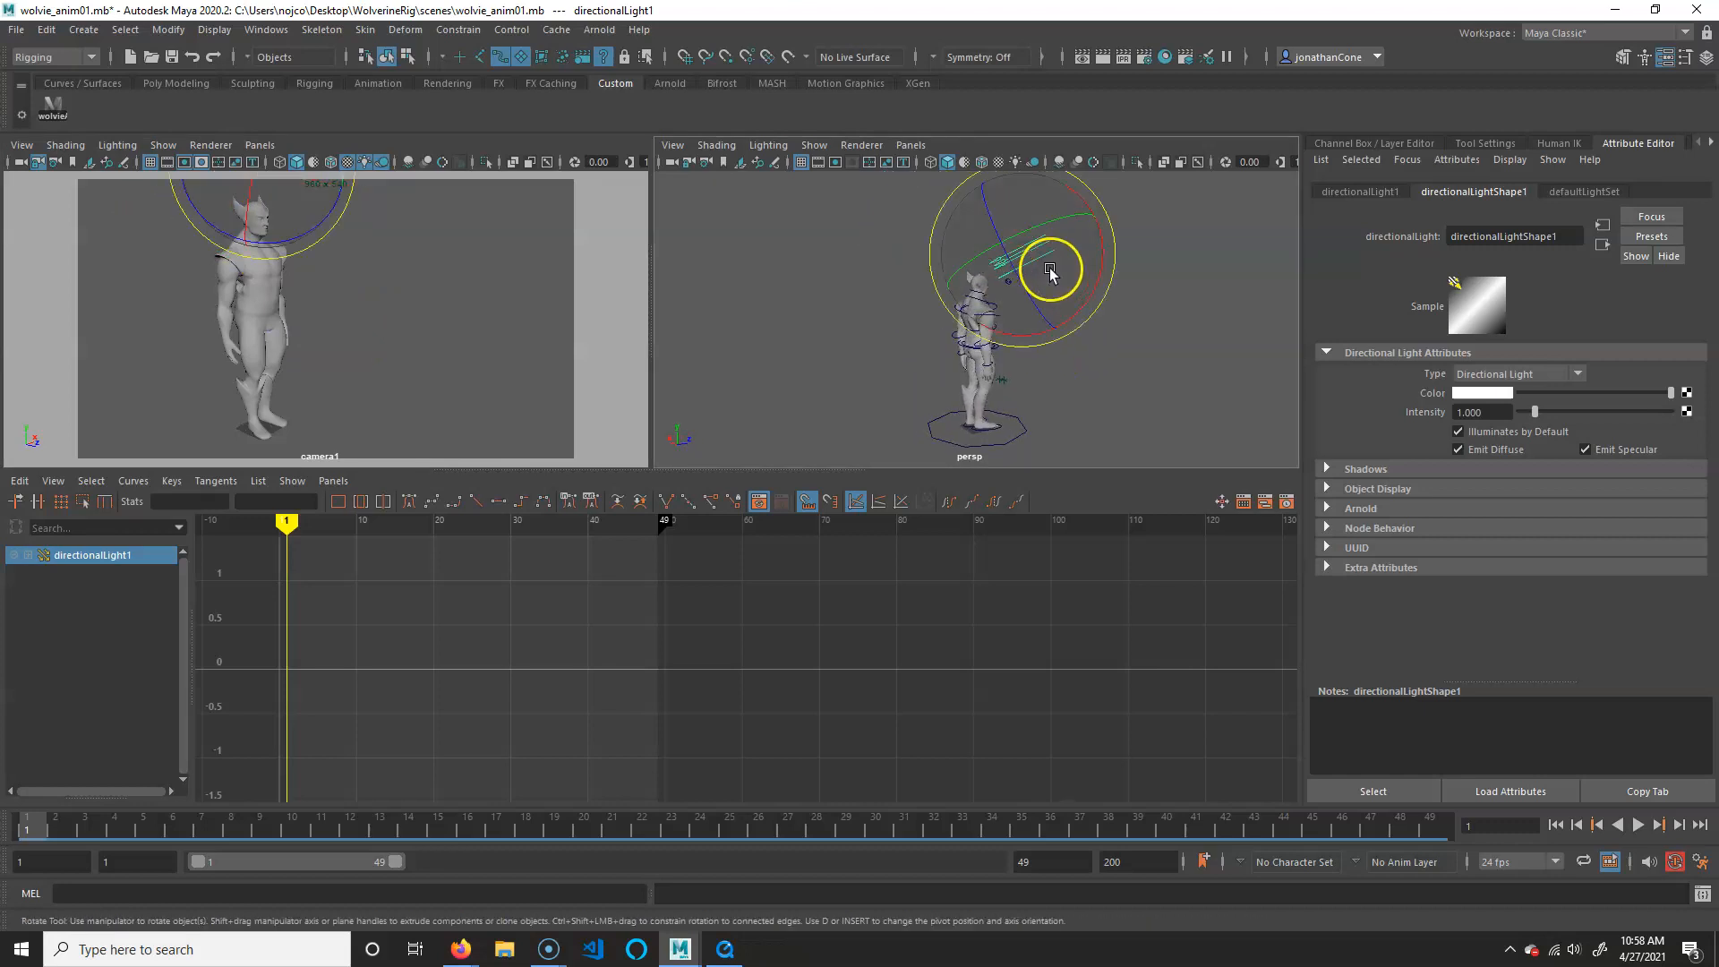
left_click_drag(1050, 272, 1093, 259)
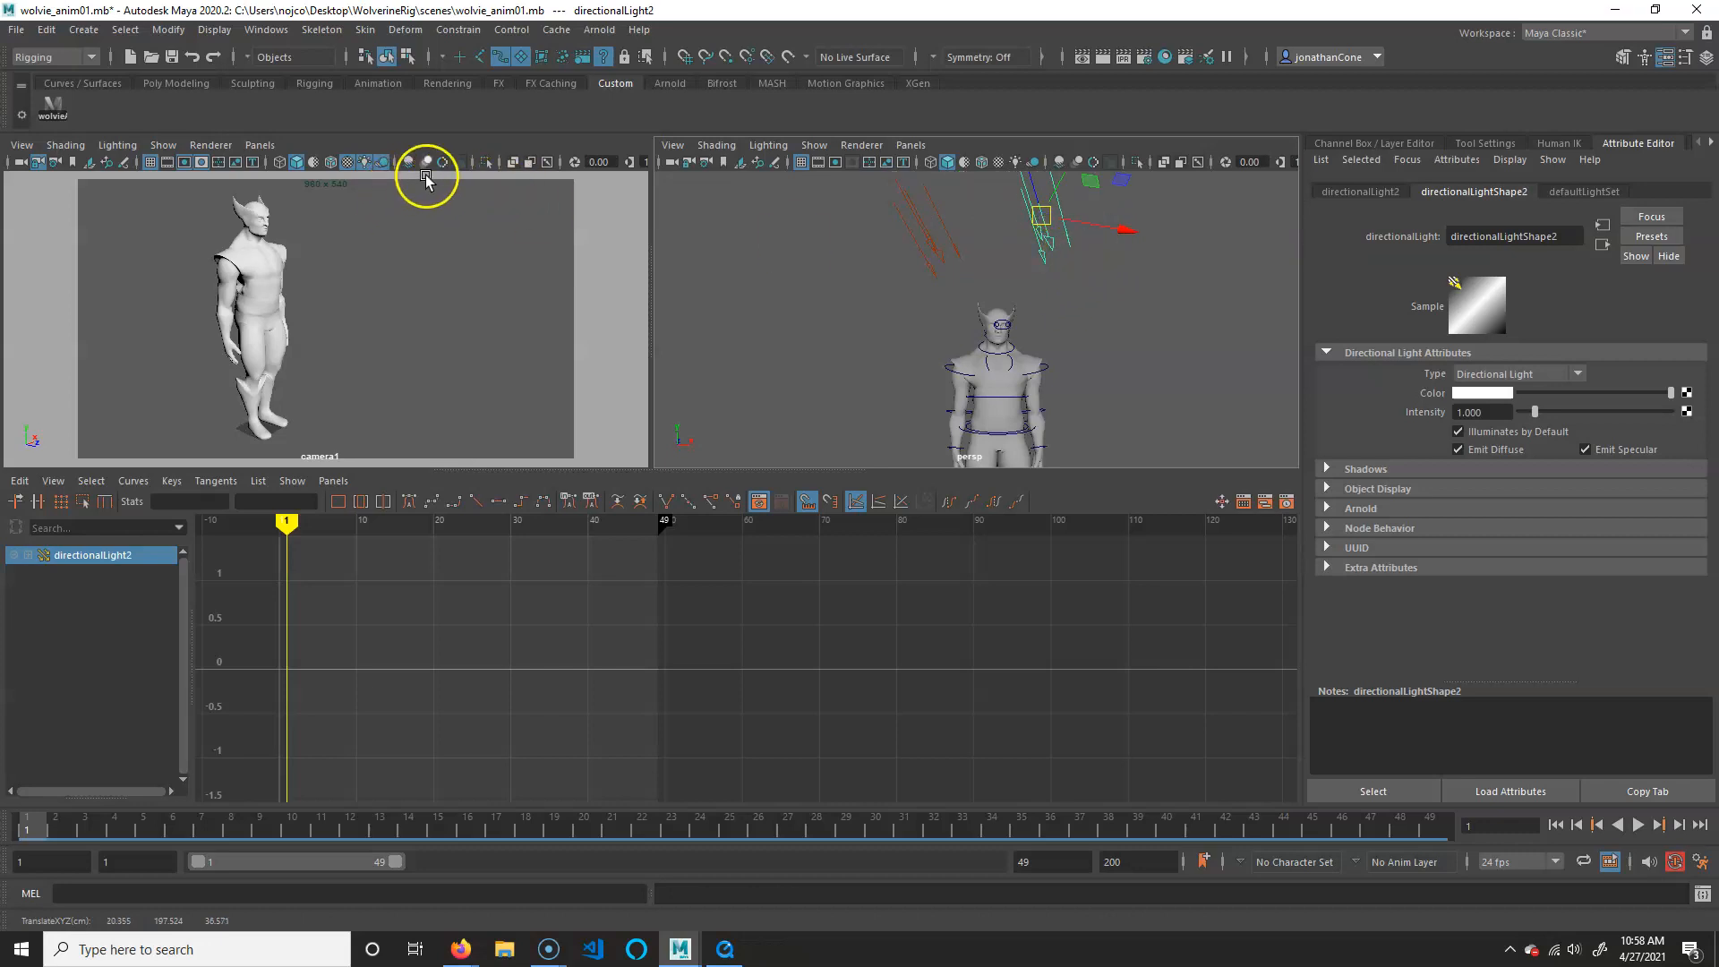
Show shadows in the camera view and rotate directionalLight2 to aim at Wolverine.
left_click(406, 161)
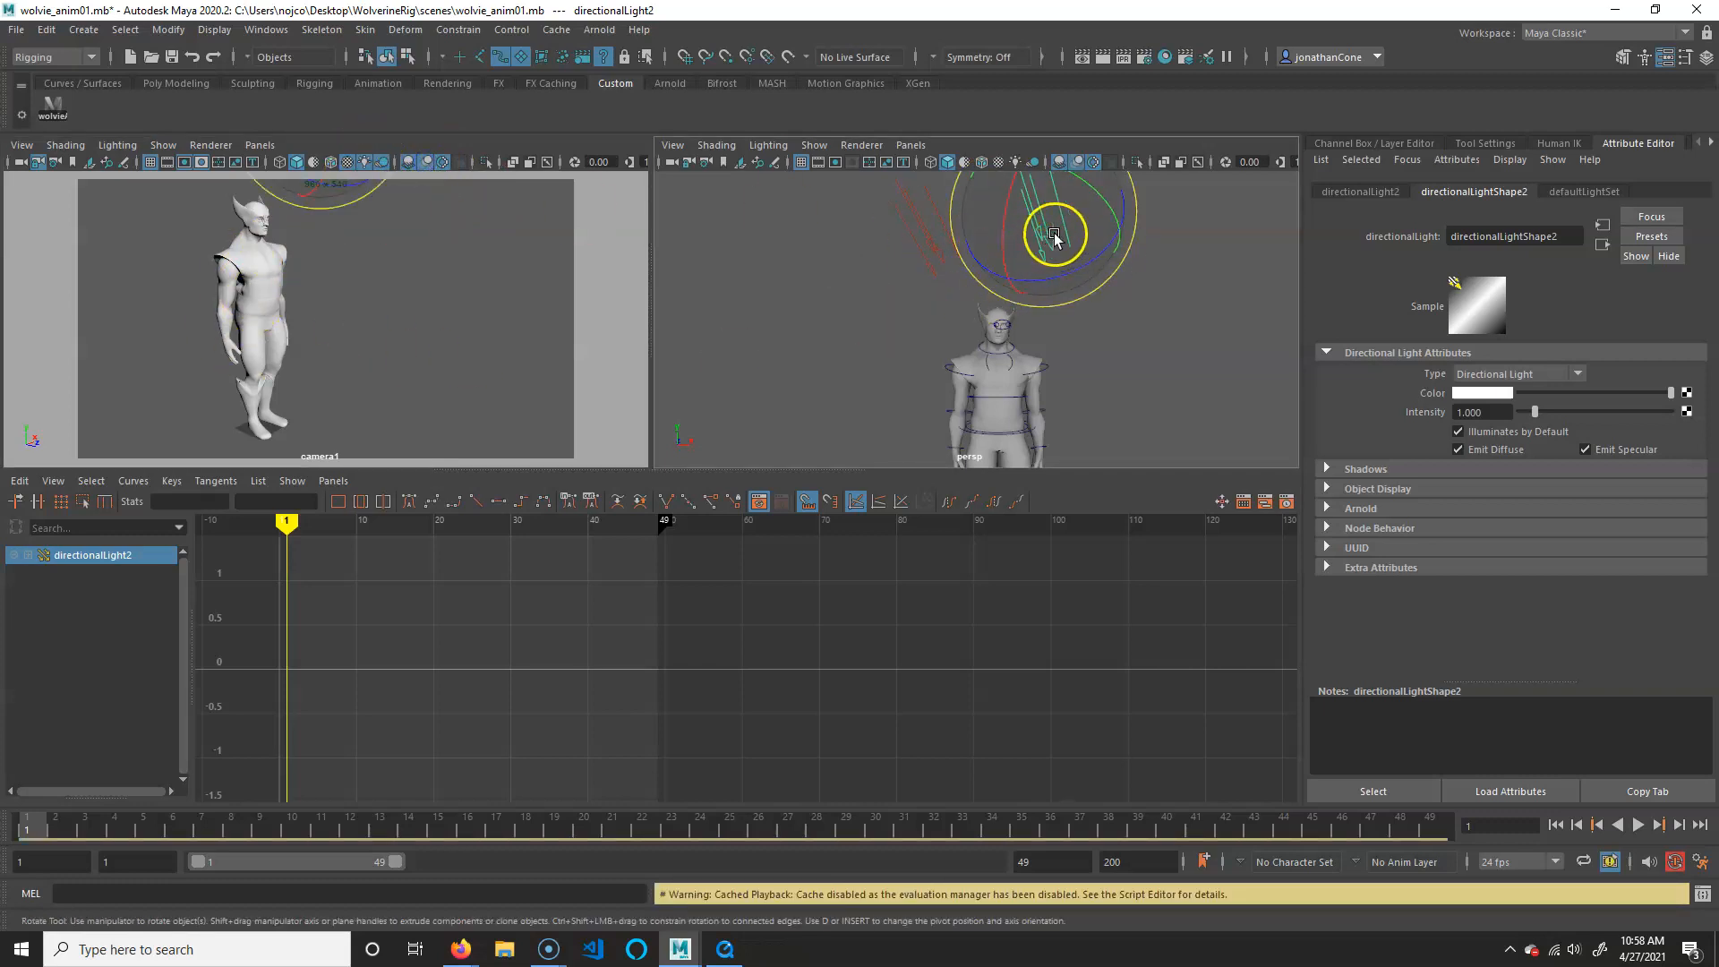
left_click_drag(1055, 233, 890, 243)
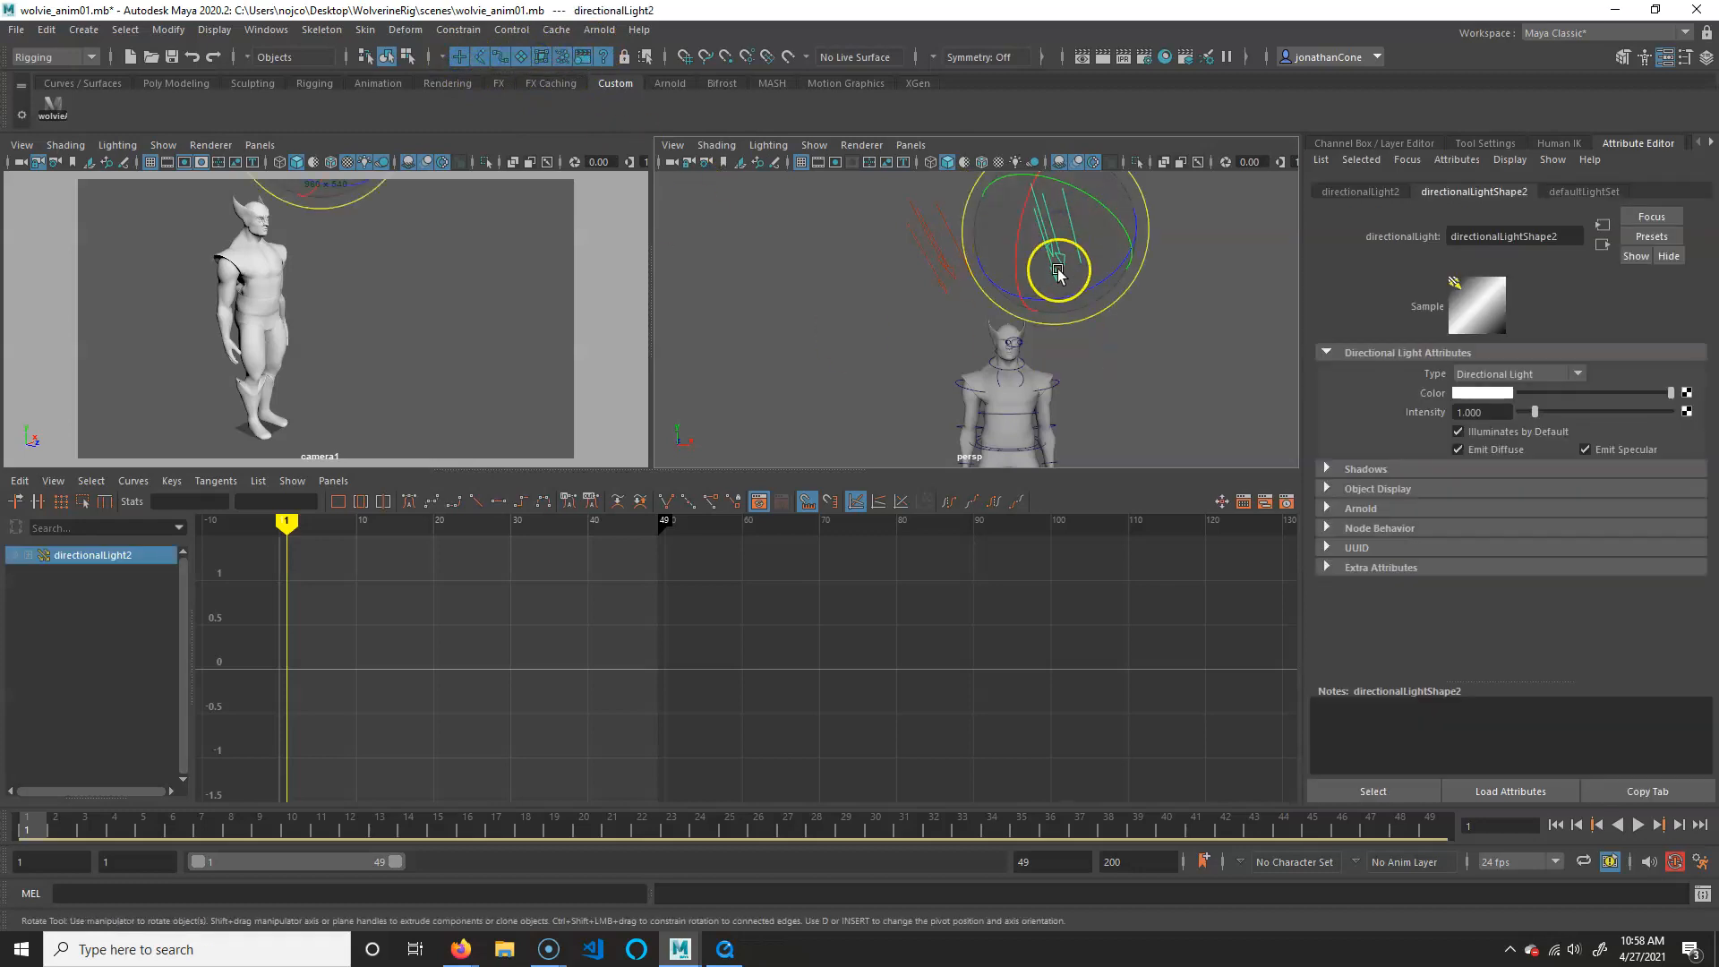
left_click_drag(1058, 274, 1069, 239)
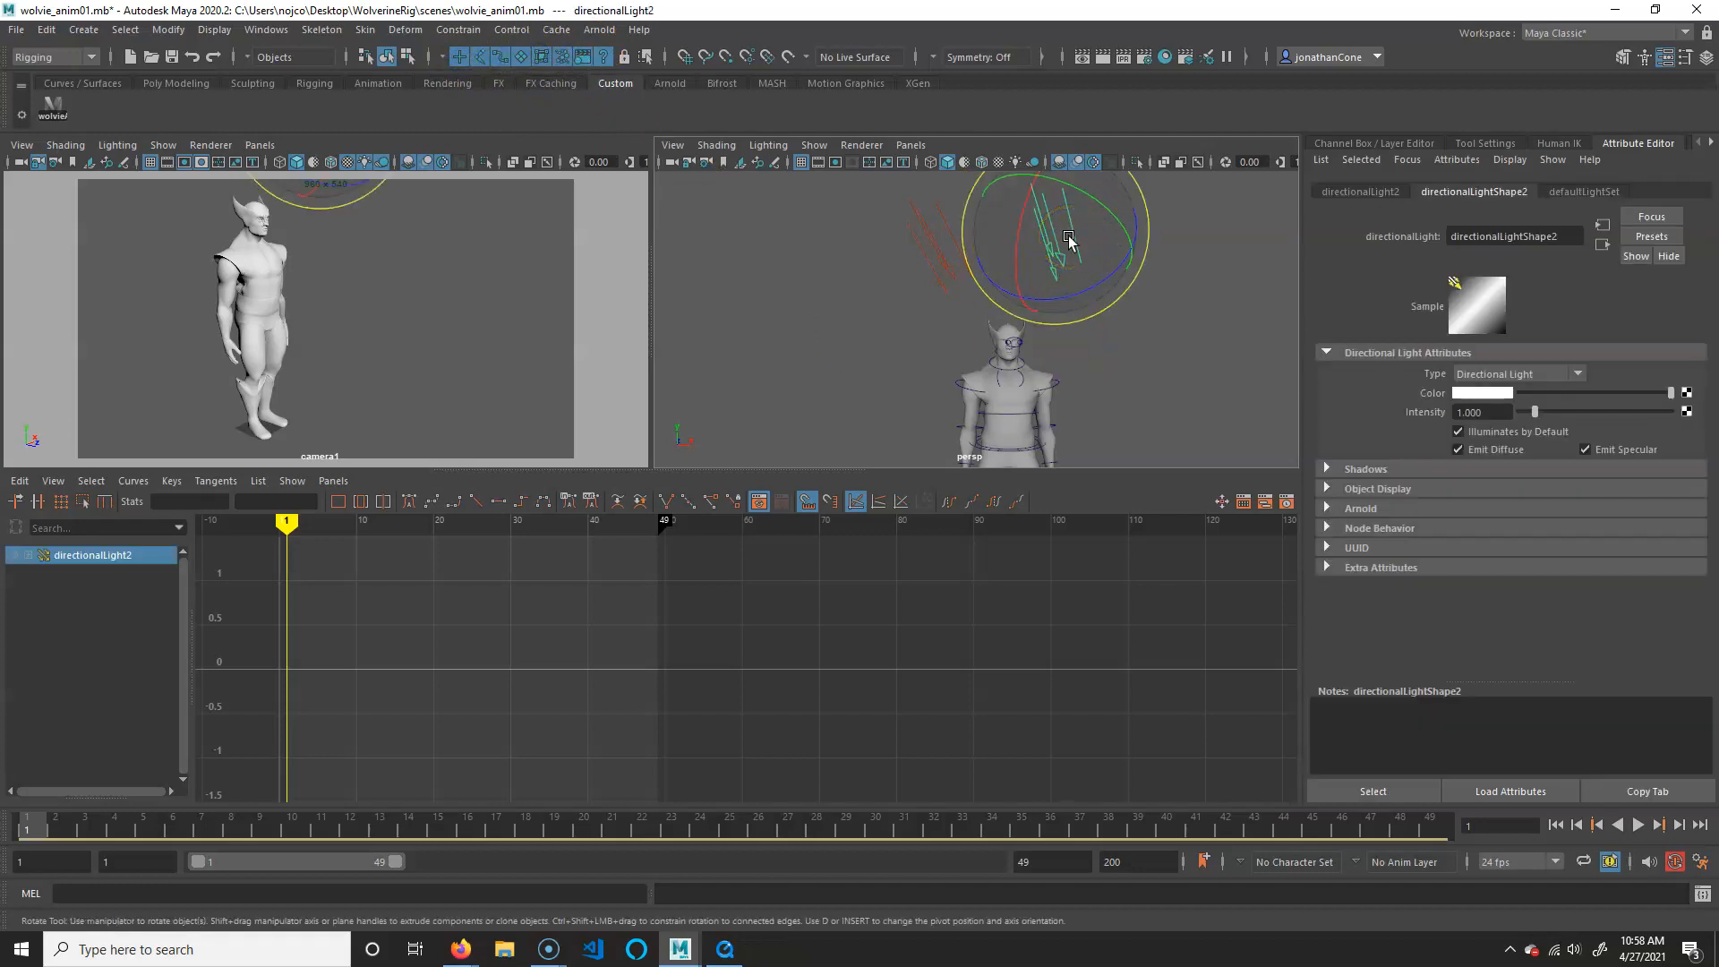
left_click_drag(1069, 239, 1034, 250)
type("0.500")
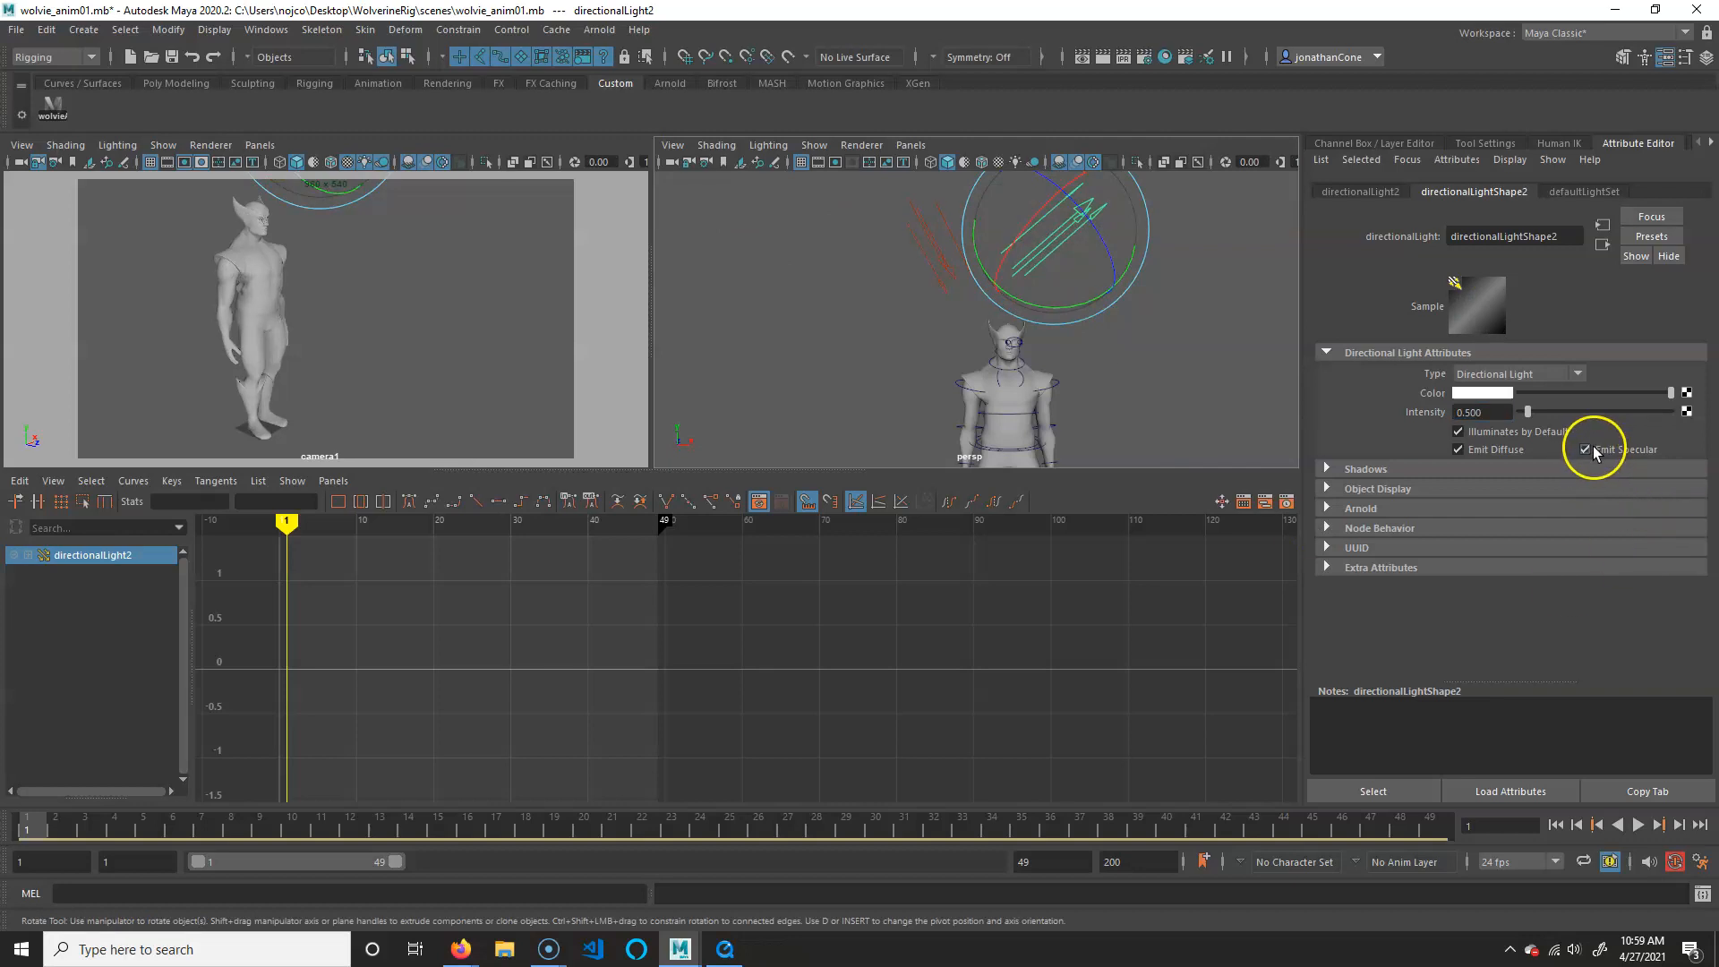
Disable Emit Specular on the second light, expand its Shadows settings, and re-angle it.
left_click(1586, 450)
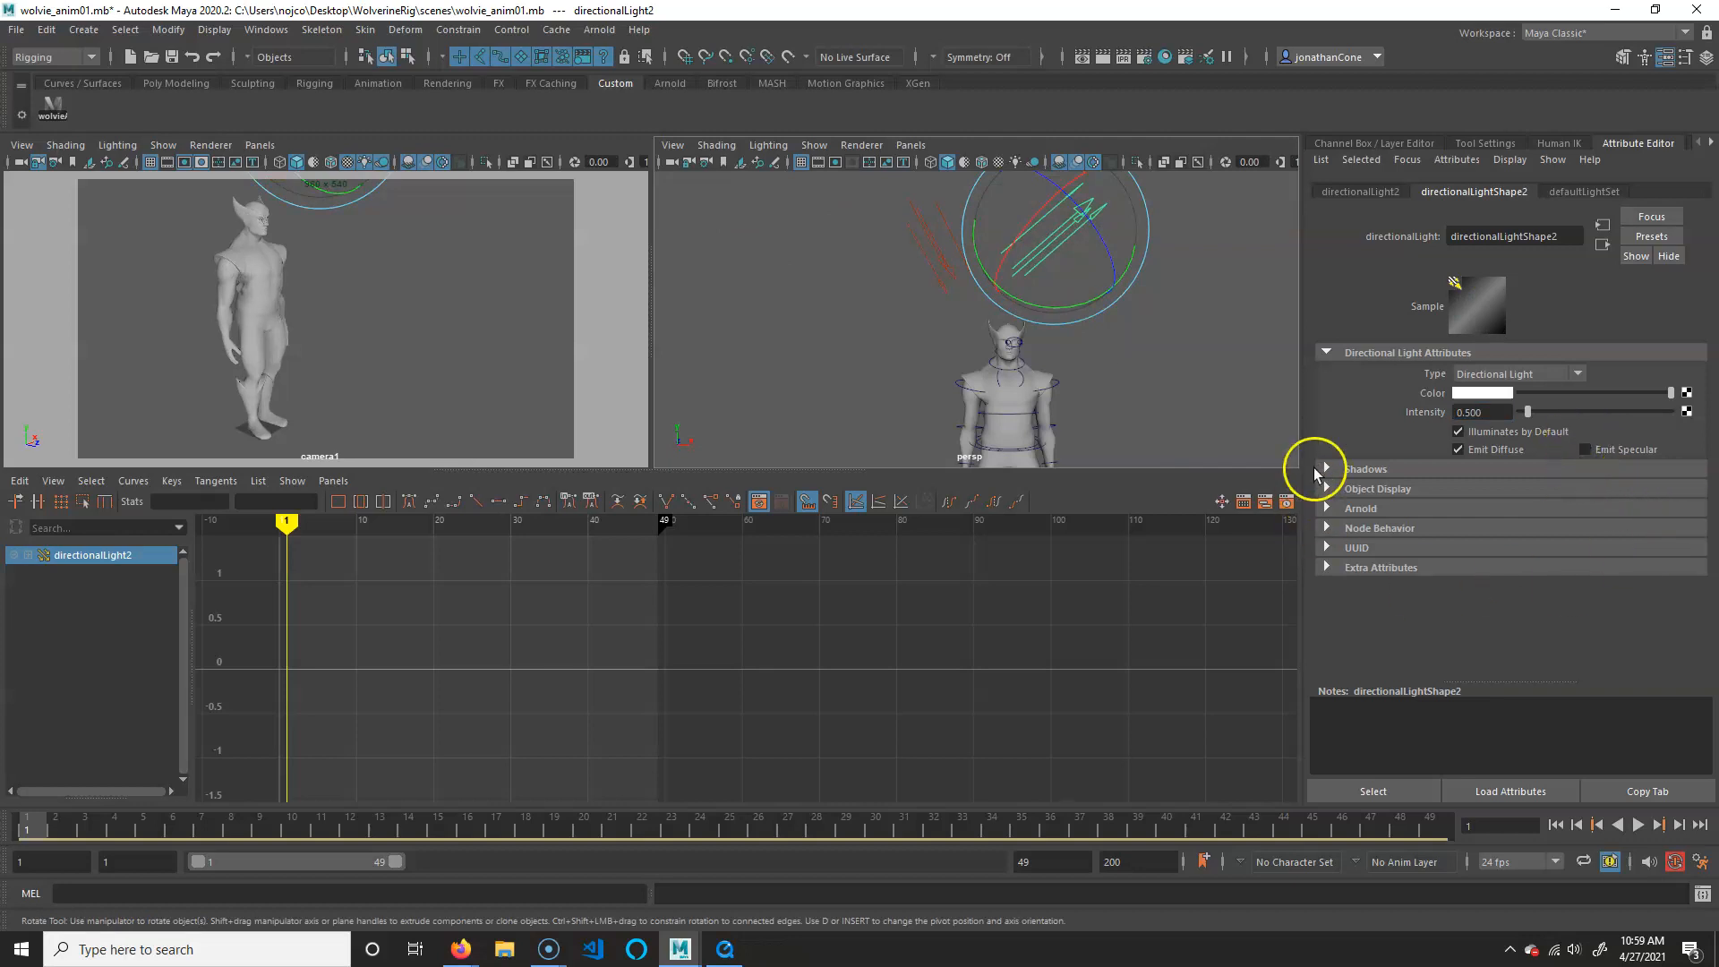
left_click(1324, 468)
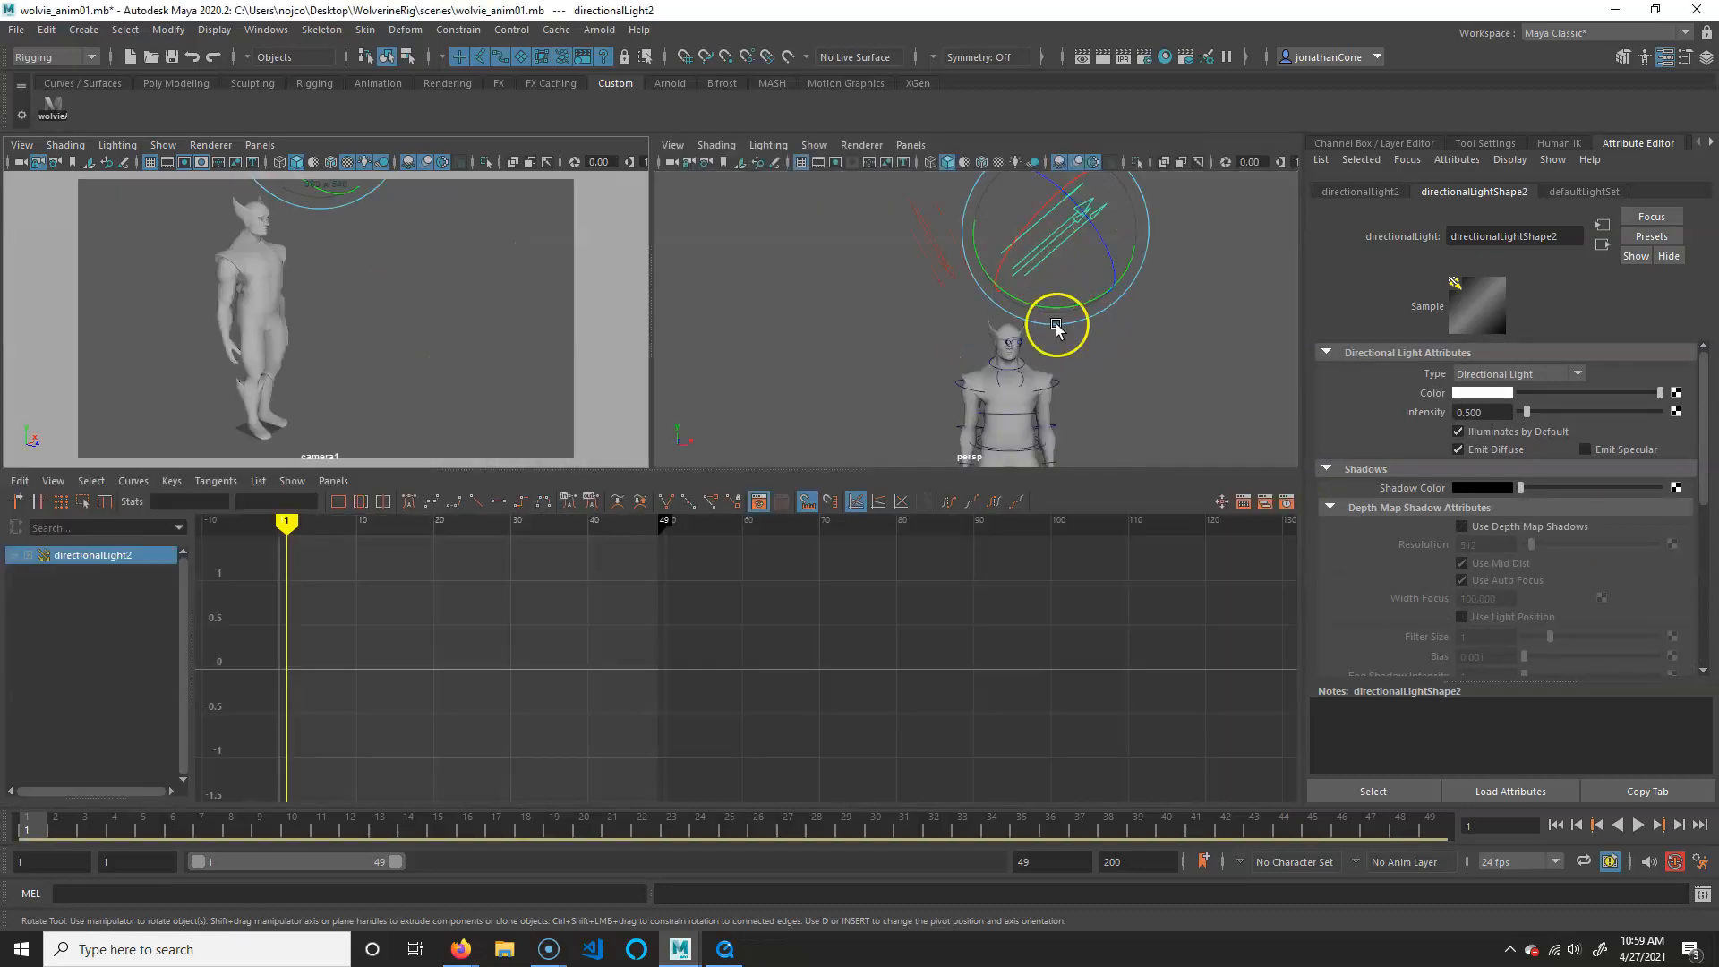
left_click_drag(1059, 327, 1074, 272)
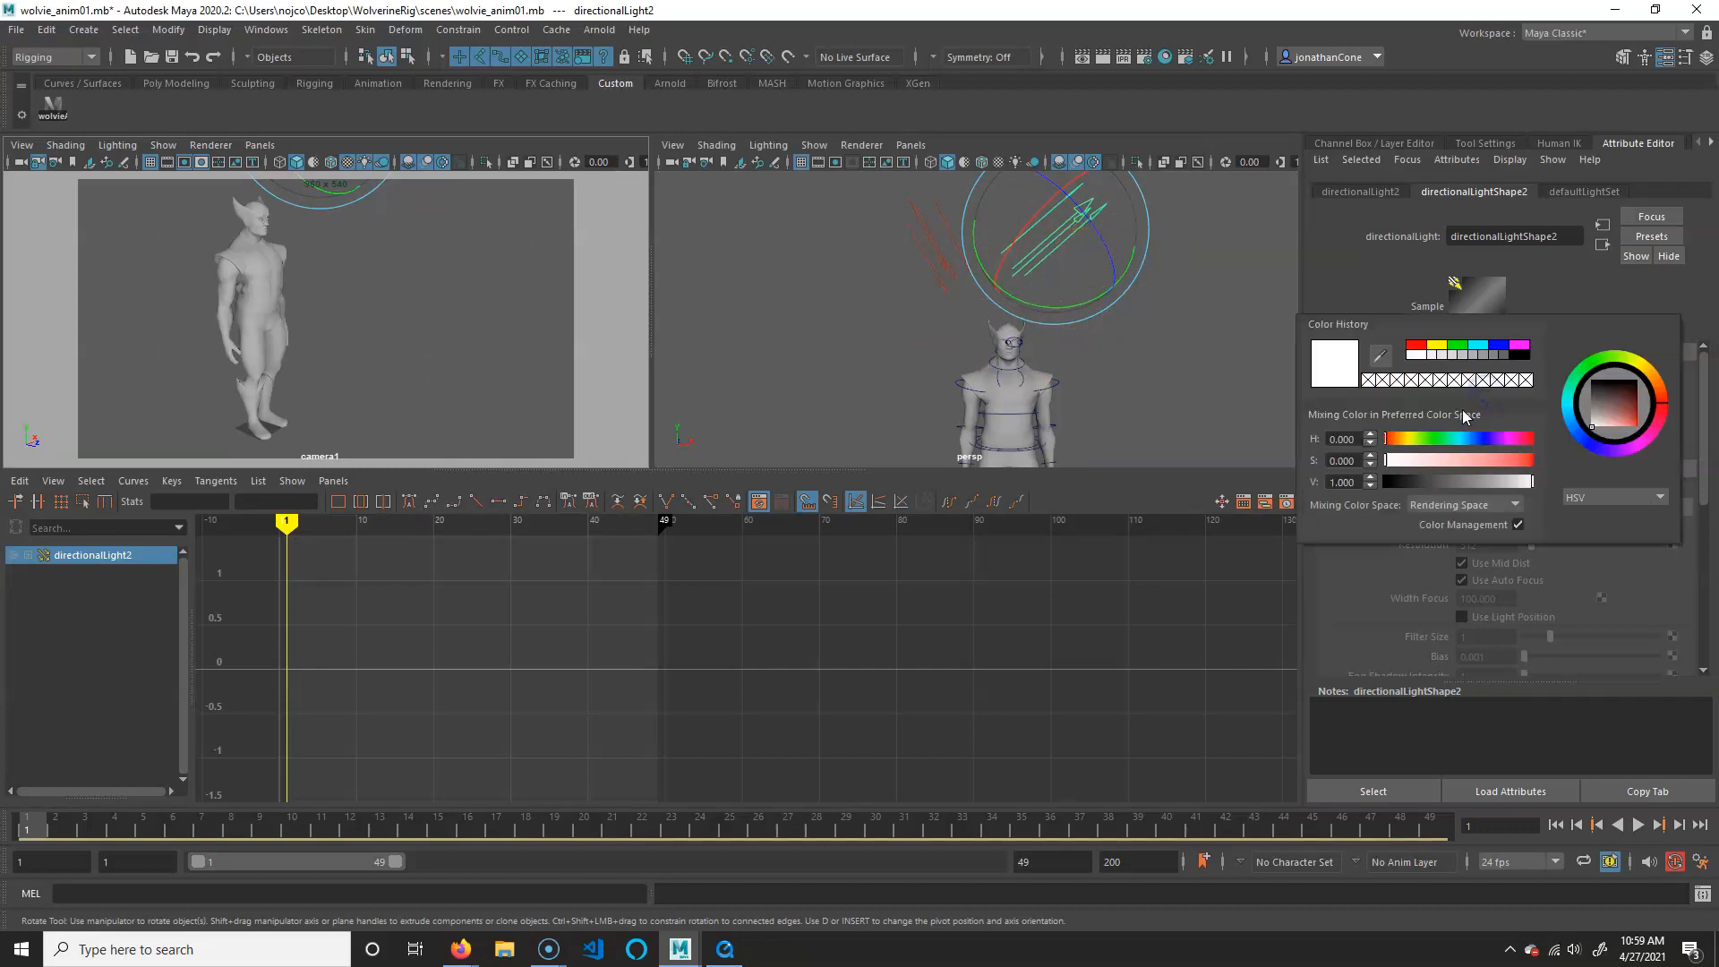
Pick a colour tint, then open directionalLight1's colour choices for a pale yellow.
left_click(1411, 307)
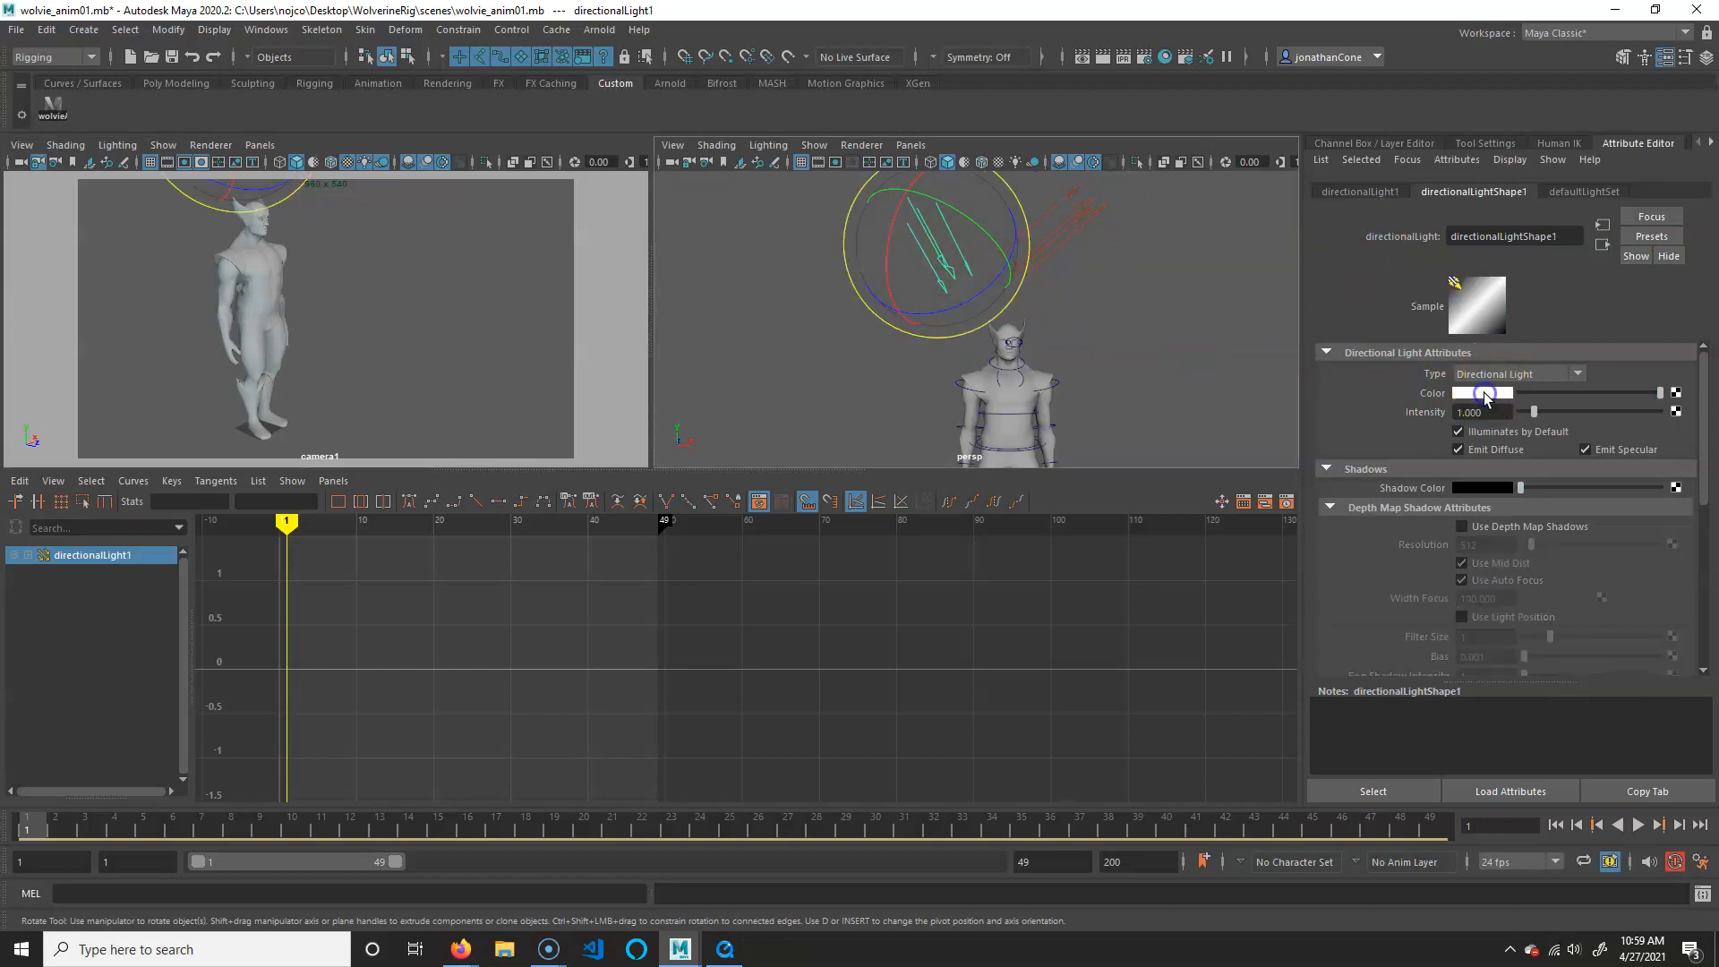
left_click(1480, 392)
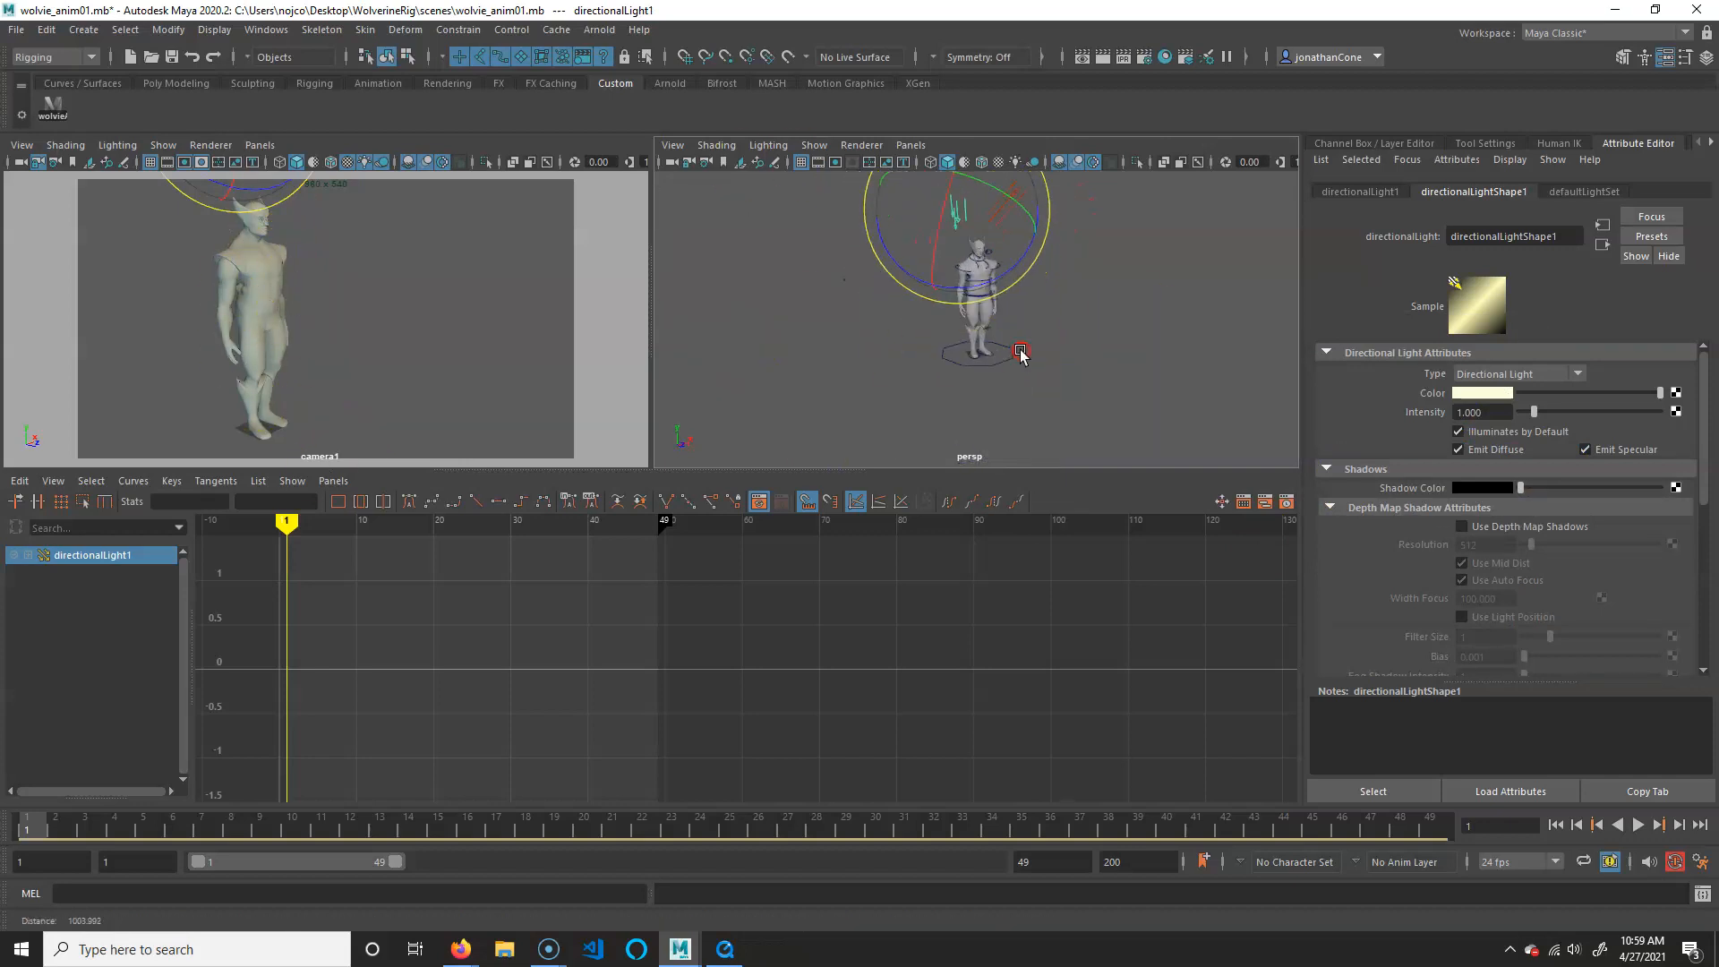
Open the Poly Modeling shelf and position a ground plane beneath Wolverine.
left_click(175, 83)
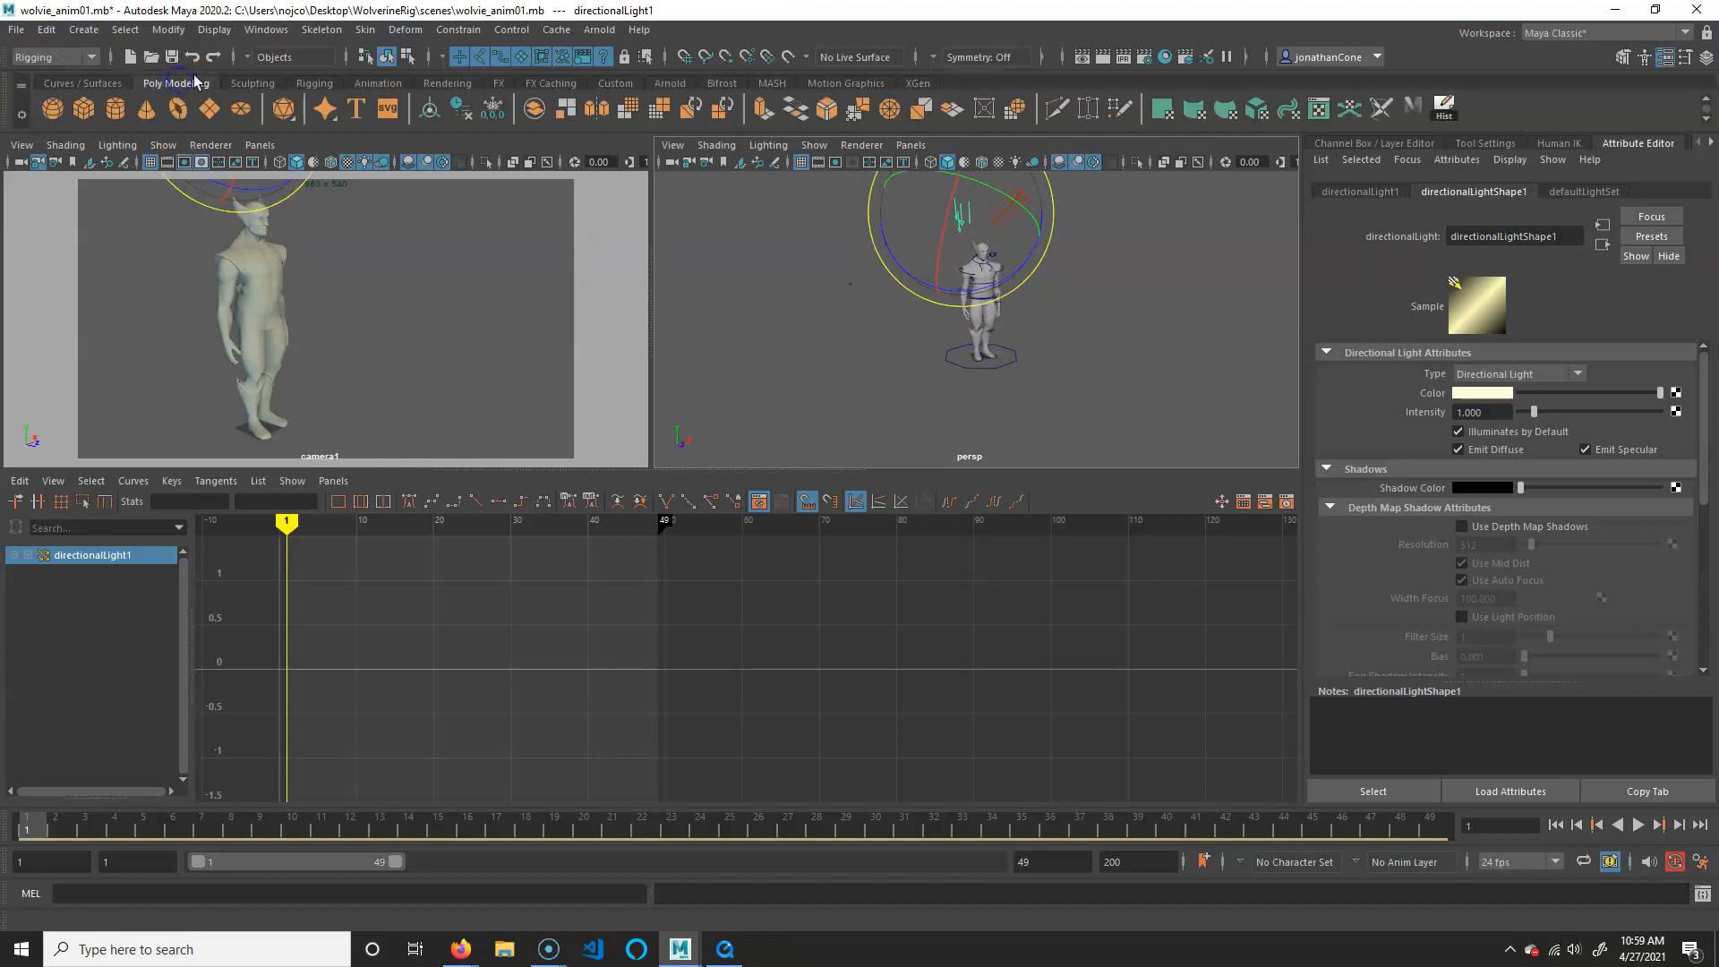
mouse_move(209, 107)
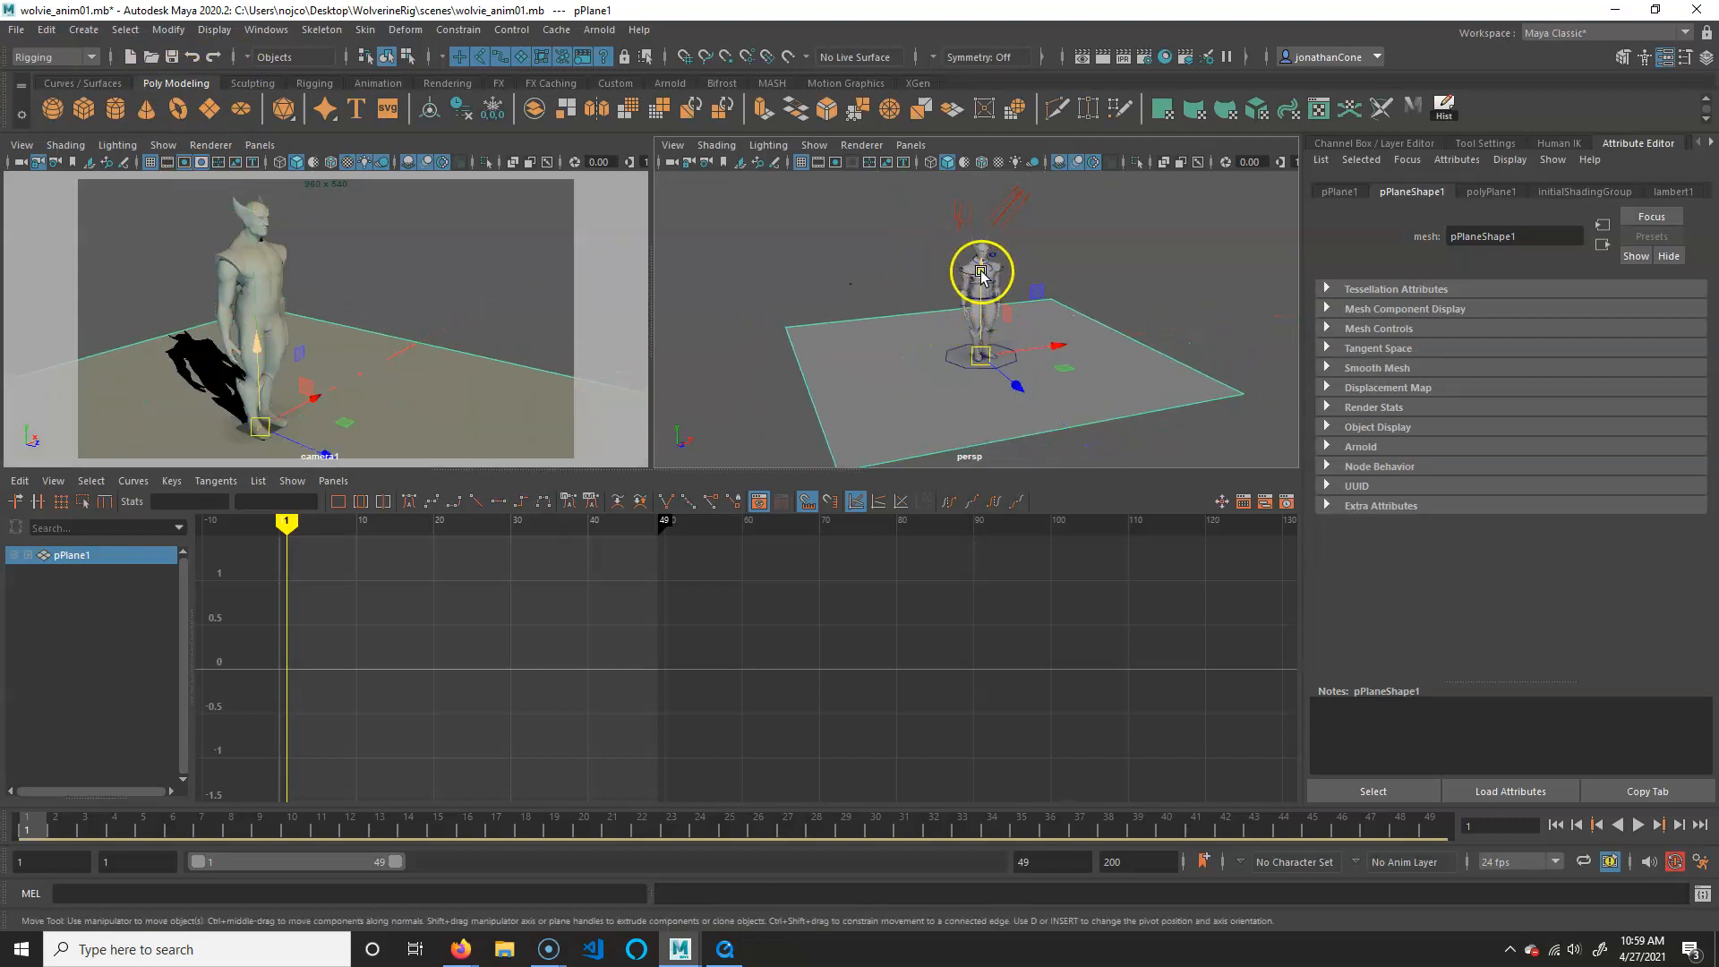
left_click_drag(981, 272, 1047, 312)
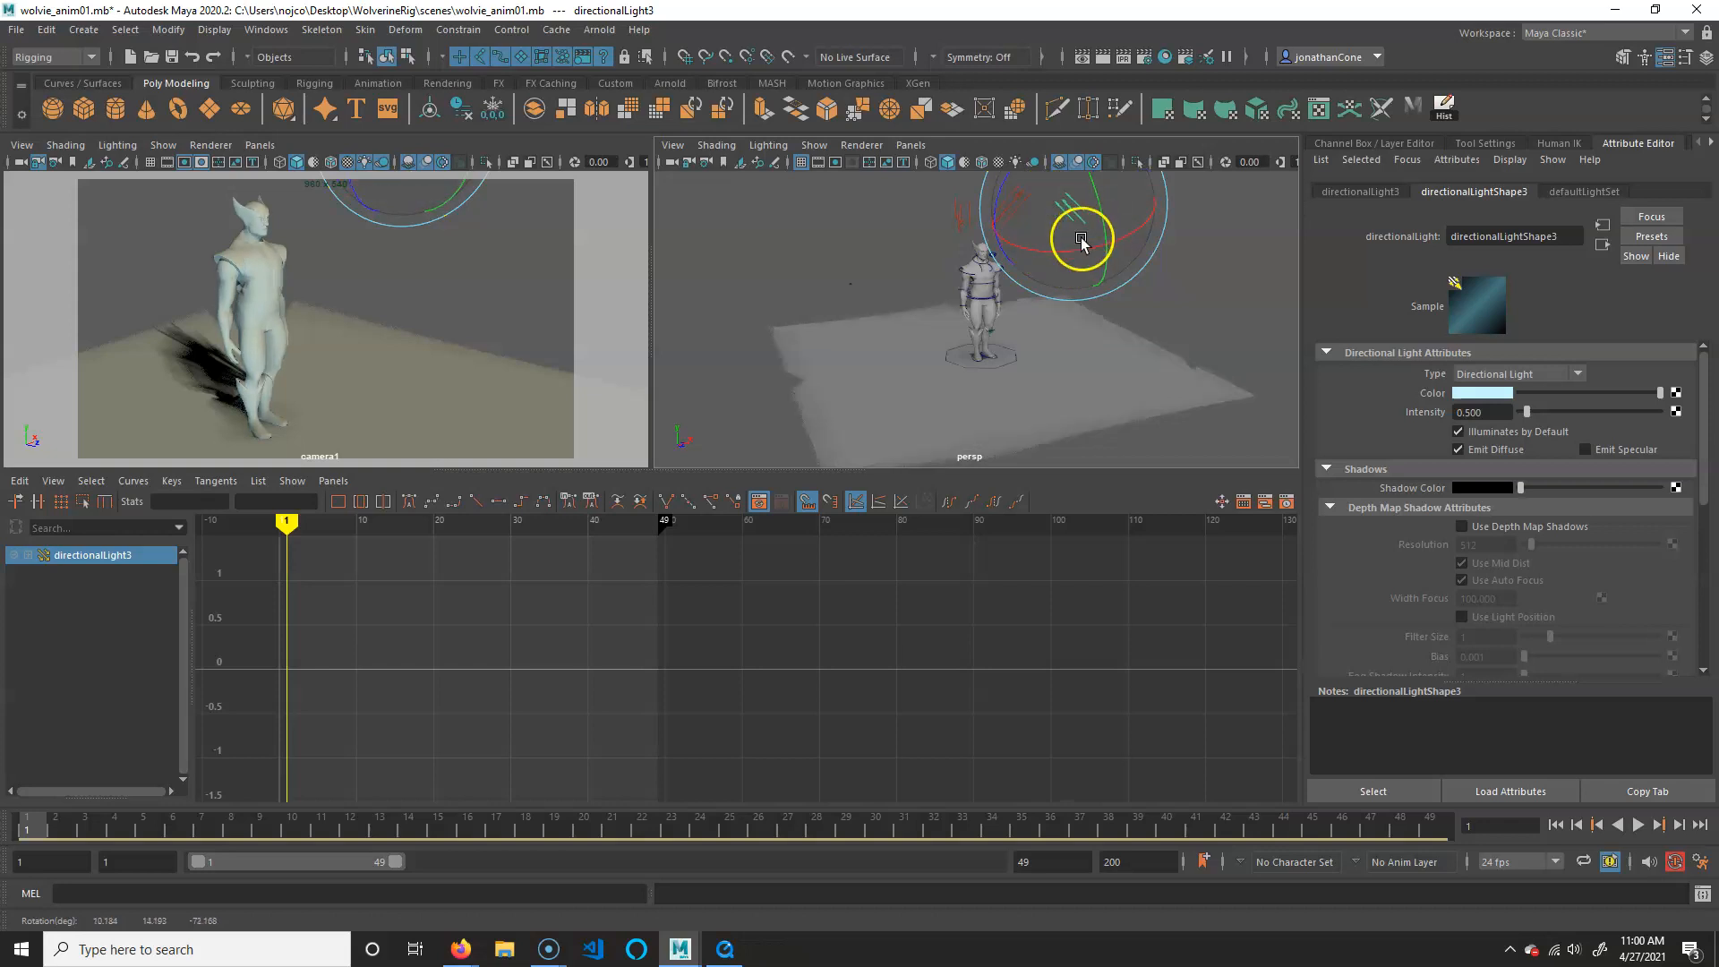
Rotate directionalLight3, open its colour picker for pink, and re-aim it once more.
left_click_drag(1082, 241, 1103, 211)
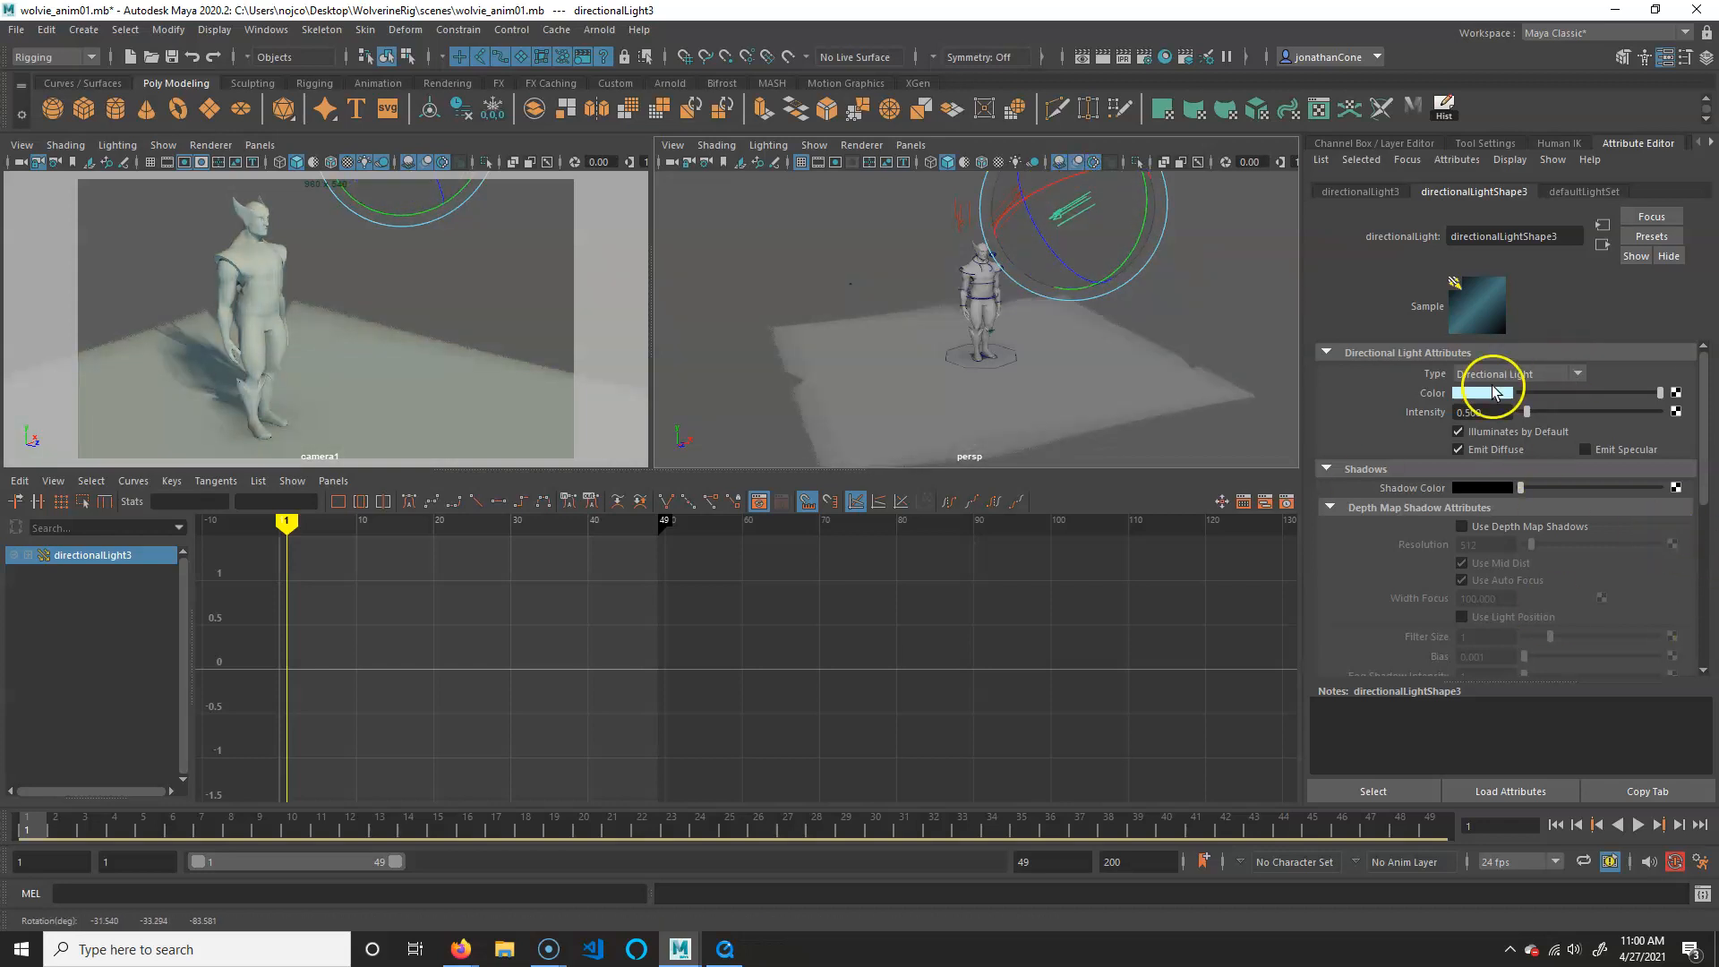
left_click(1513, 392)
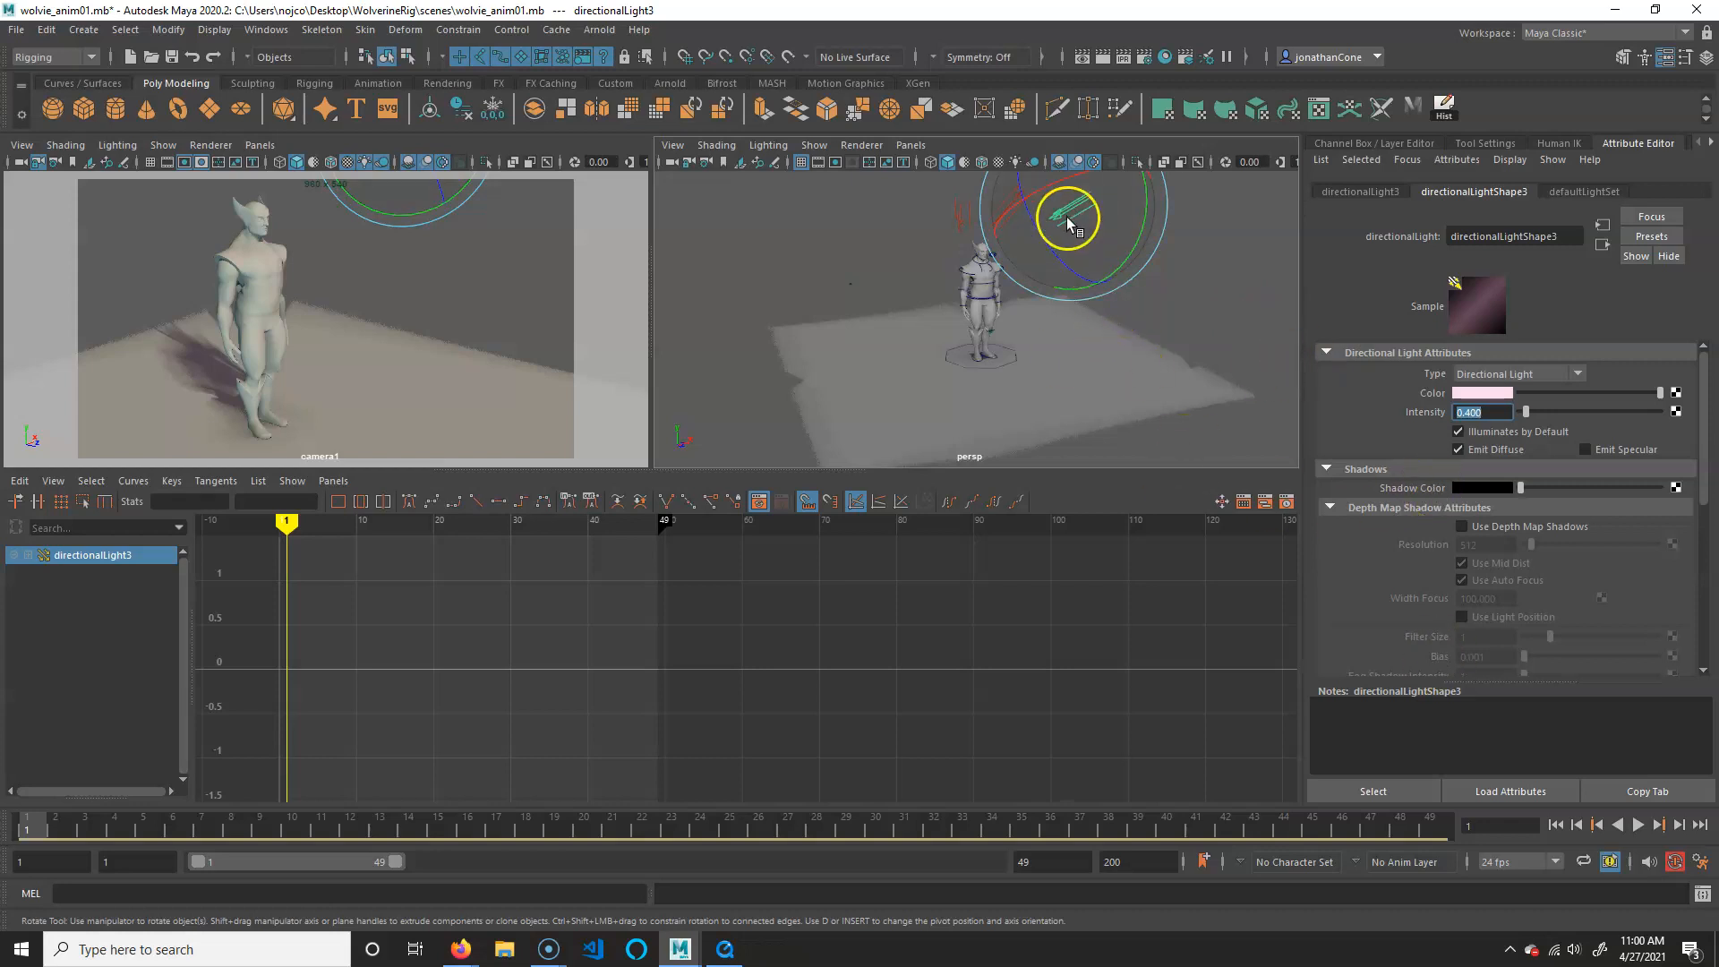
left_click_drag(1069, 225, 1085, 230)
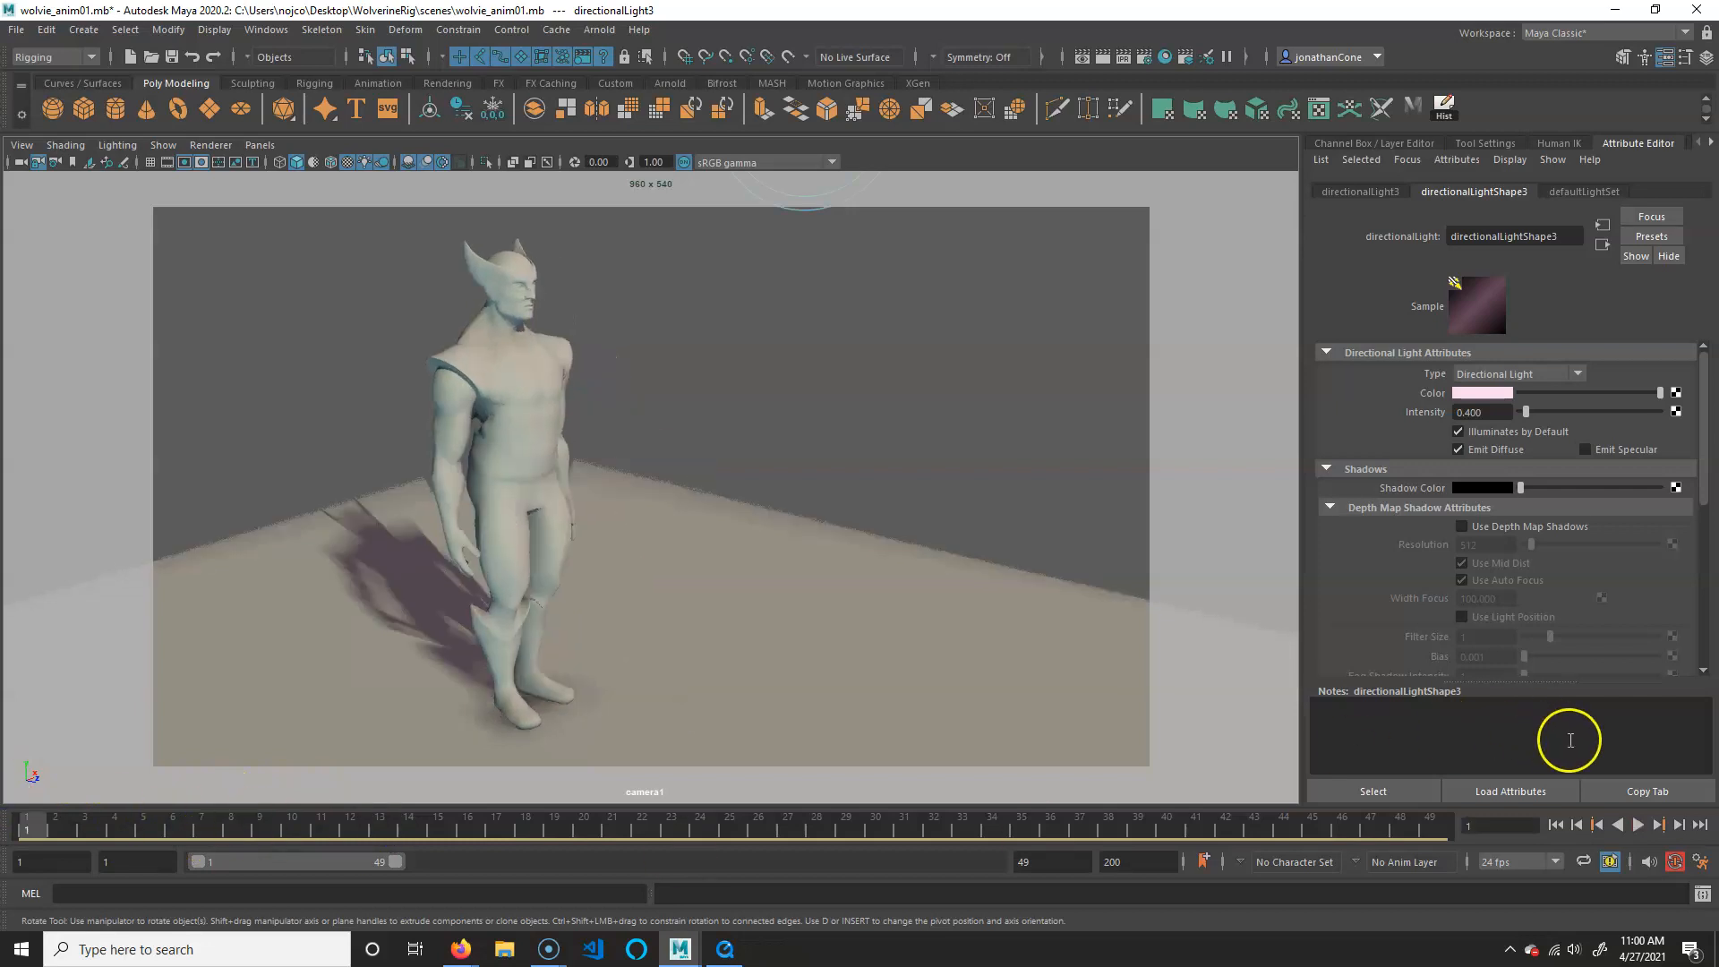
Play and stop the fighting animation in camera1 to review the lighting.
left_click(1638, 825)
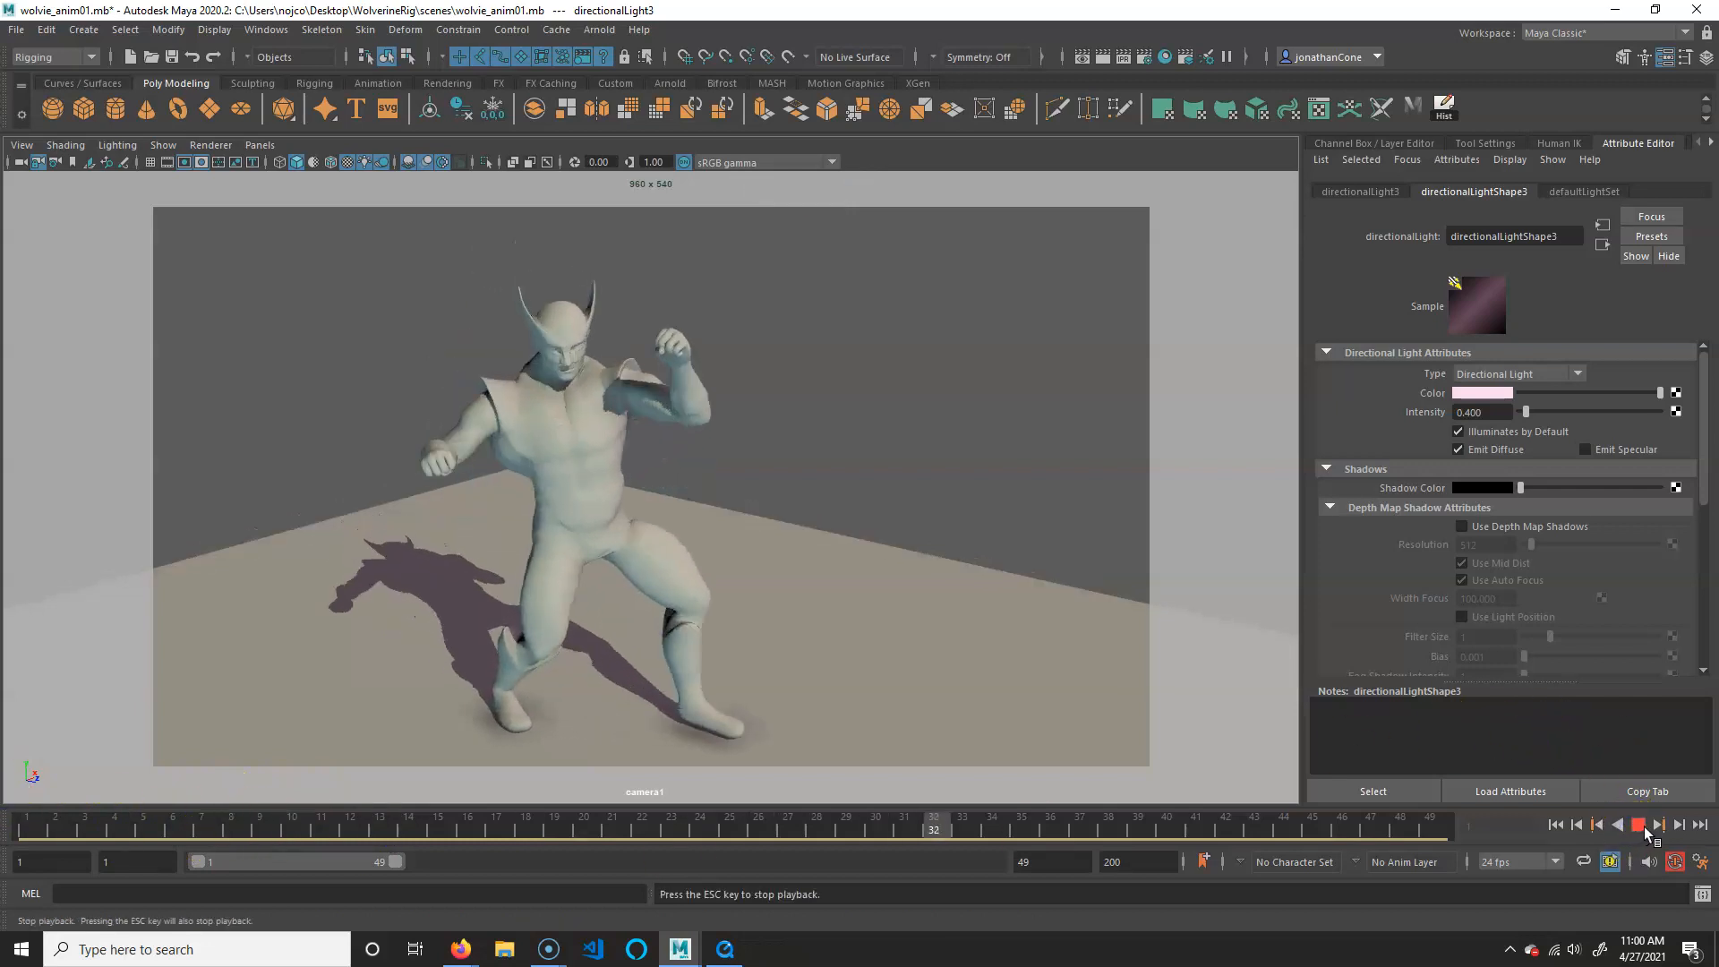
left_click(1637, 825)
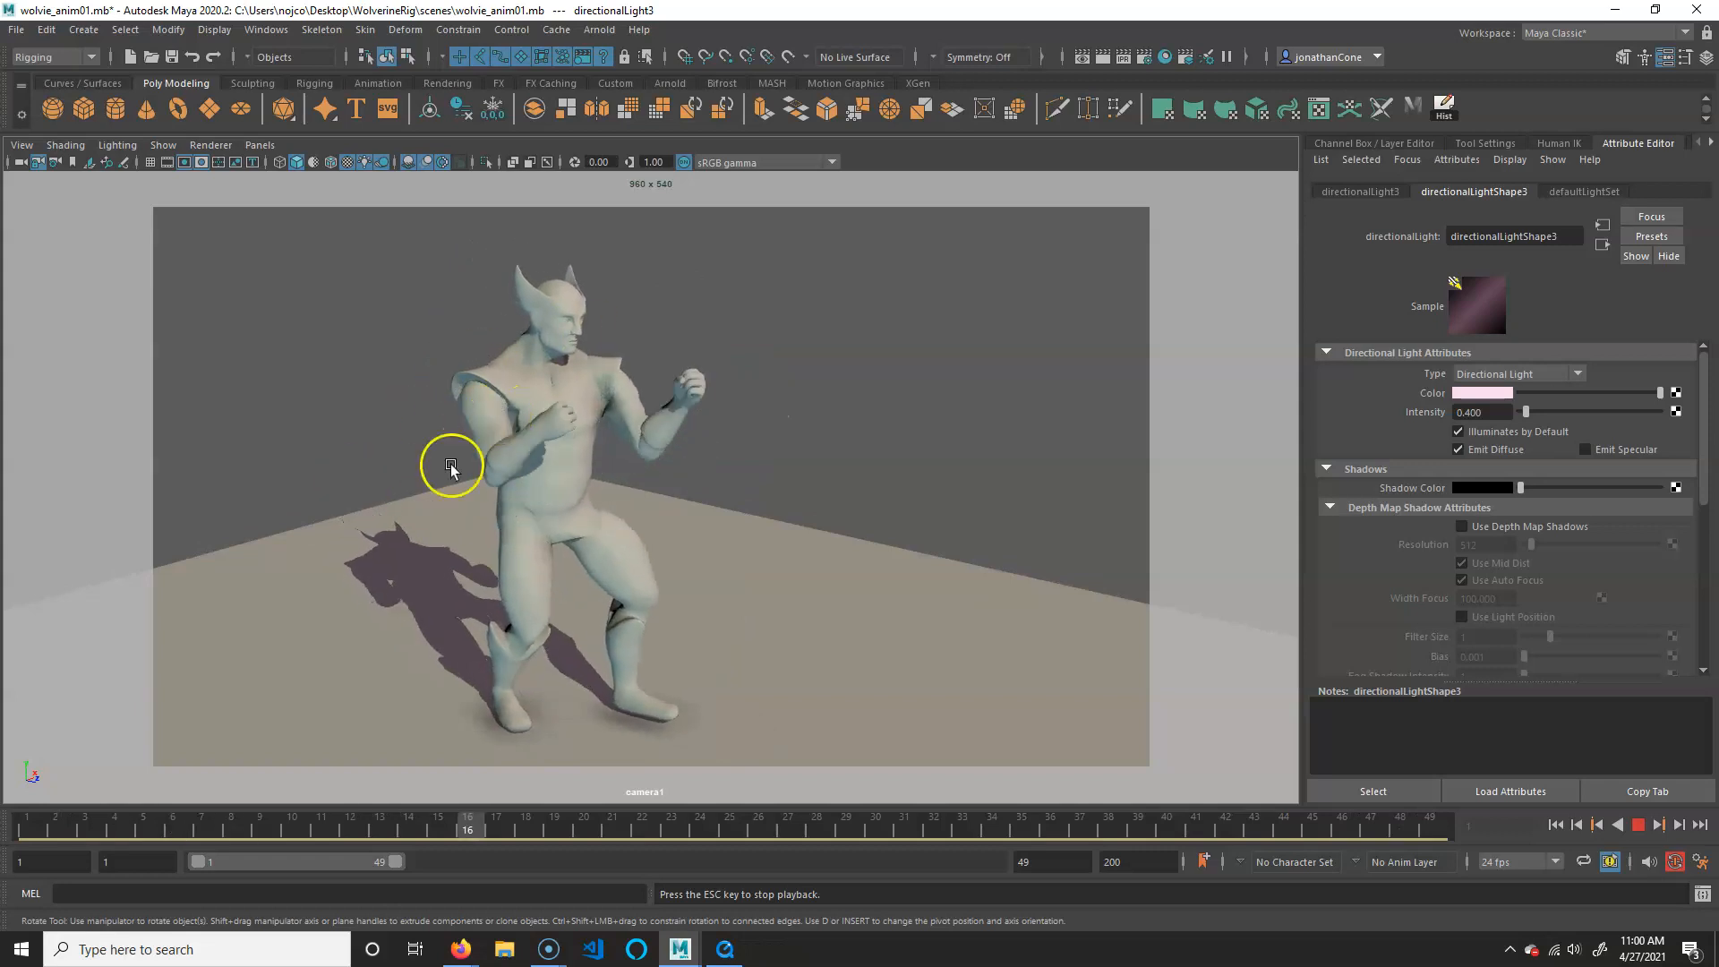
left_click(1638, 824)
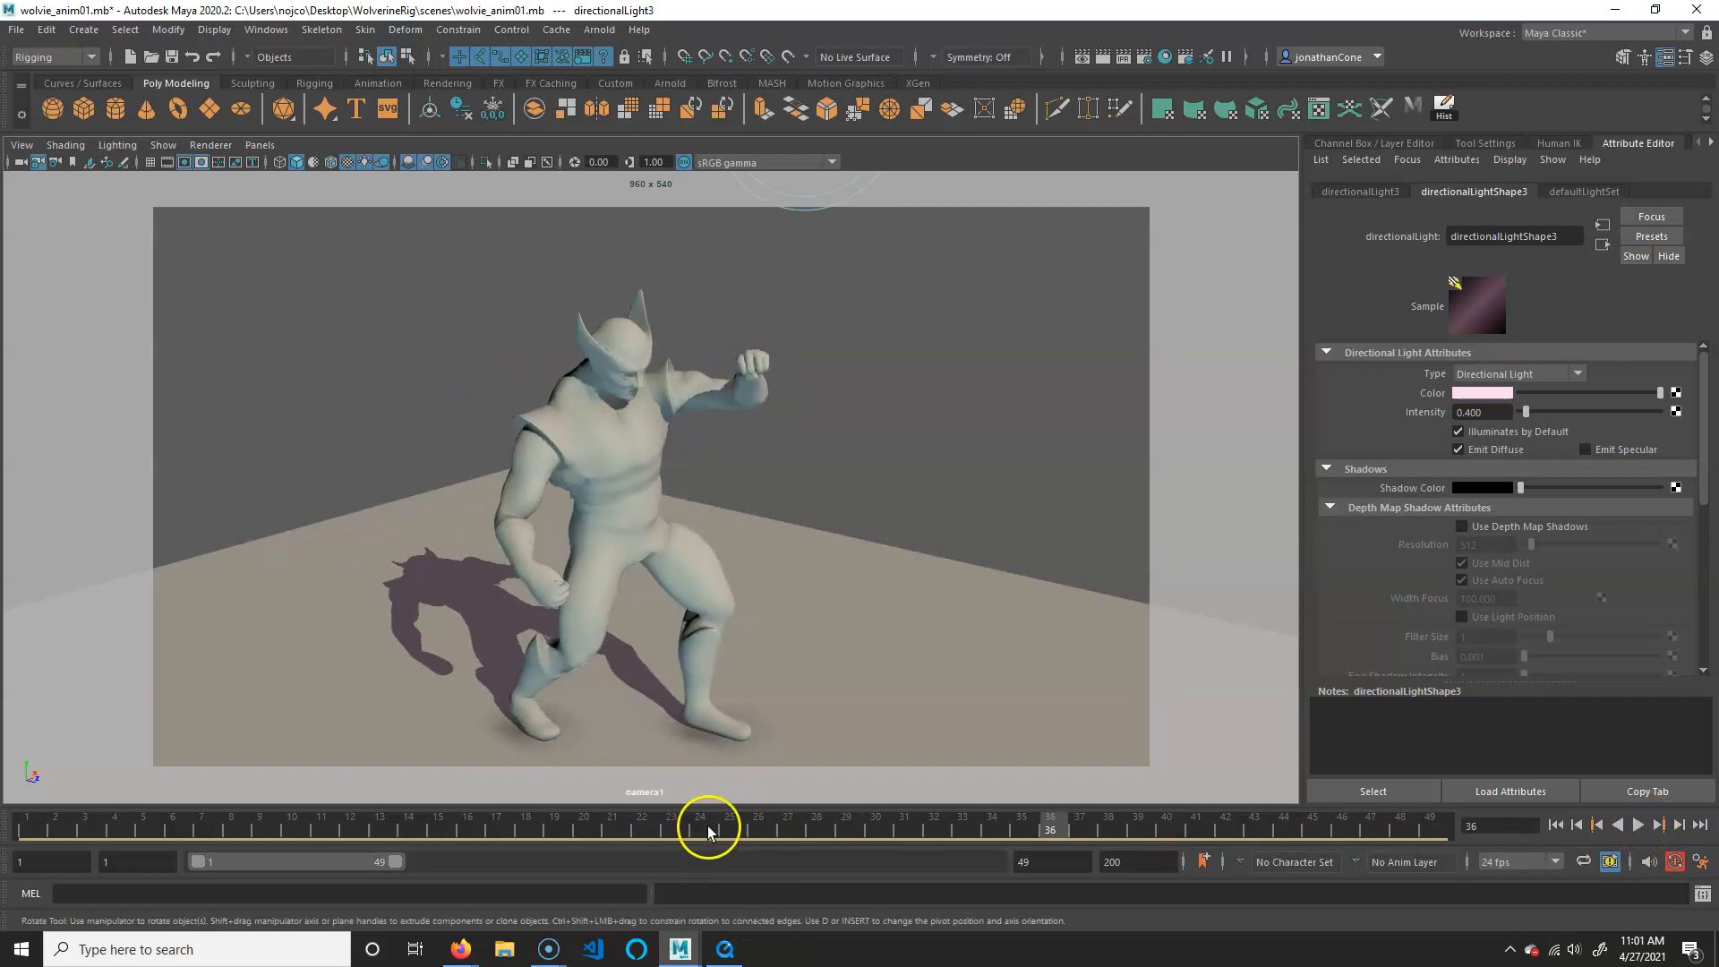
Set Playblast options to QuickTime PNG, quality 100, render-settings size, saving to file.
right_click(597, 822)
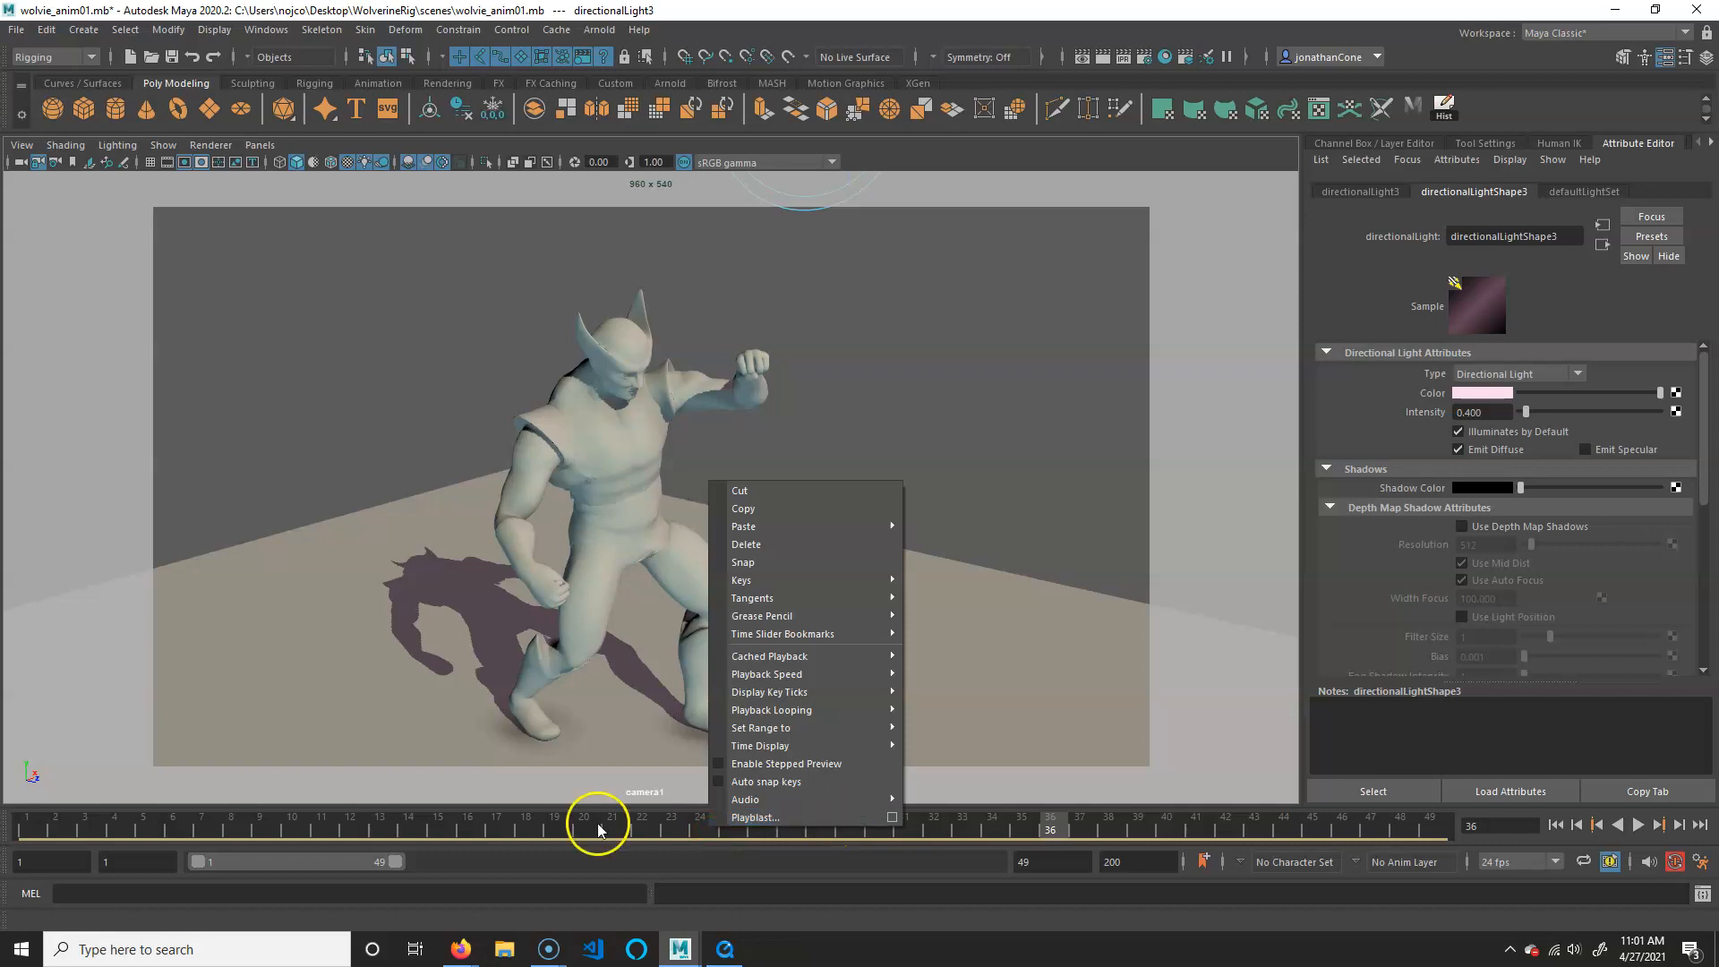
left_click(754, 816)
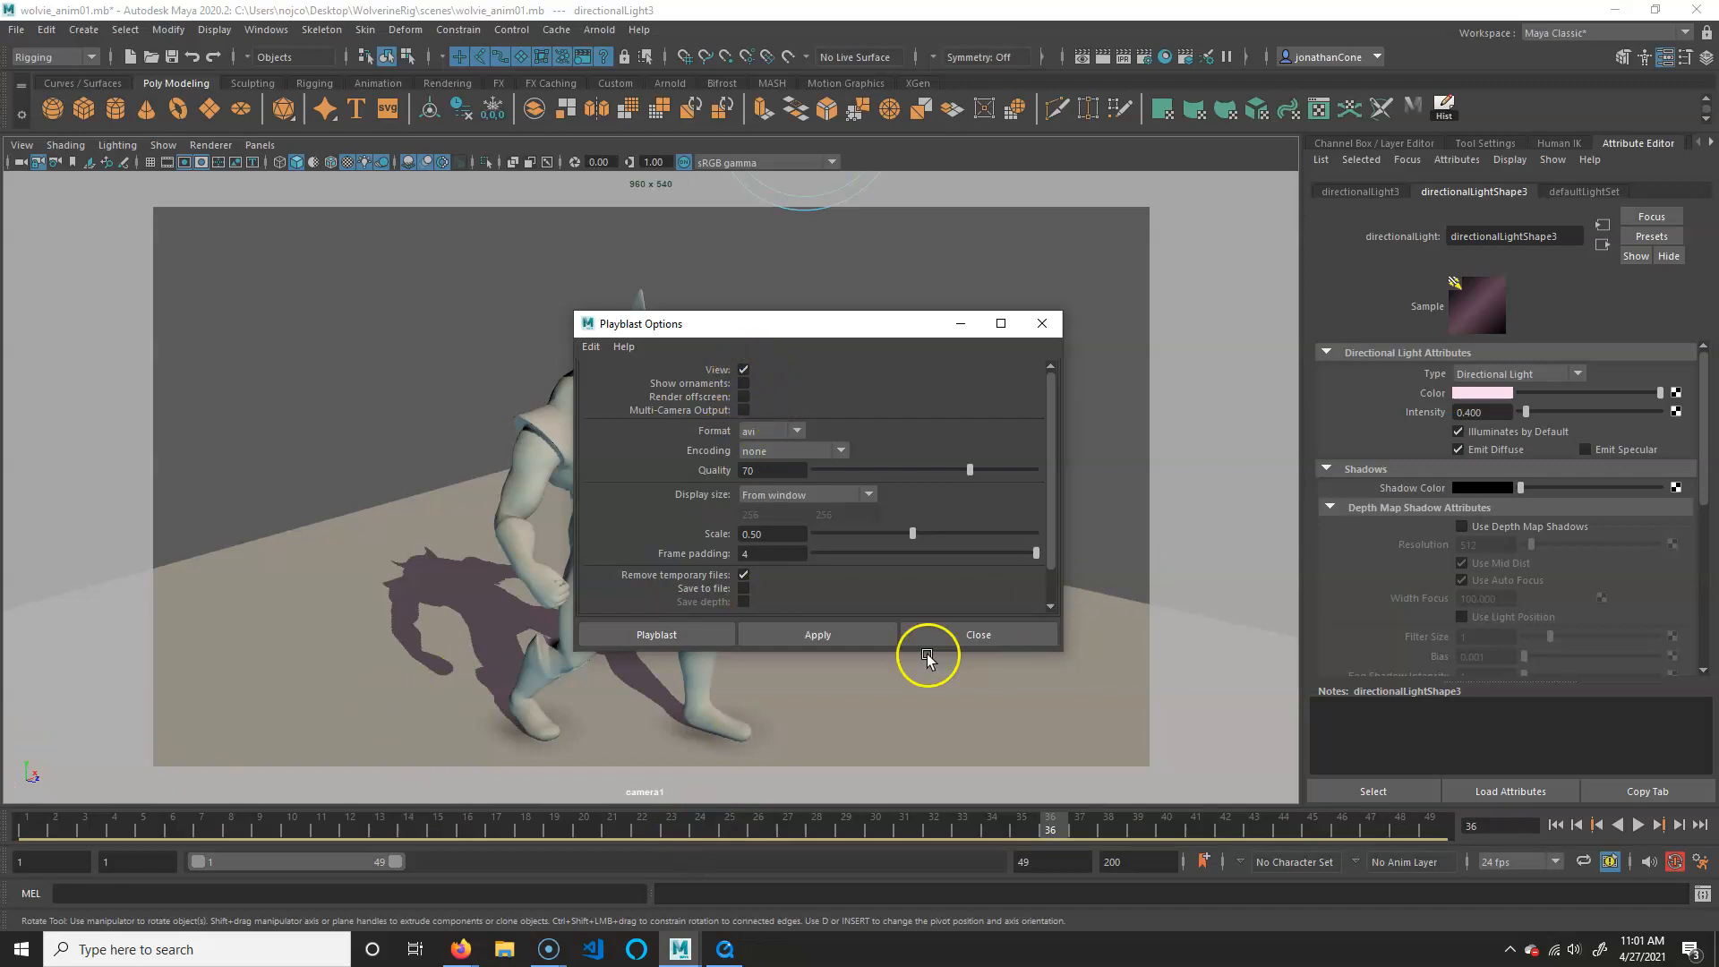
left_click(767, 430)
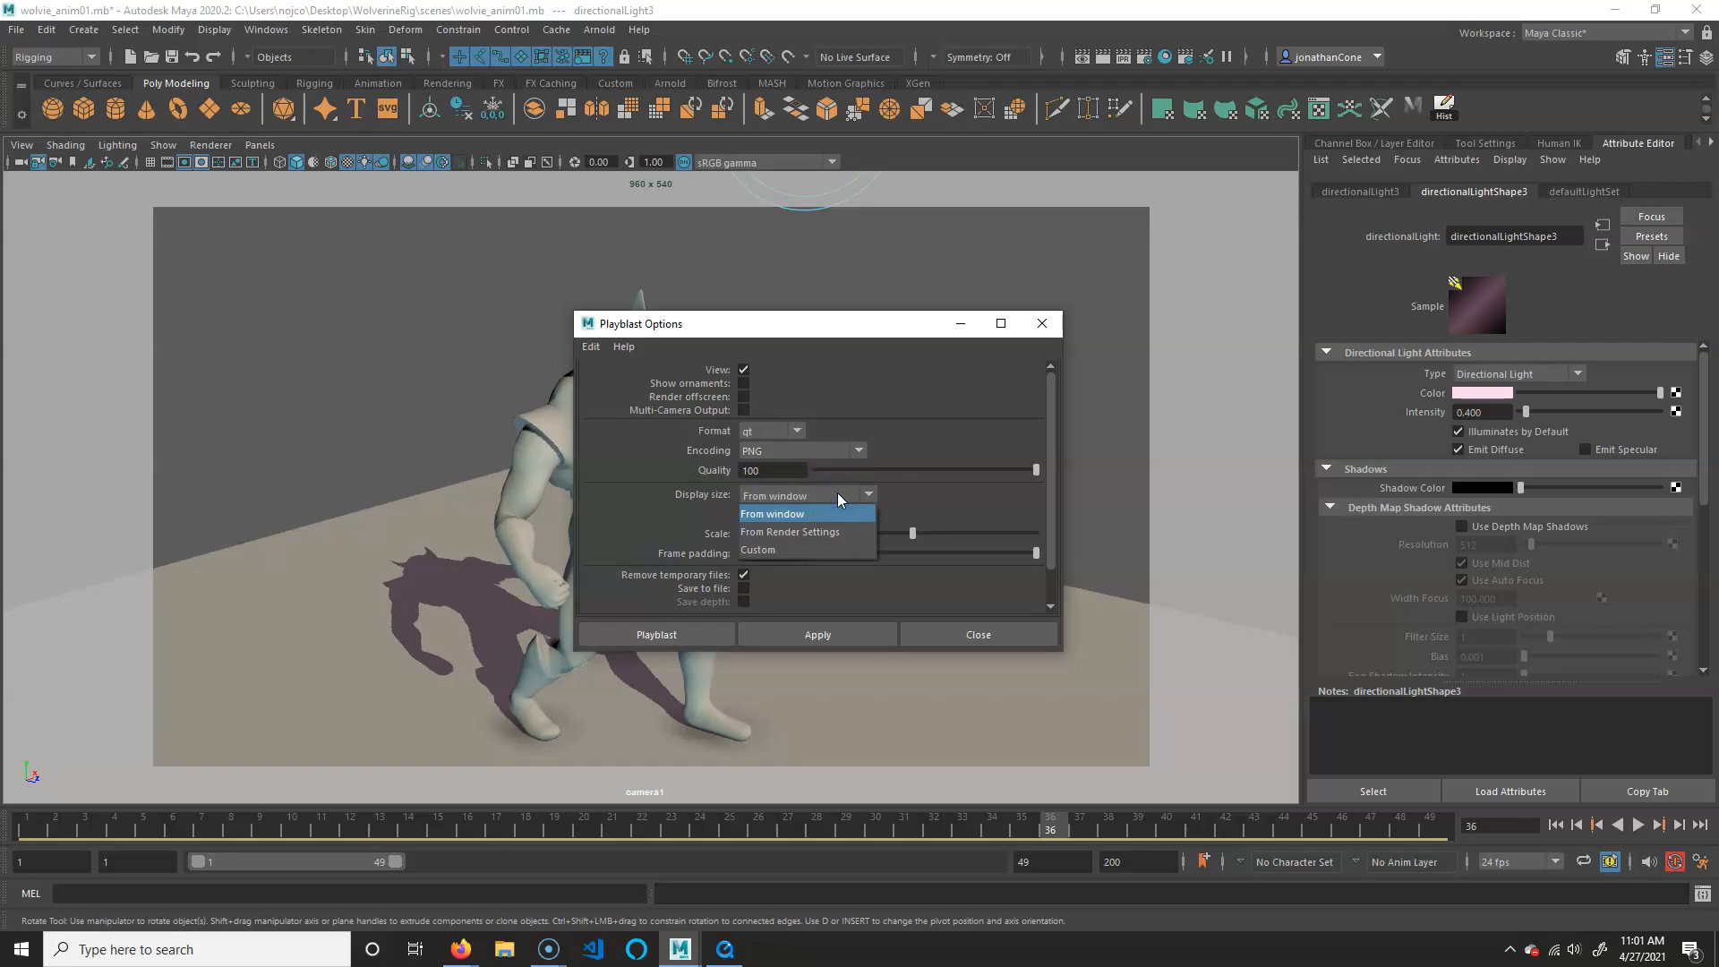
left_click(772, 513)
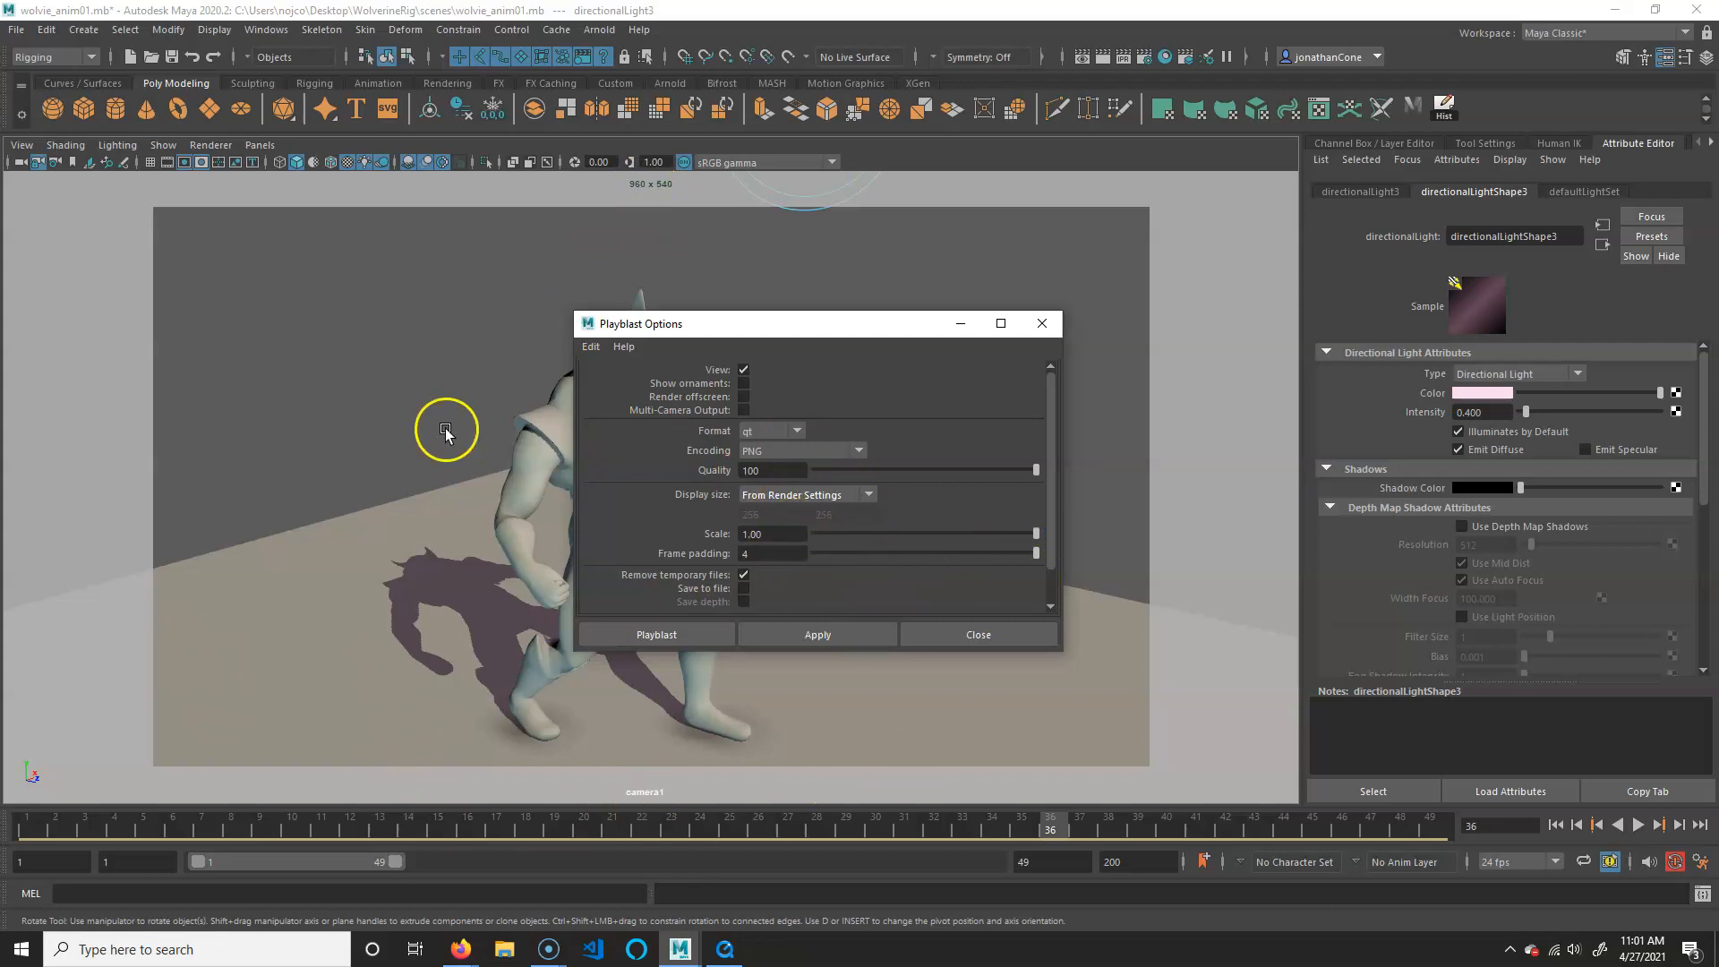
mouse_move(532, 677)
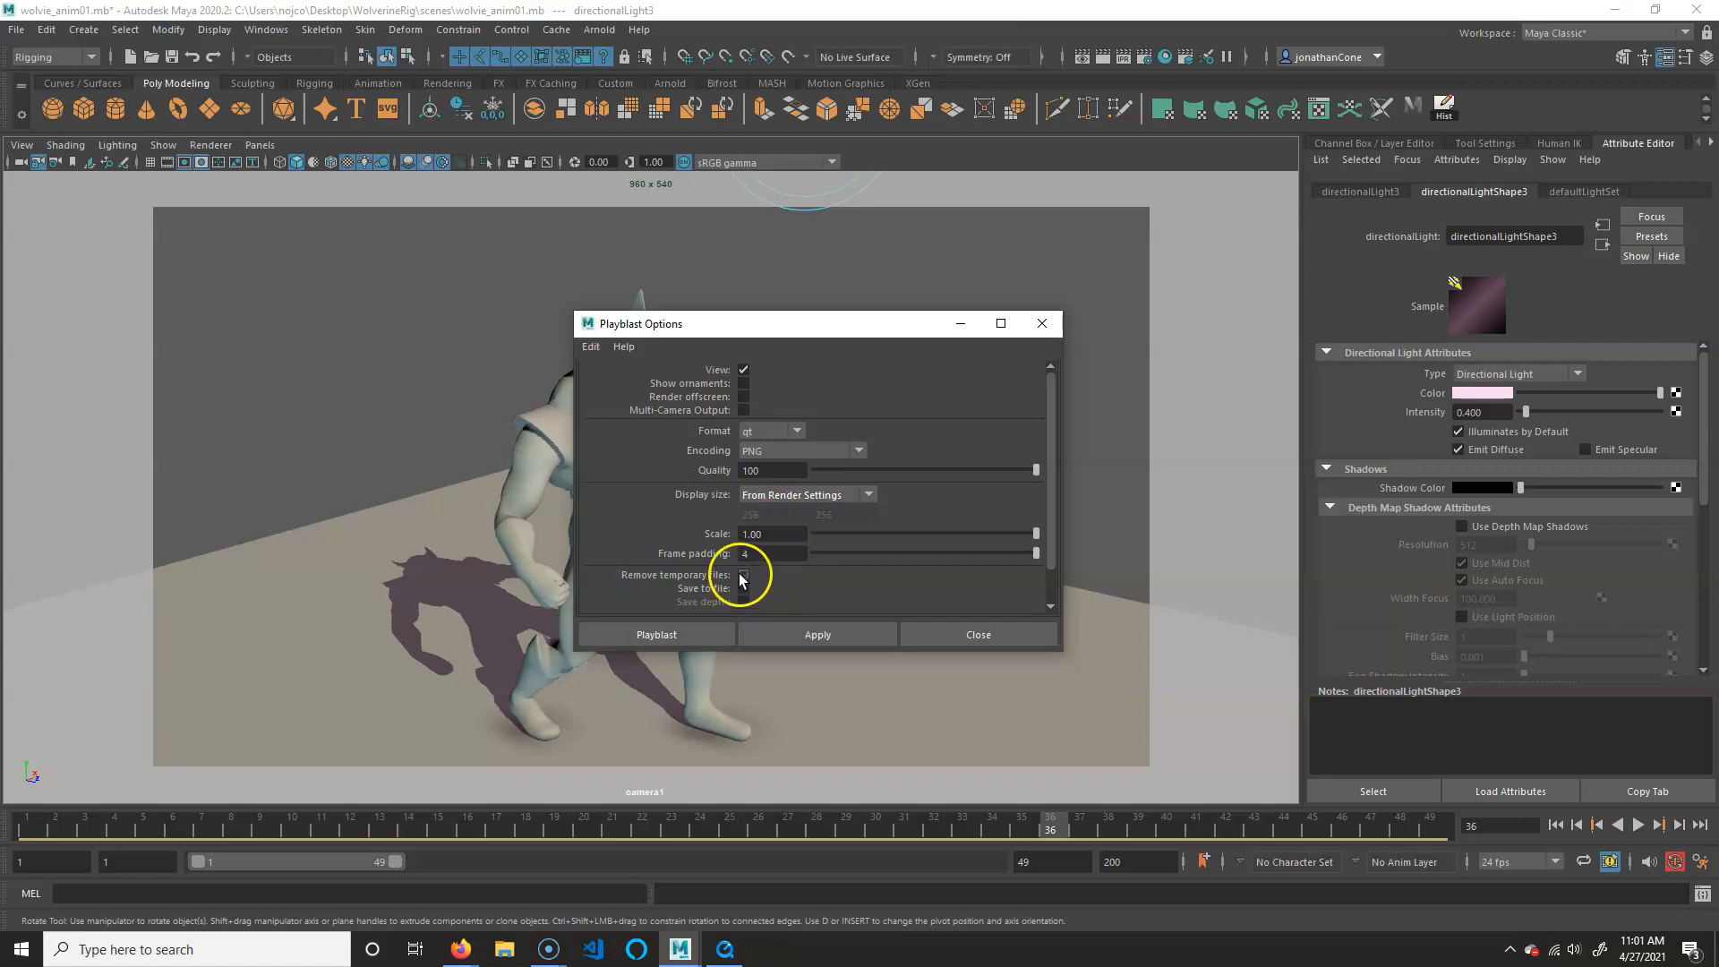
left_click(743, 575)
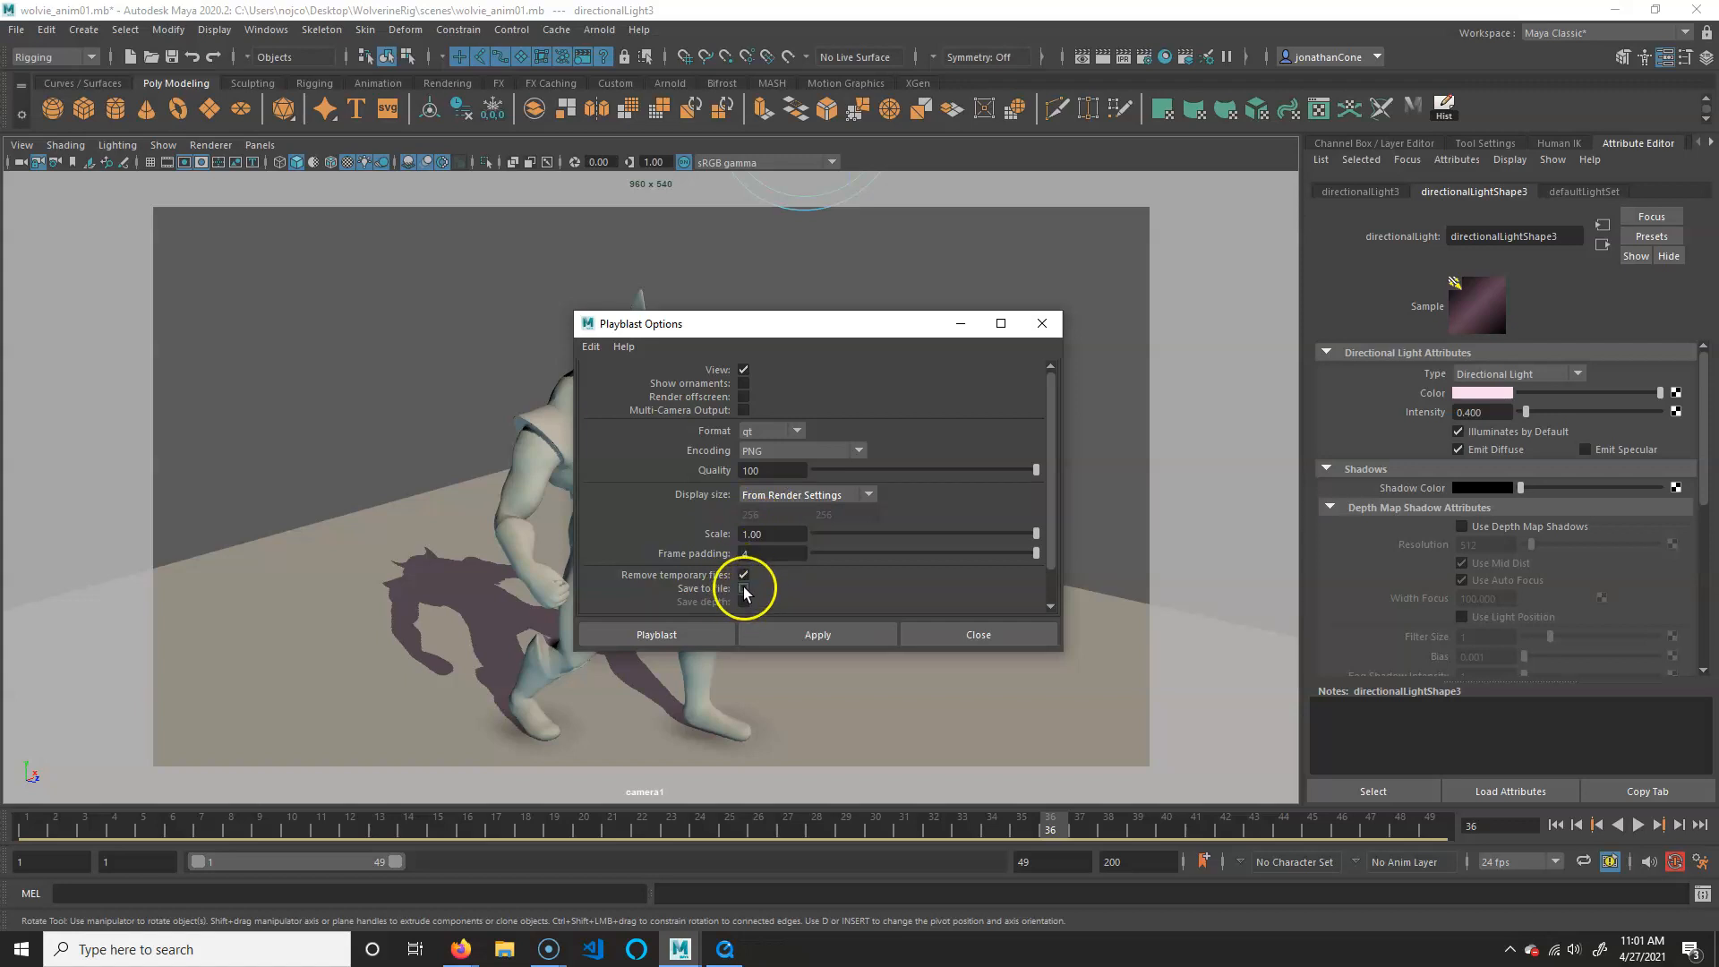
left_click(743, 589)
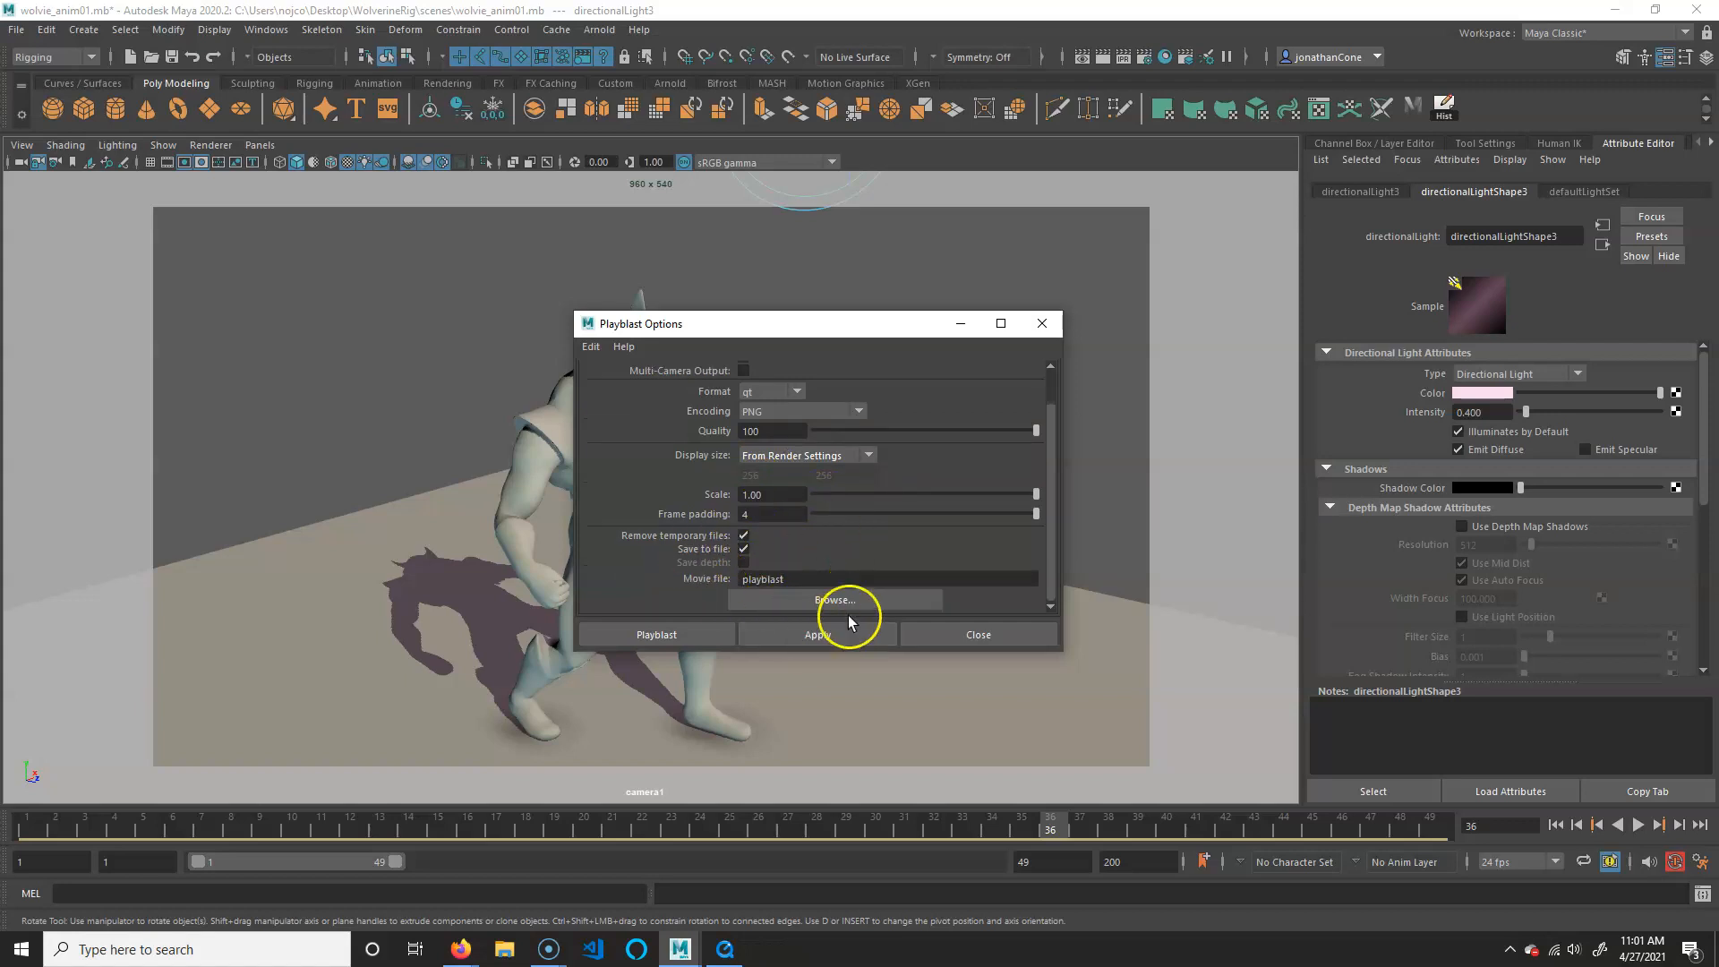
Browse to the project's movies folder and name the playblast movie 'playblast'.
left_click(834, 600)
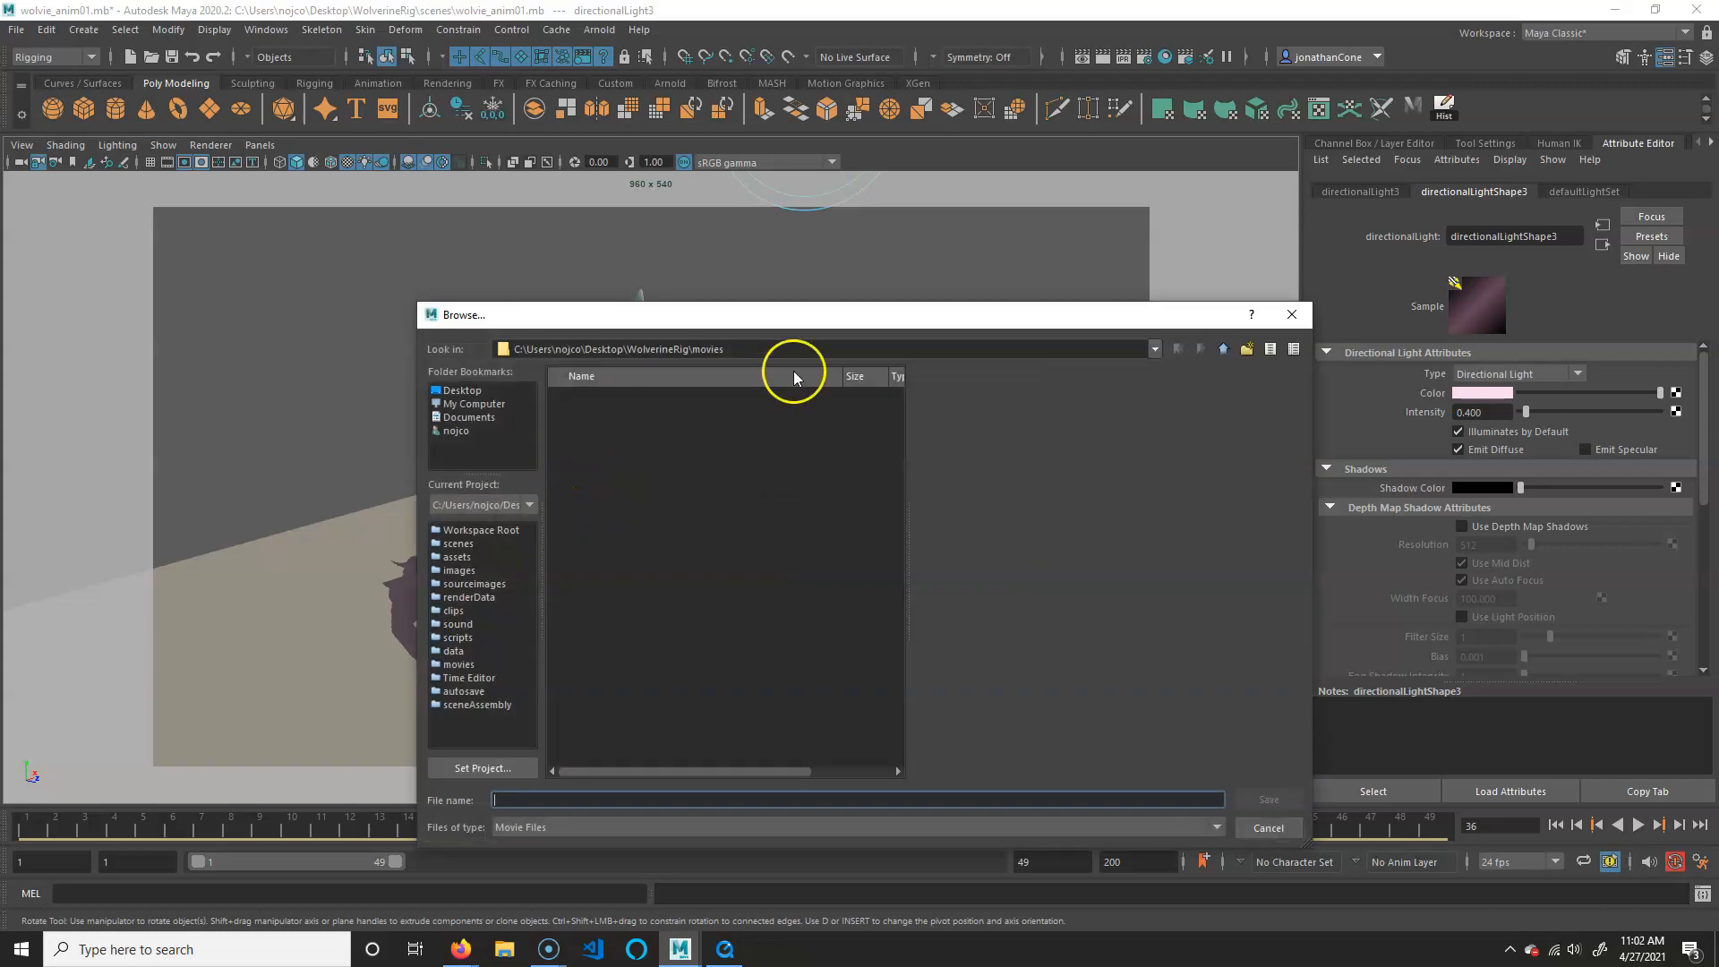
mouse_move(745, 760)
type("t")
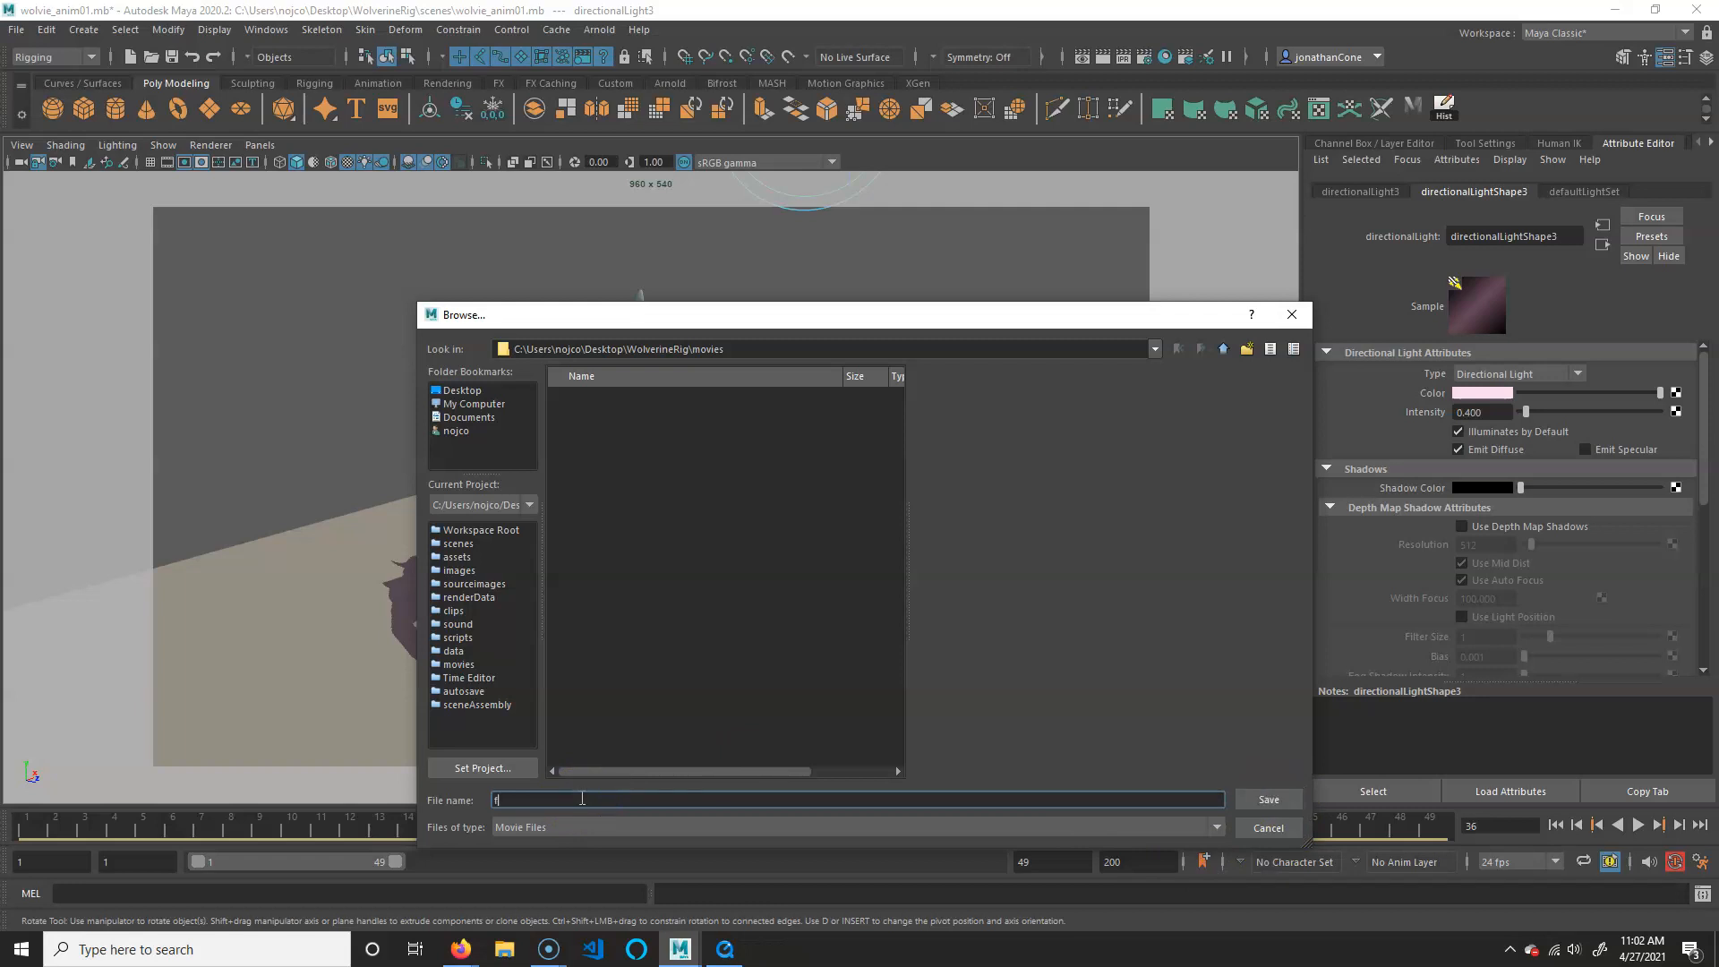
type("playb la")
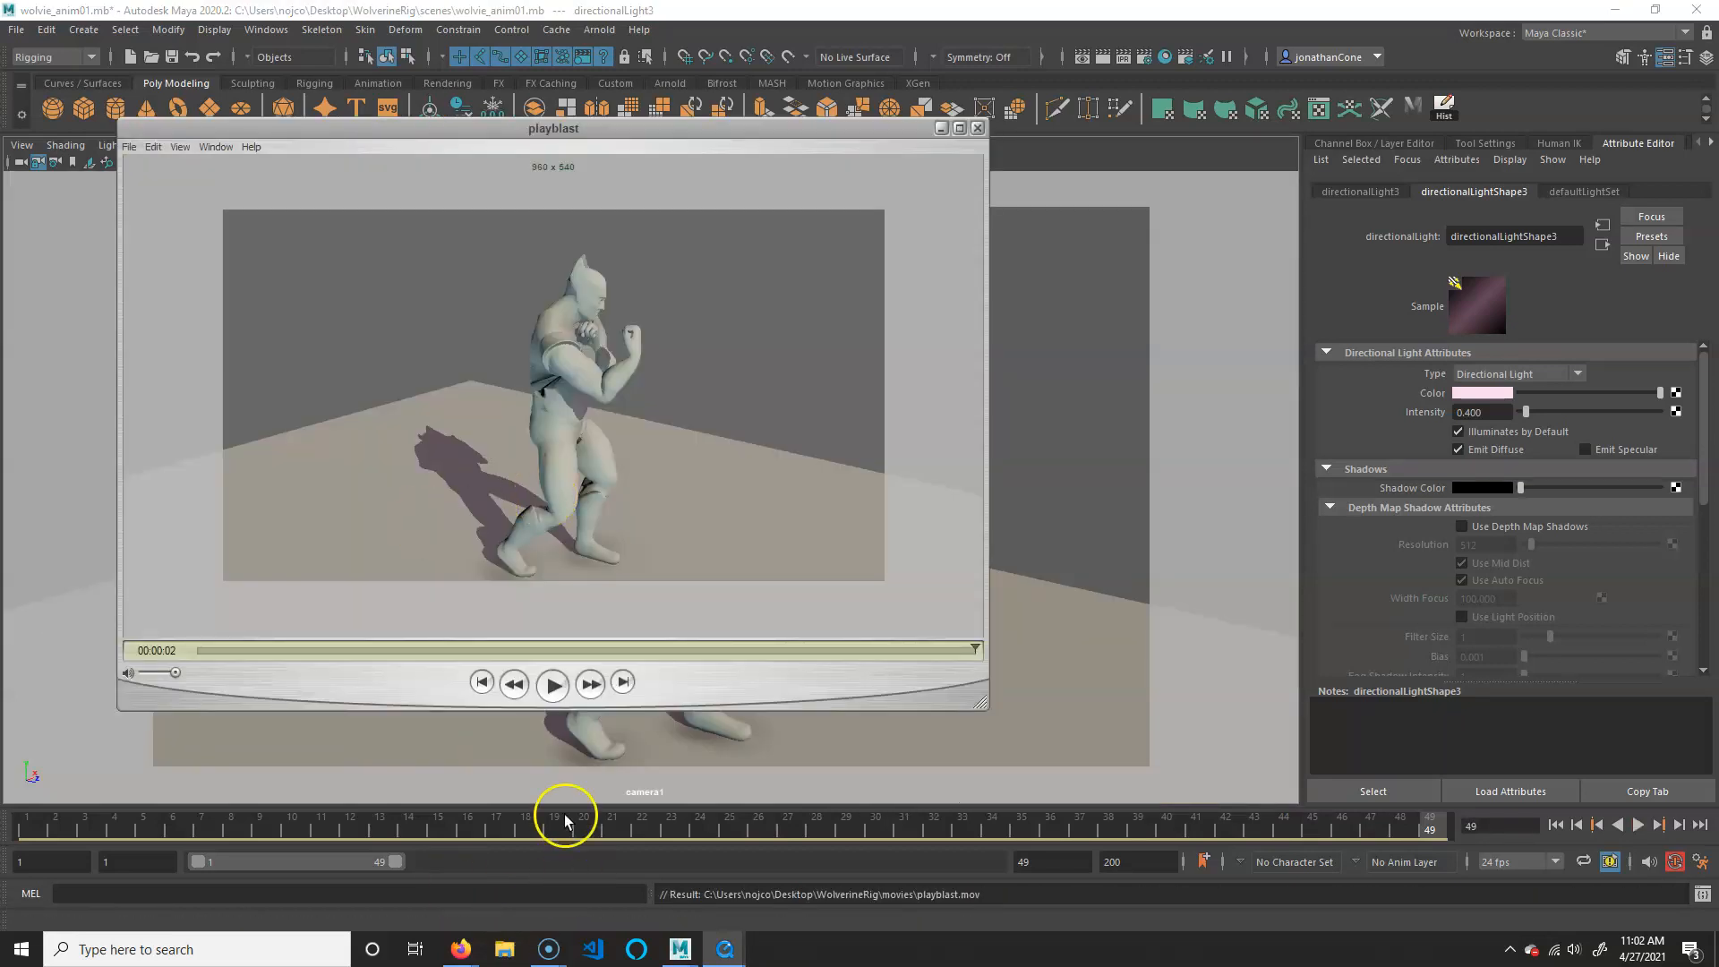
Replay playblast.mov repeatedly in the viewer to review Wolverine's lit fighting animation.
left_click(552, 682)
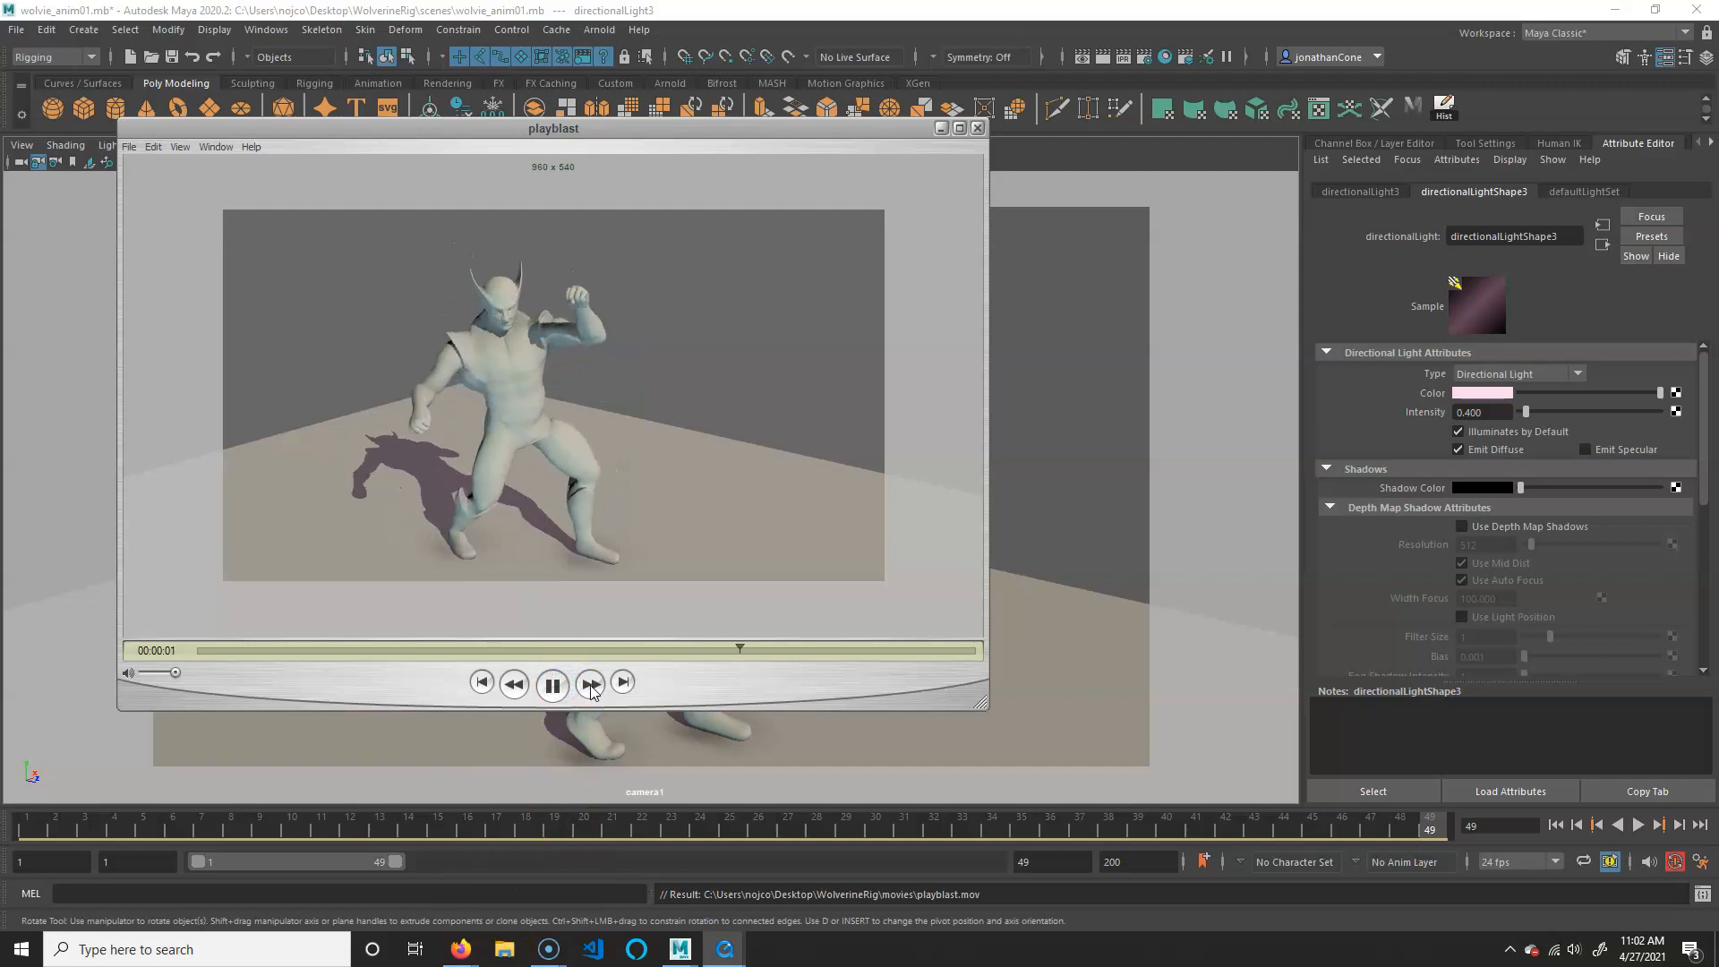
left_click(551, 683)
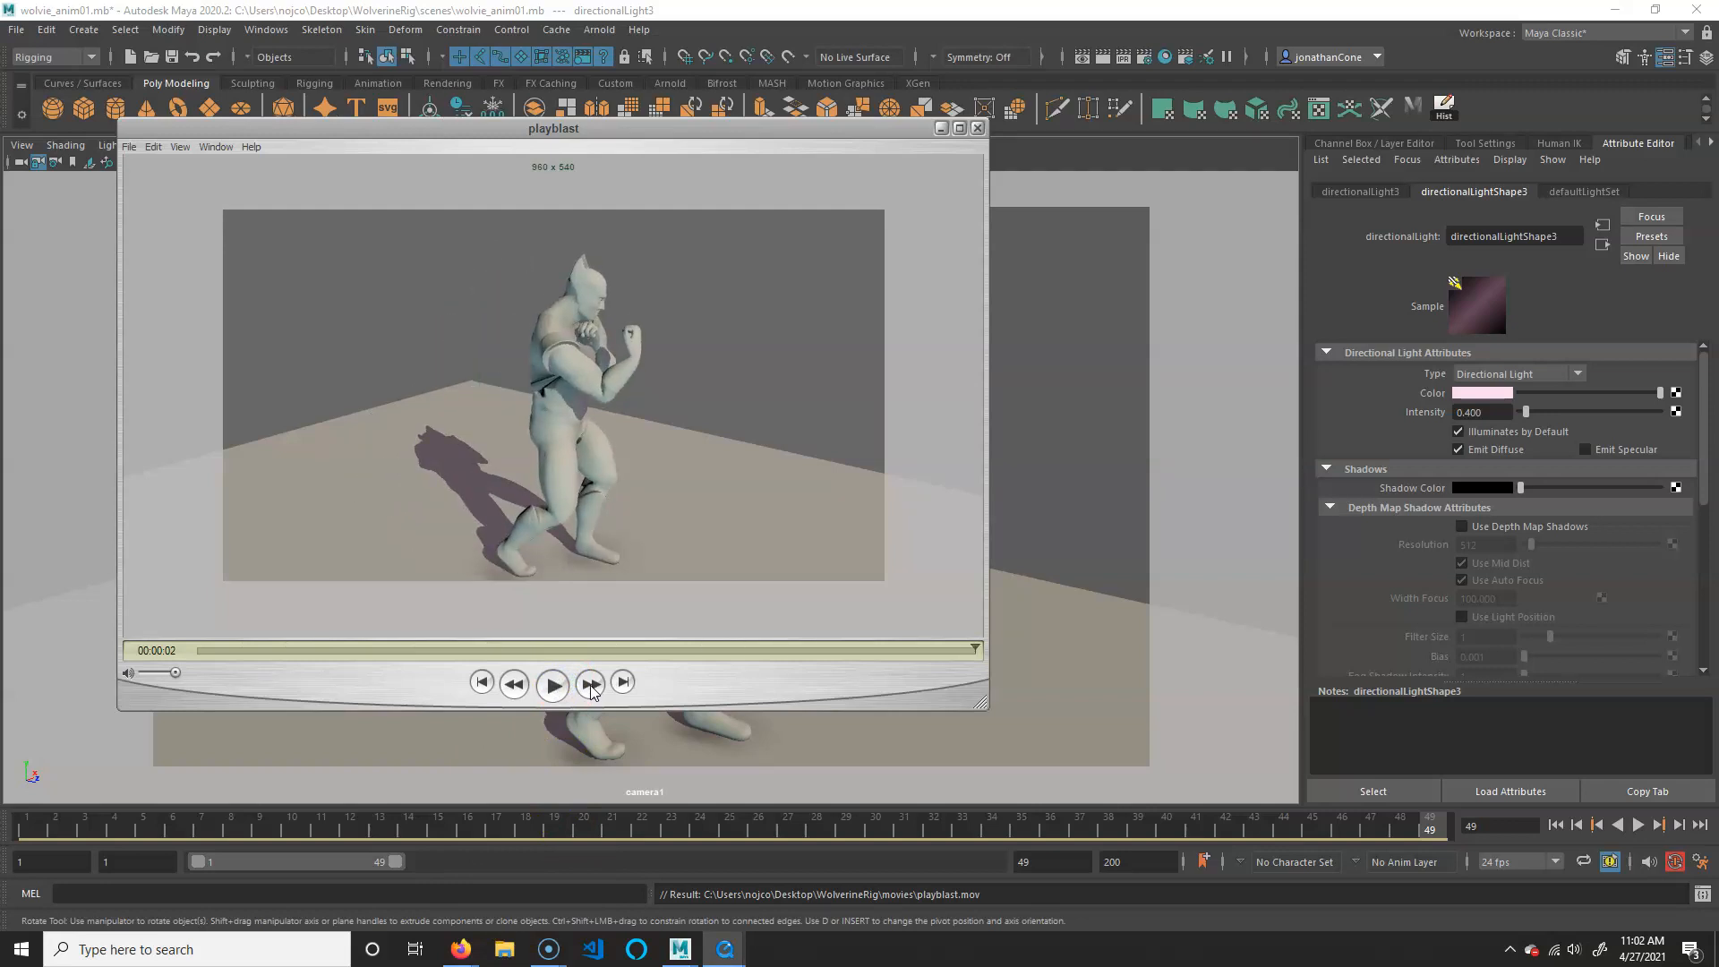
left_click(551, 683)
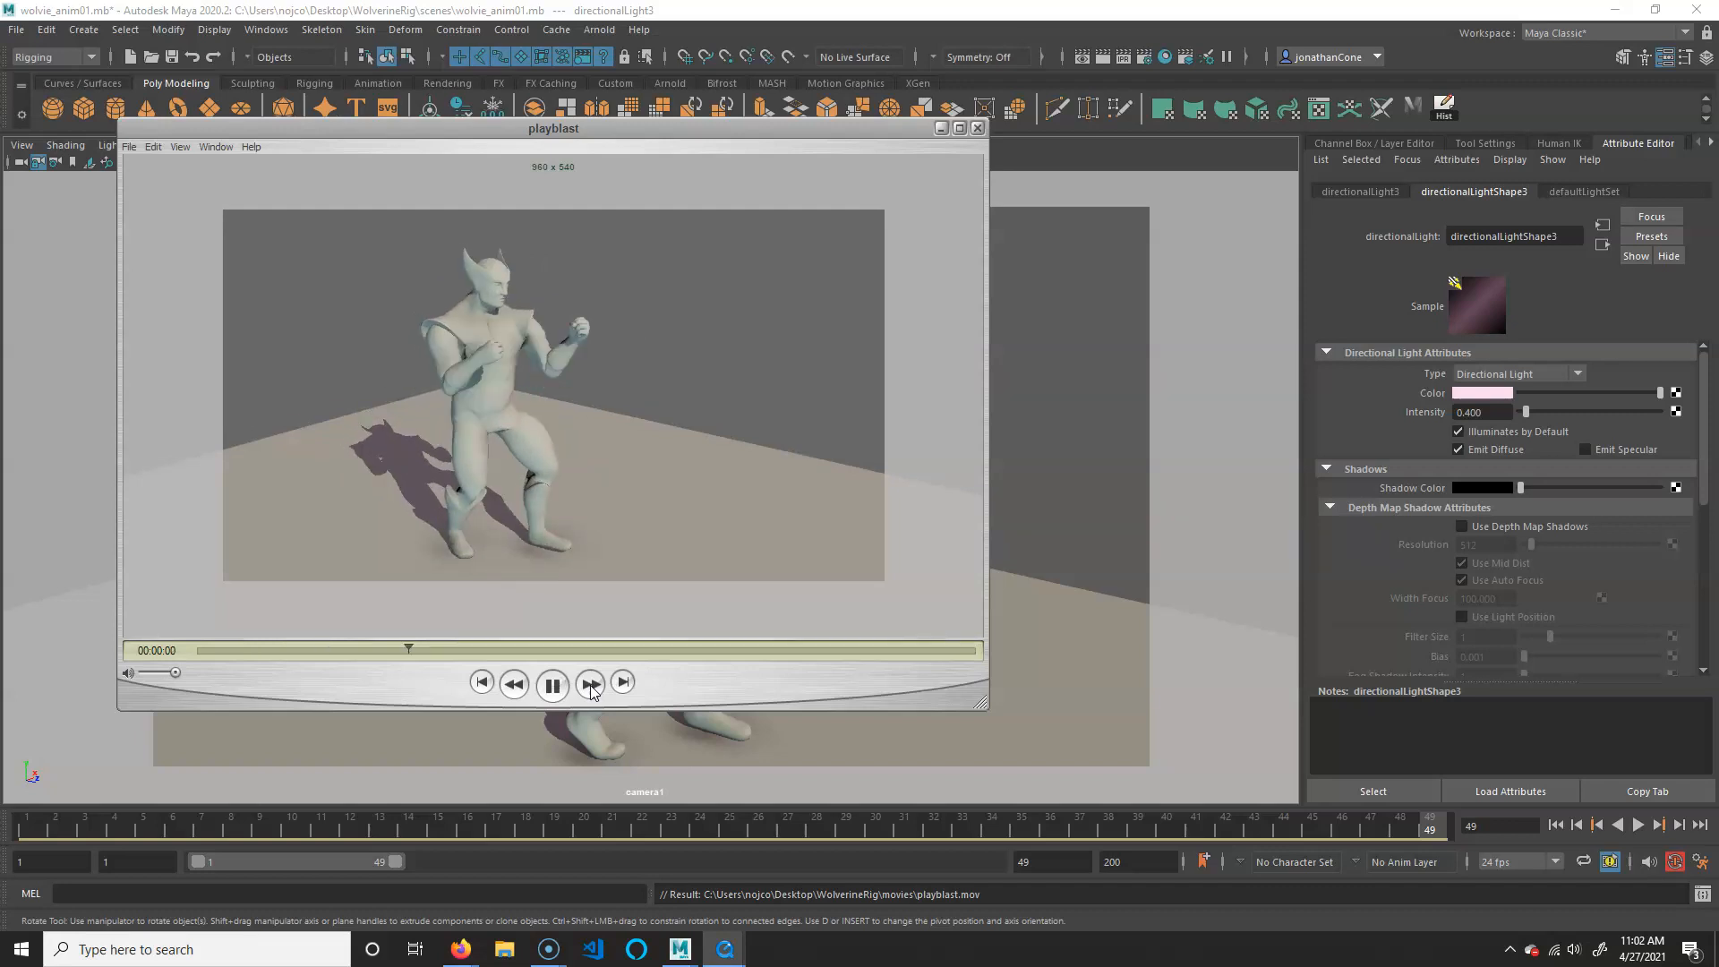
left_click(551, 683)
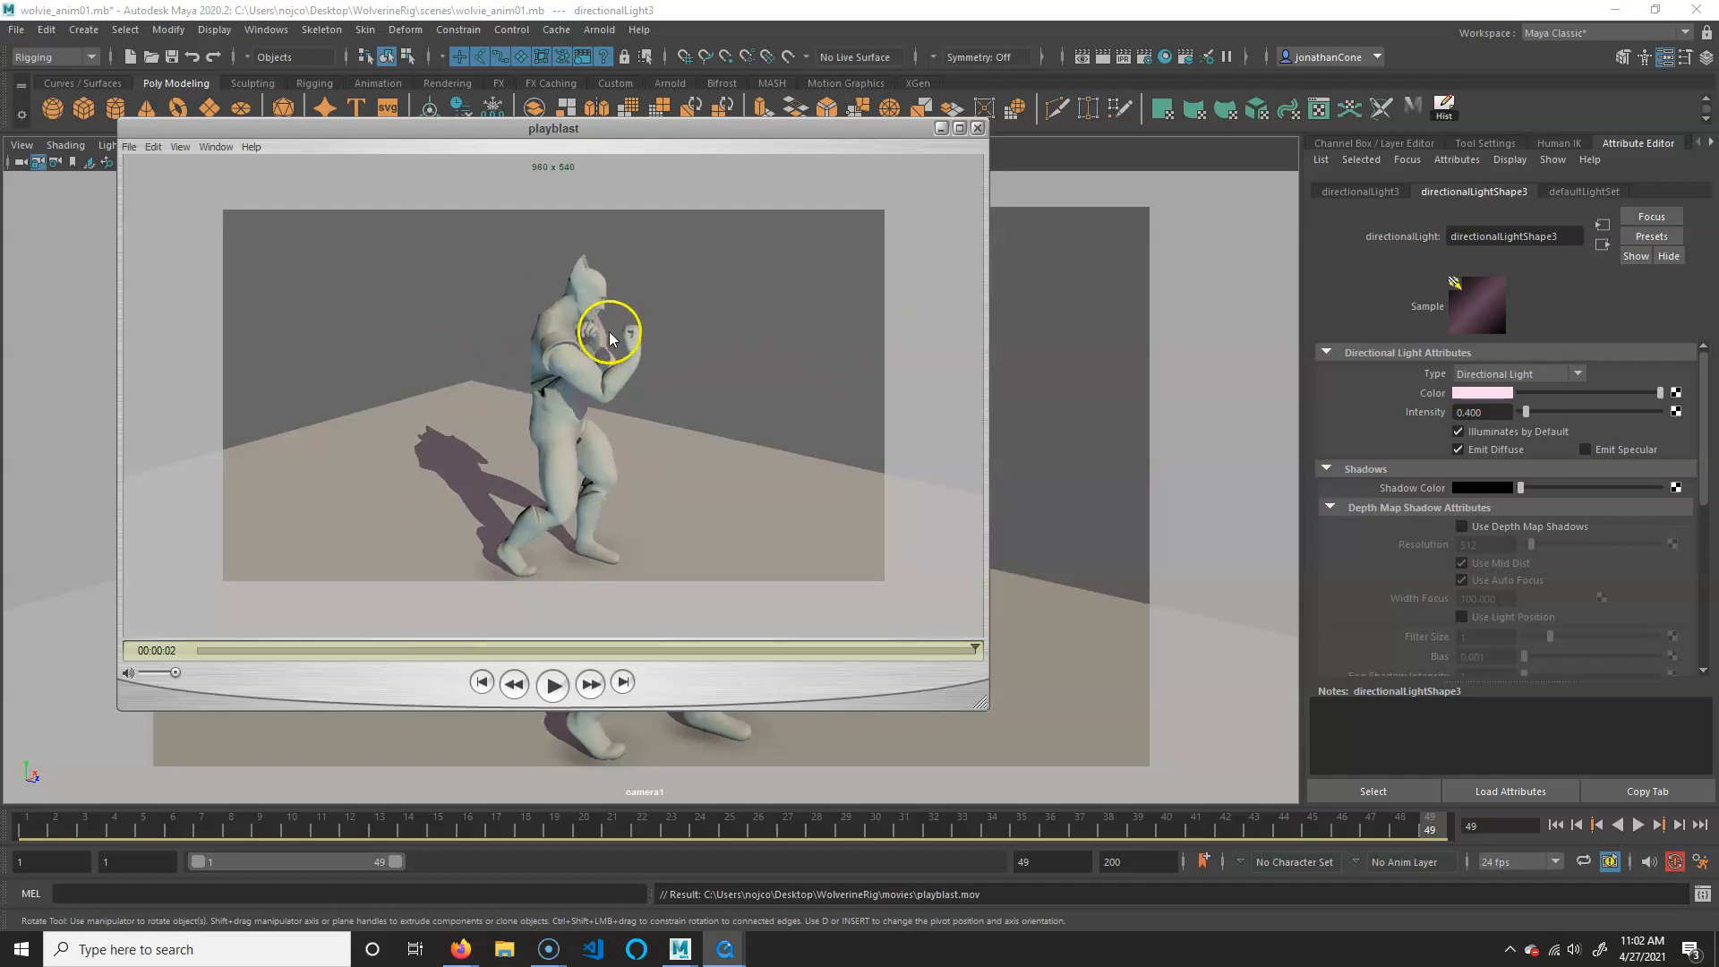
left_click(551, 683)
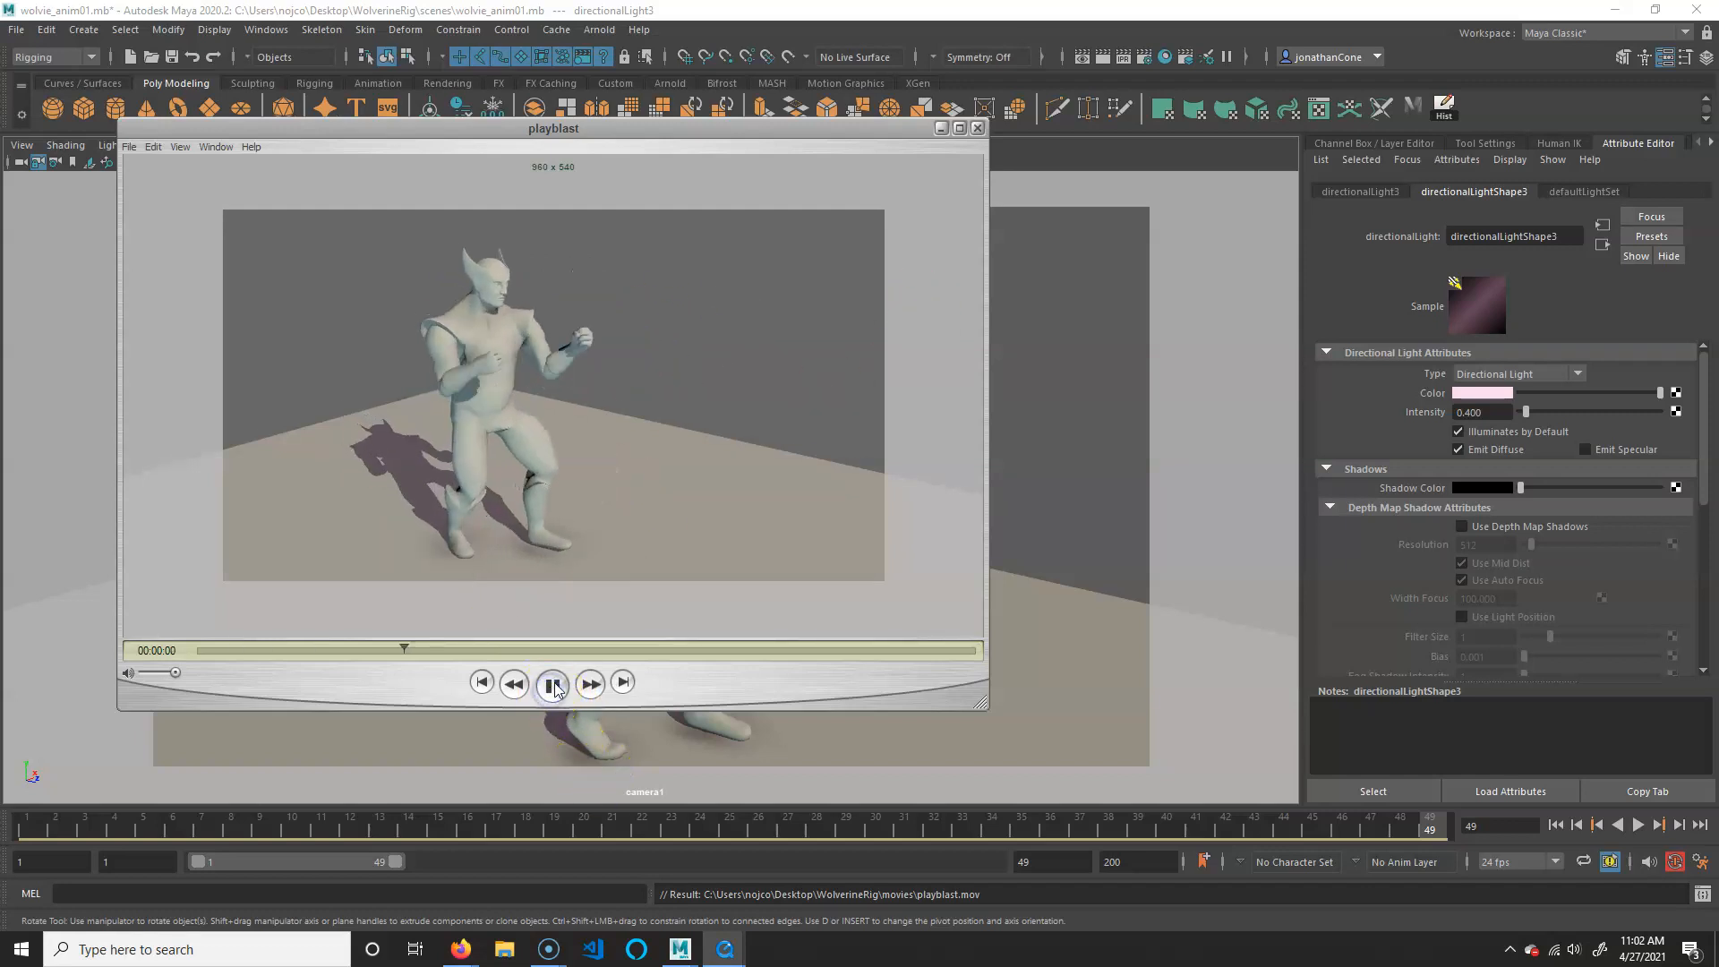
left_click(552, 683)
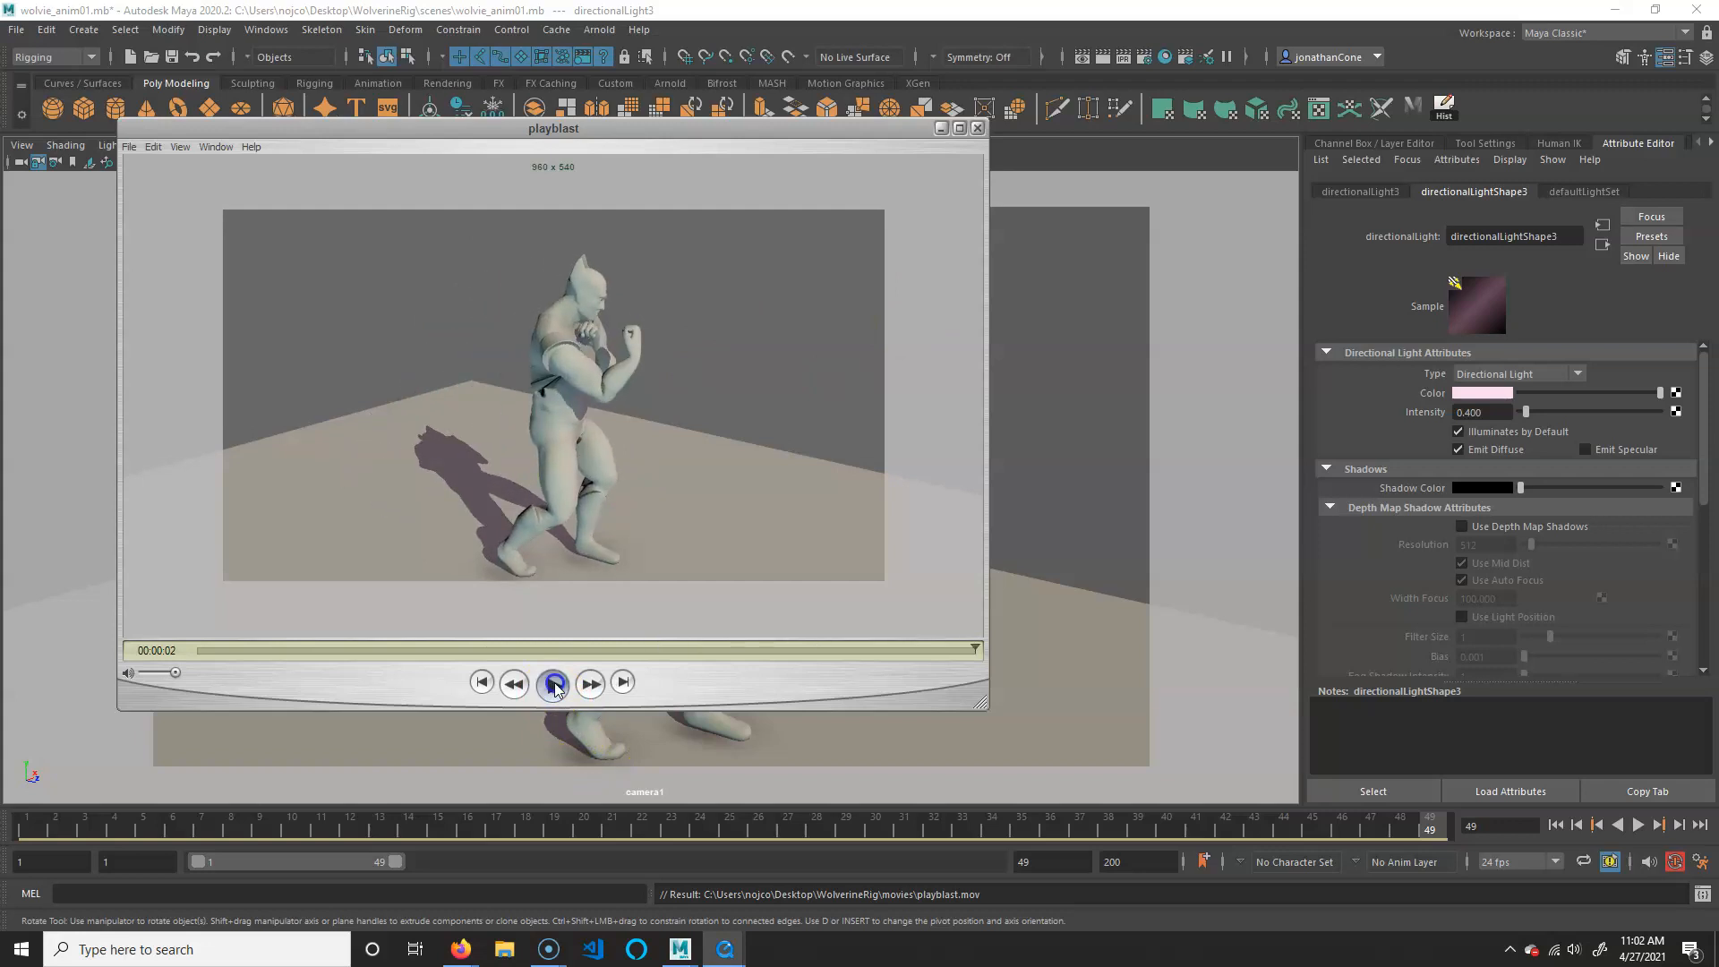
left_click(553, 682)
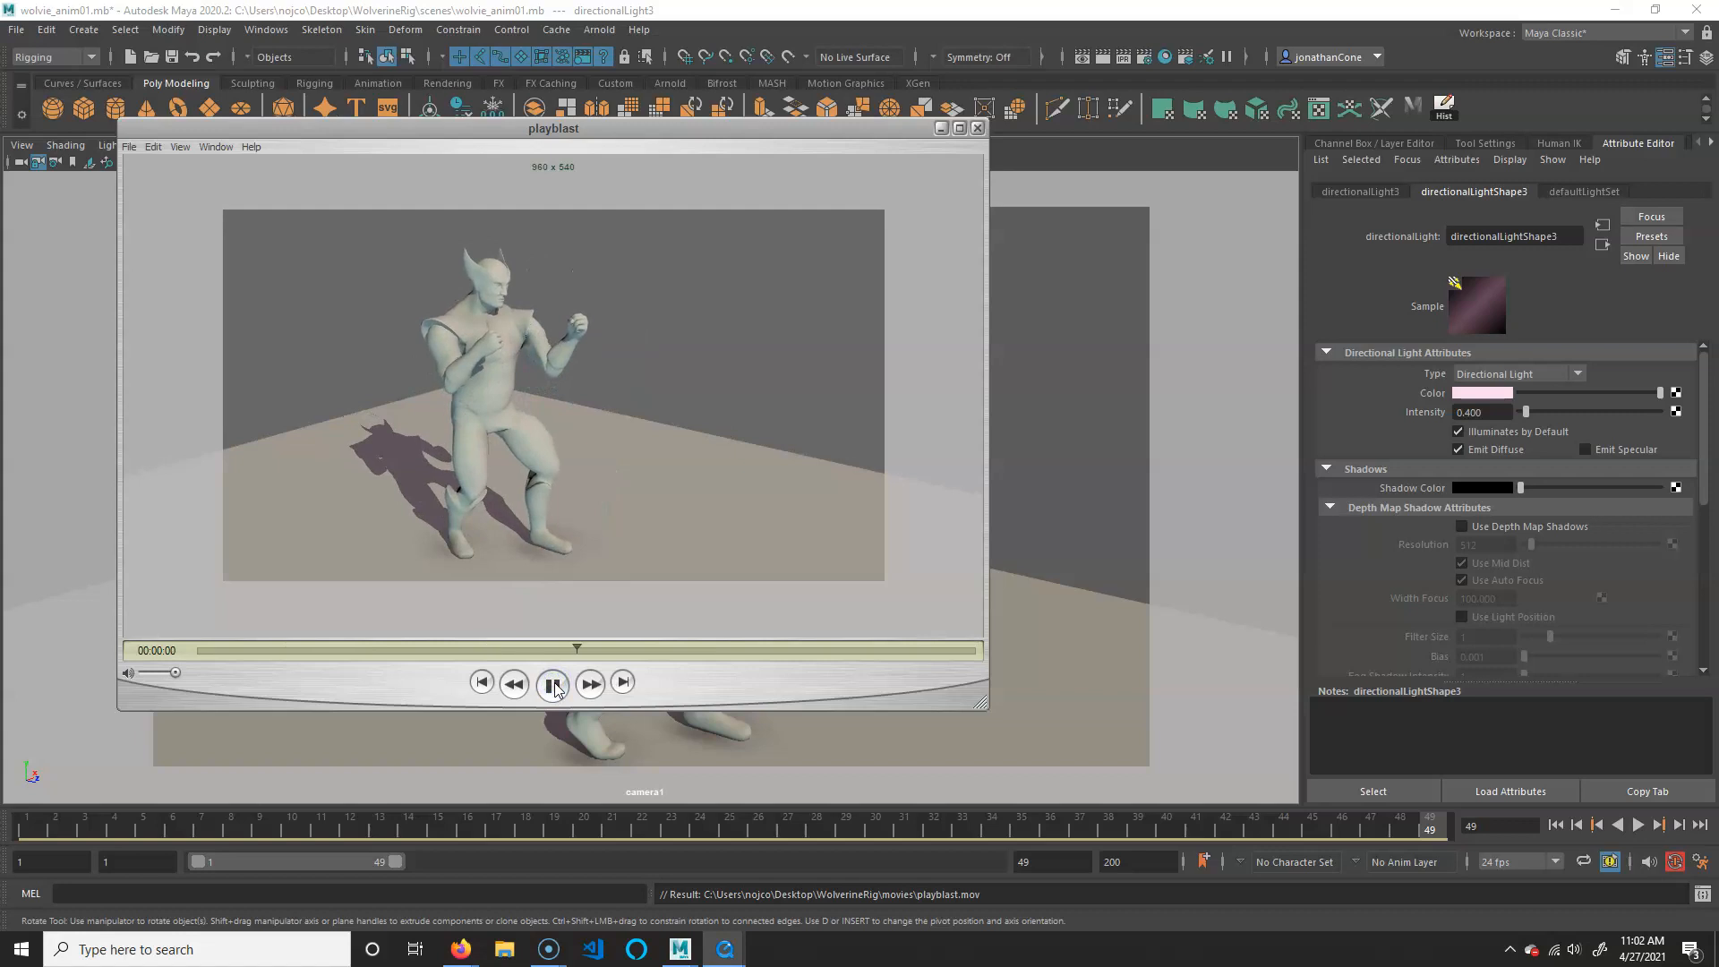
left_click(553, 683)
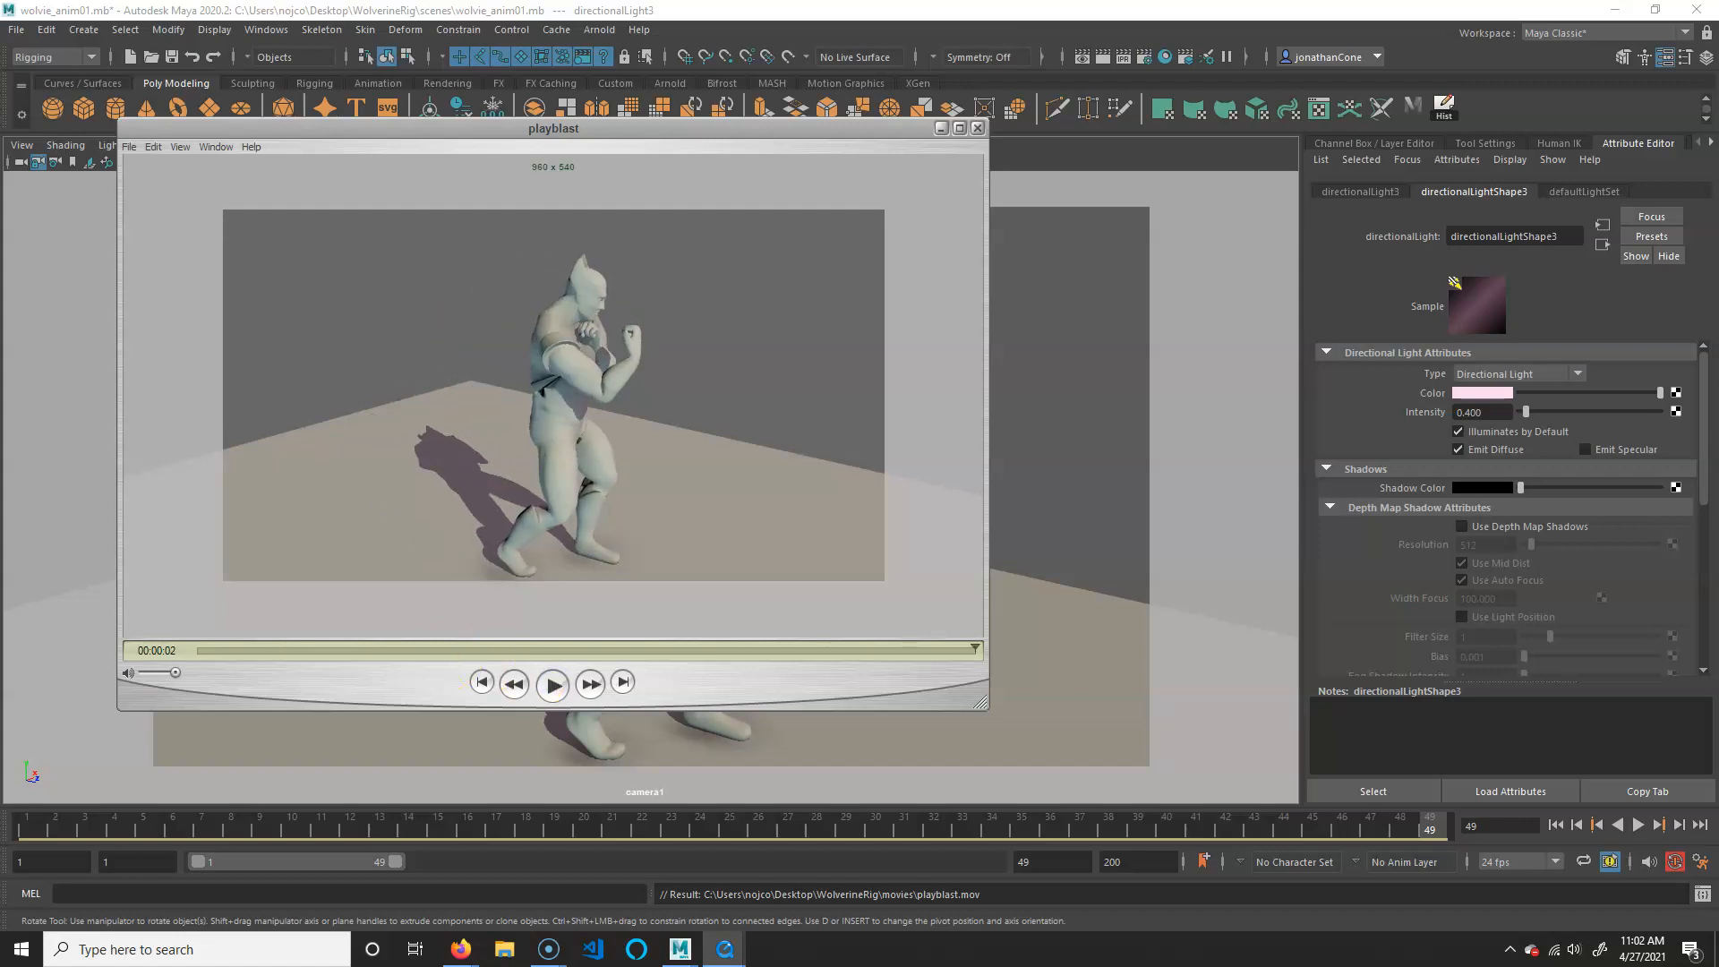